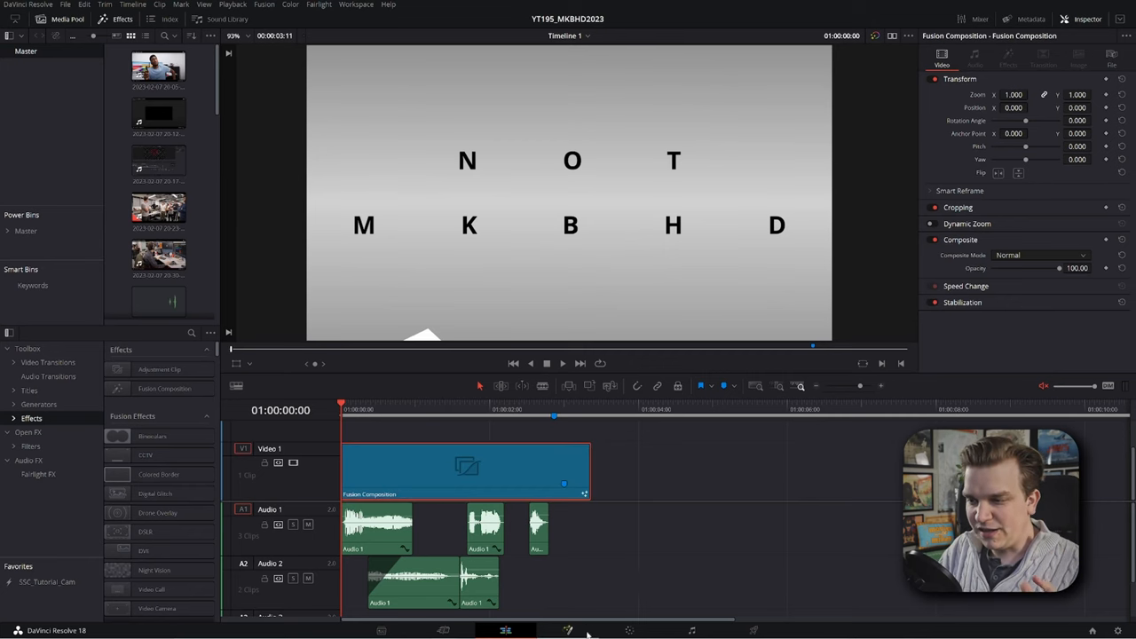
# Switch to the Fusion page to reveal the composition's full node graph
pyautogui.click(567, 630)
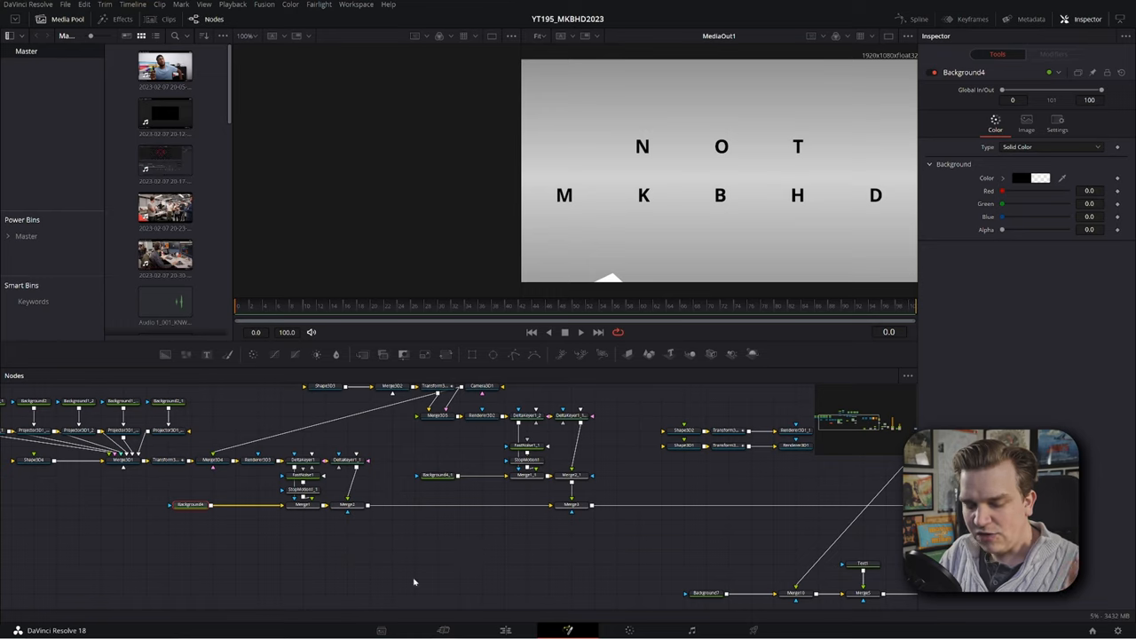
pyautogui.moveTo(286, 560)
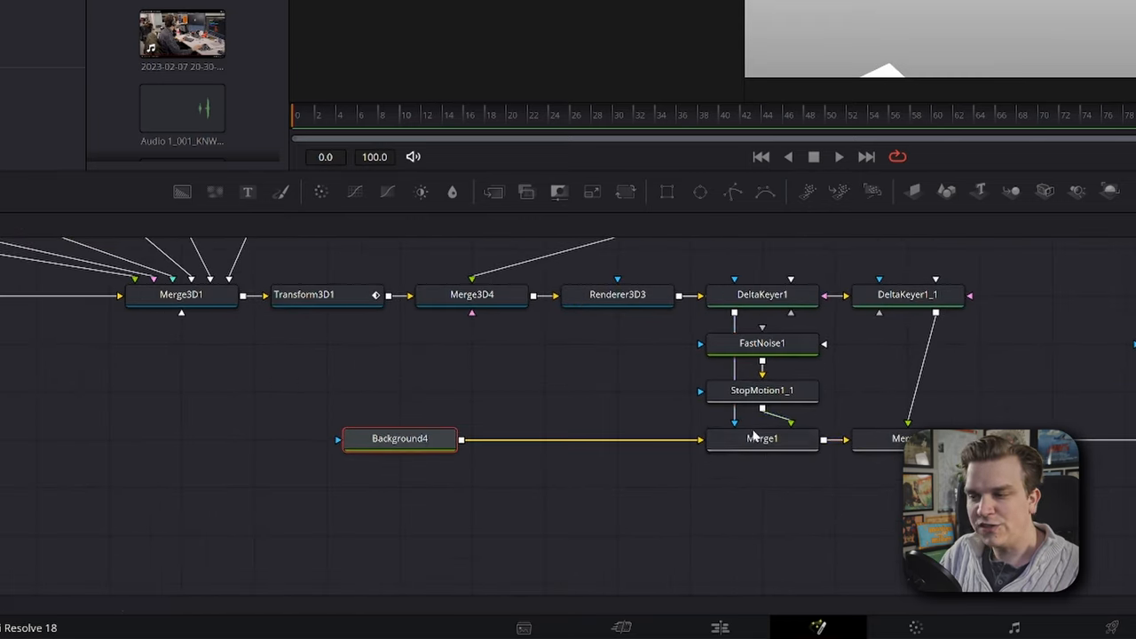
# View the Background4 node's transparent output in the viewer
pyautogui.click(399, 438)
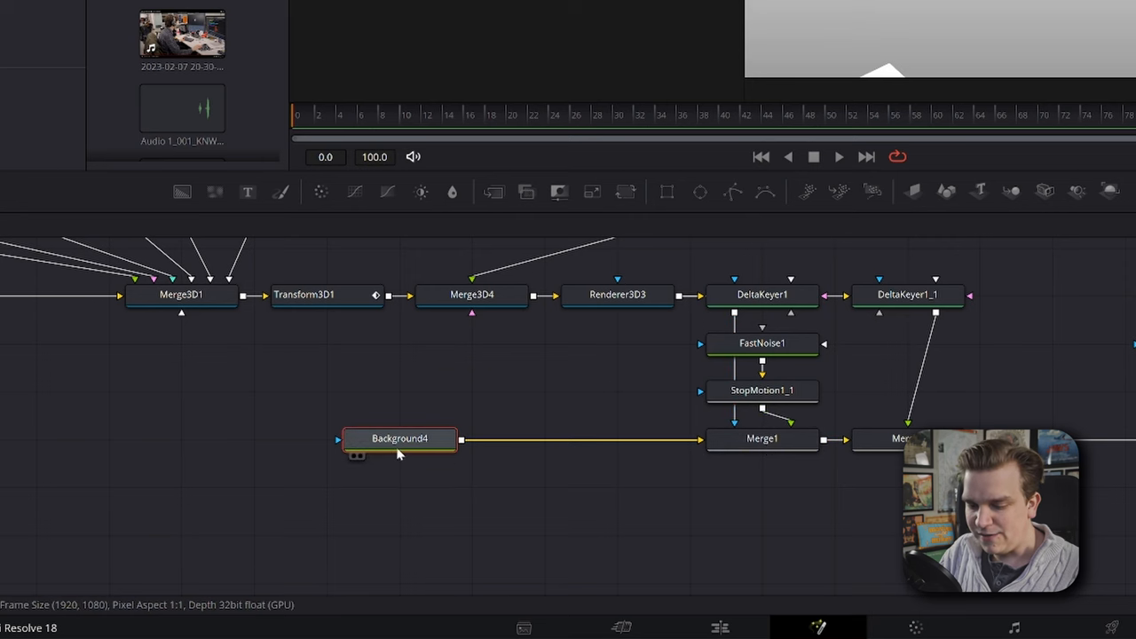
pyautogui.moveTo(414, 438)
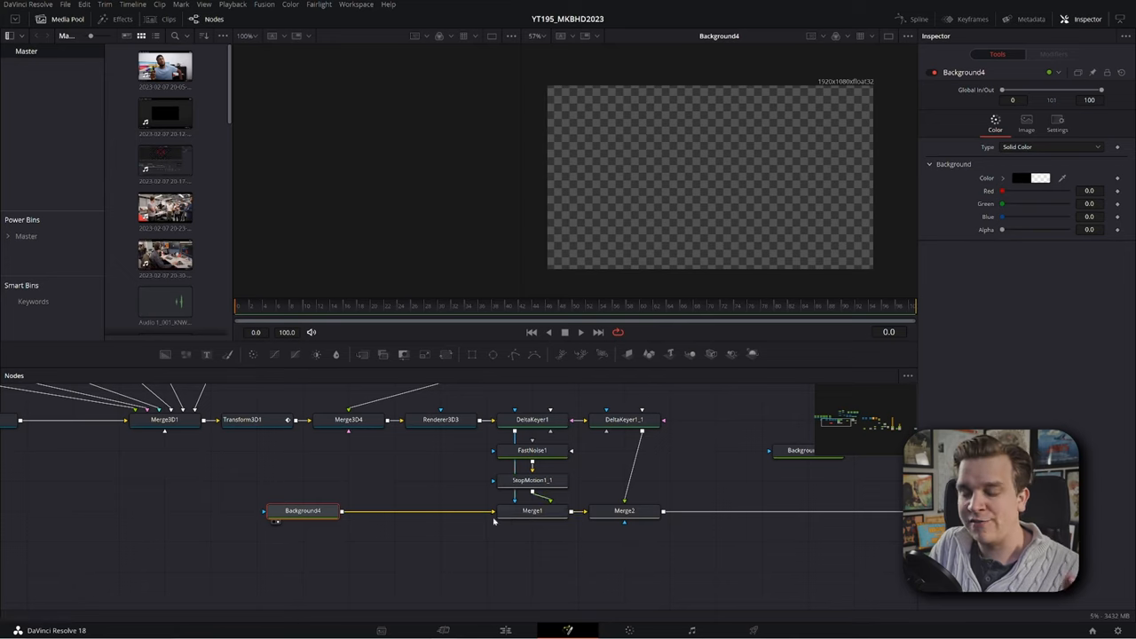
pyautogui.moveTo(533, 510)
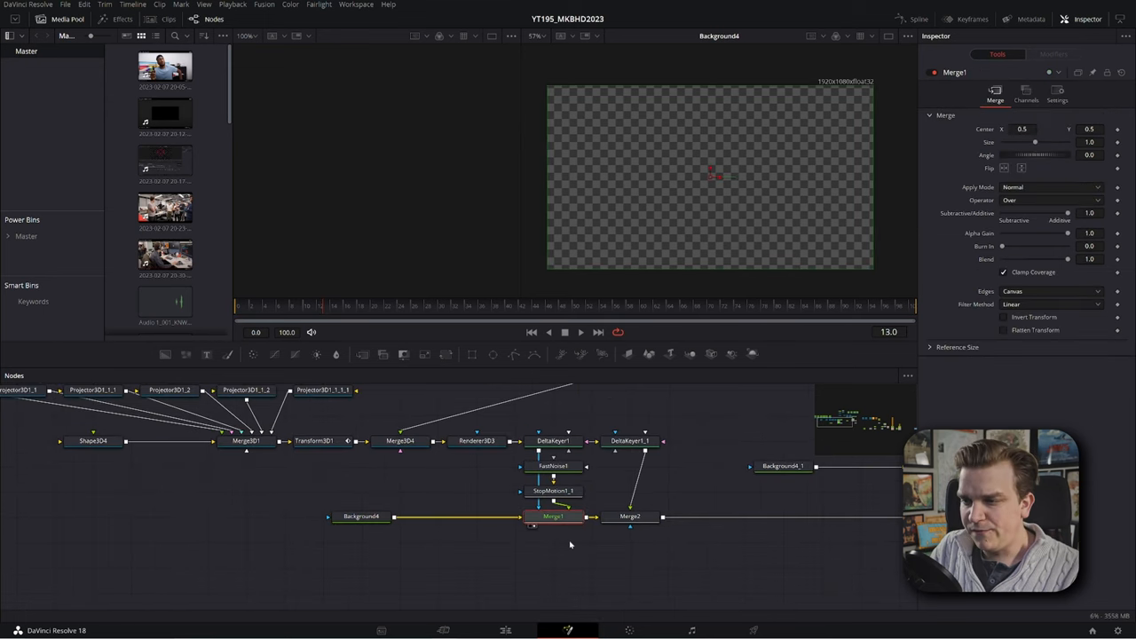
# View Merge2 and scrub the playhead through the tumbling noise-textured cube
pyautogui.click(631, 516)
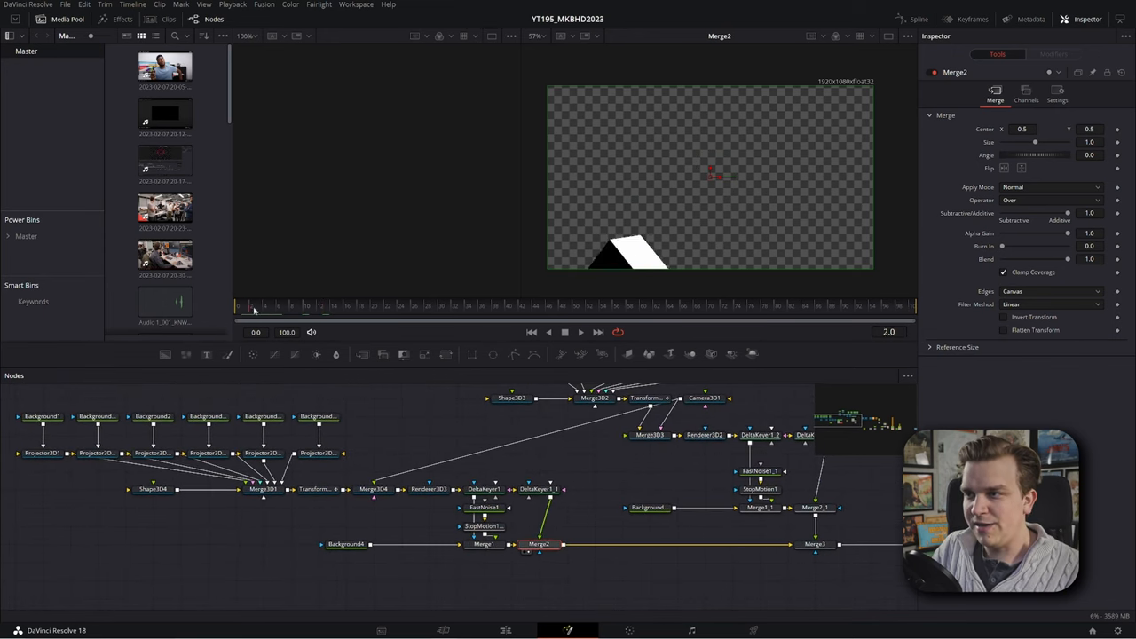
pyautogui.moveTo(248, 306); pyautogui.dragTo(435, 305)
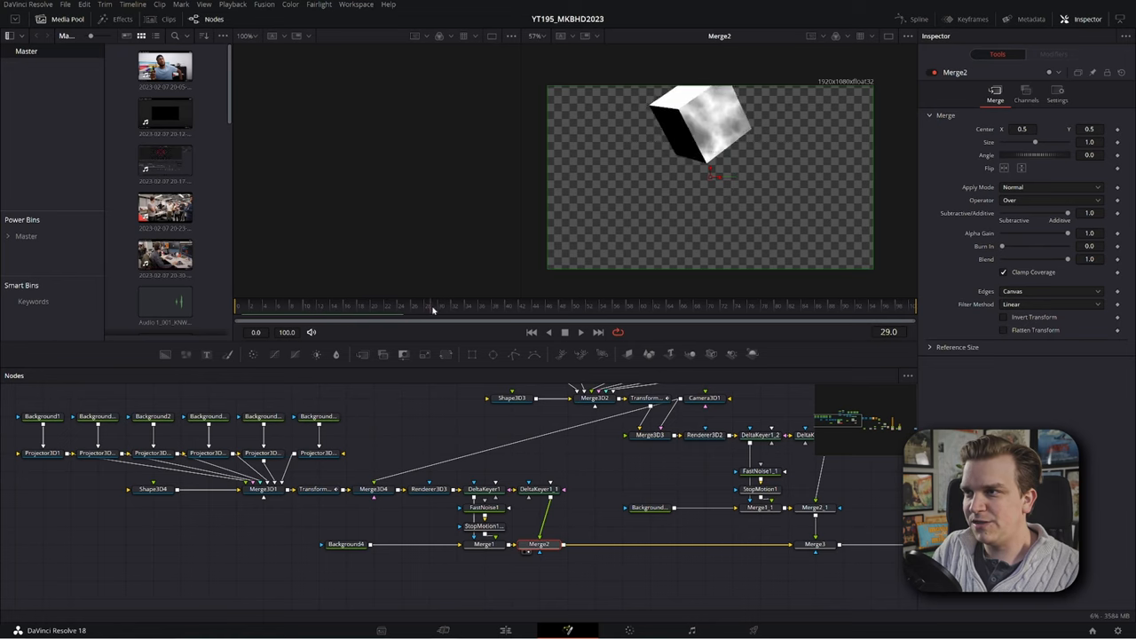
pyautogui.moveTo(435, 306); pyautogui.dragTo(590, 307)
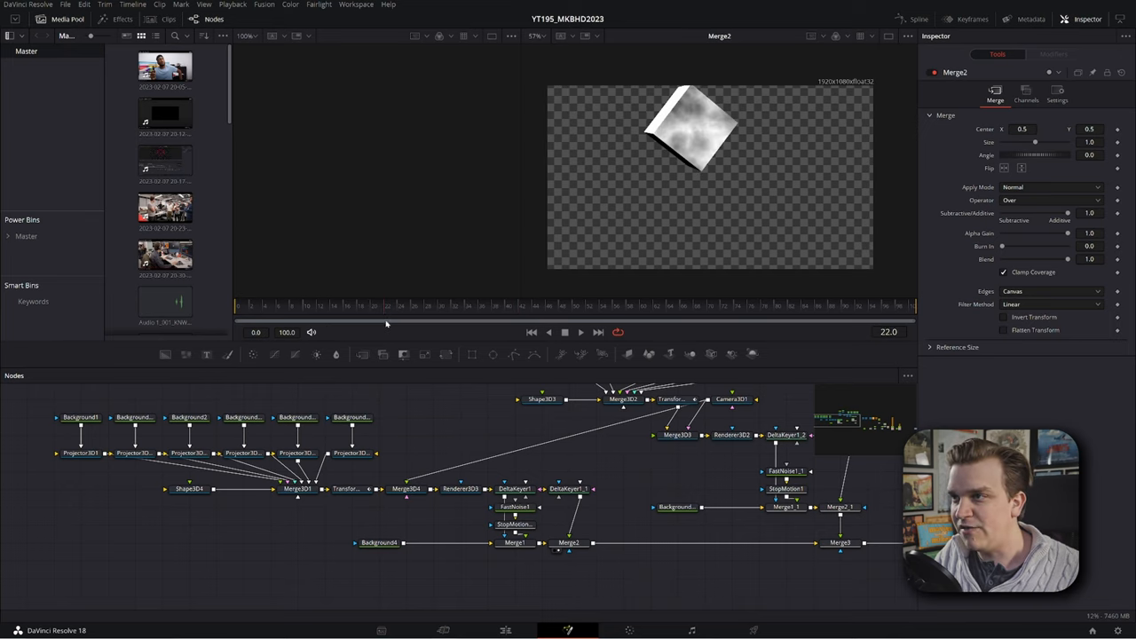
pyautogui.moveTo(465, 355)
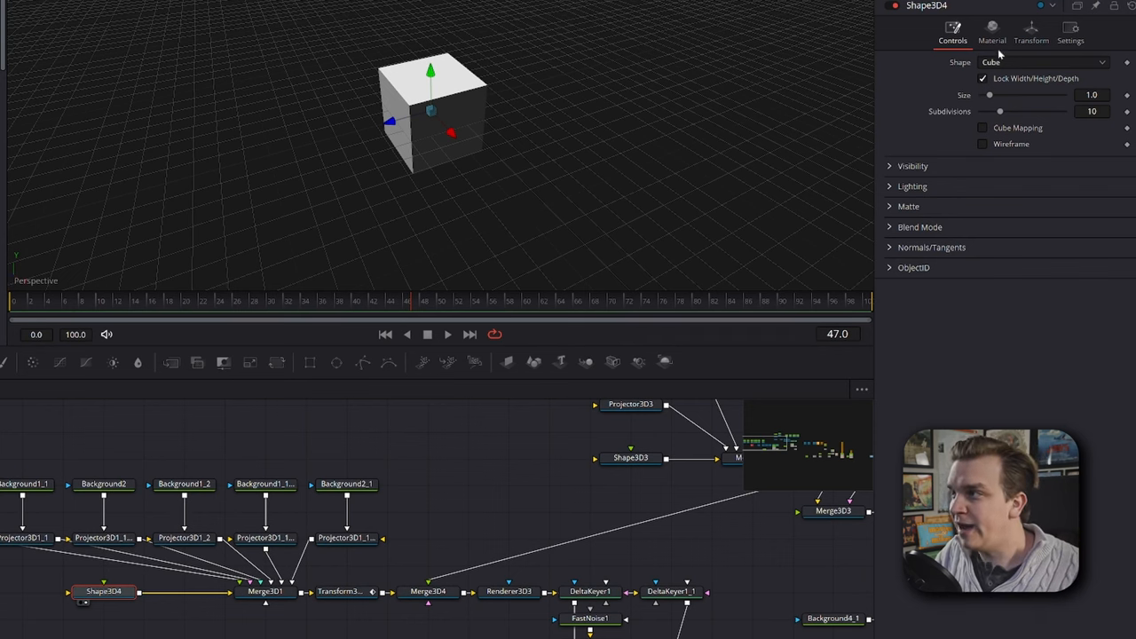
# Check the Shape3D4 cube's Material settings in the Inspector
pyautogui.click(1033, 36)
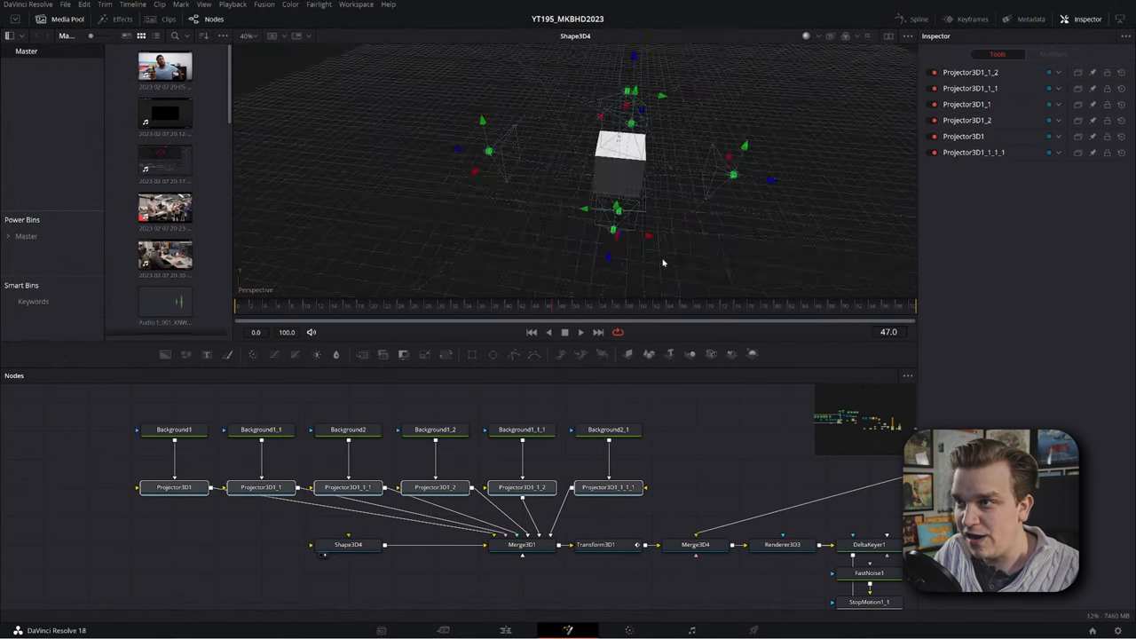
# View Merge3D1 and inspect Projector3D1, Projector3D1_1 and Projector3D1_1_1
pyautogui.click(518, 546)
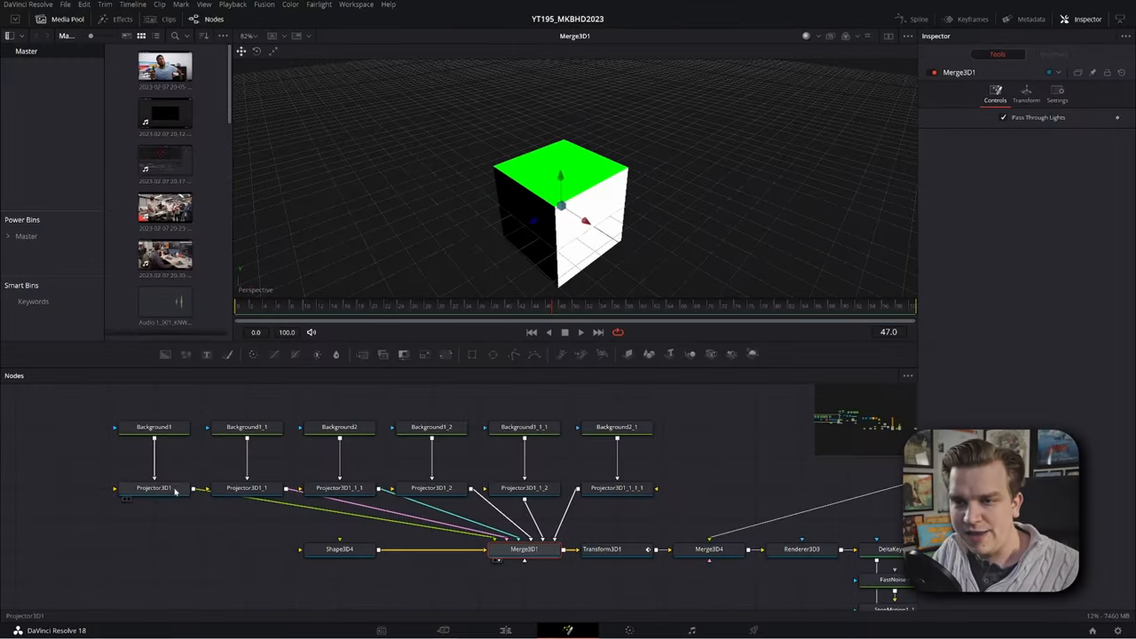
pyautogui.click(153, 488)
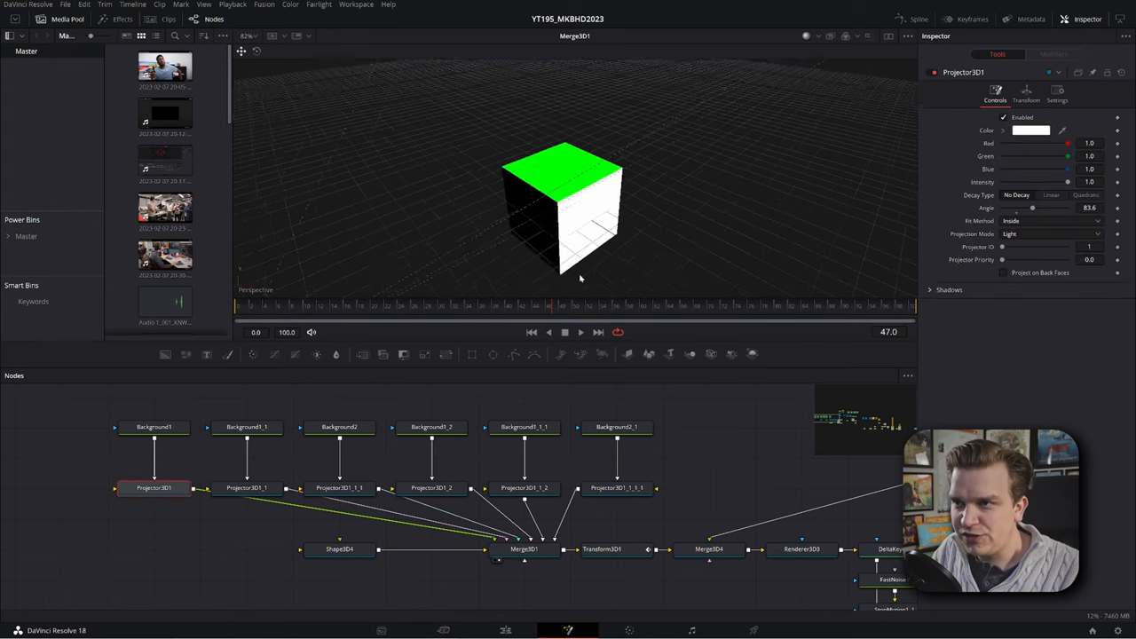
pyautogui.click(247, 487)
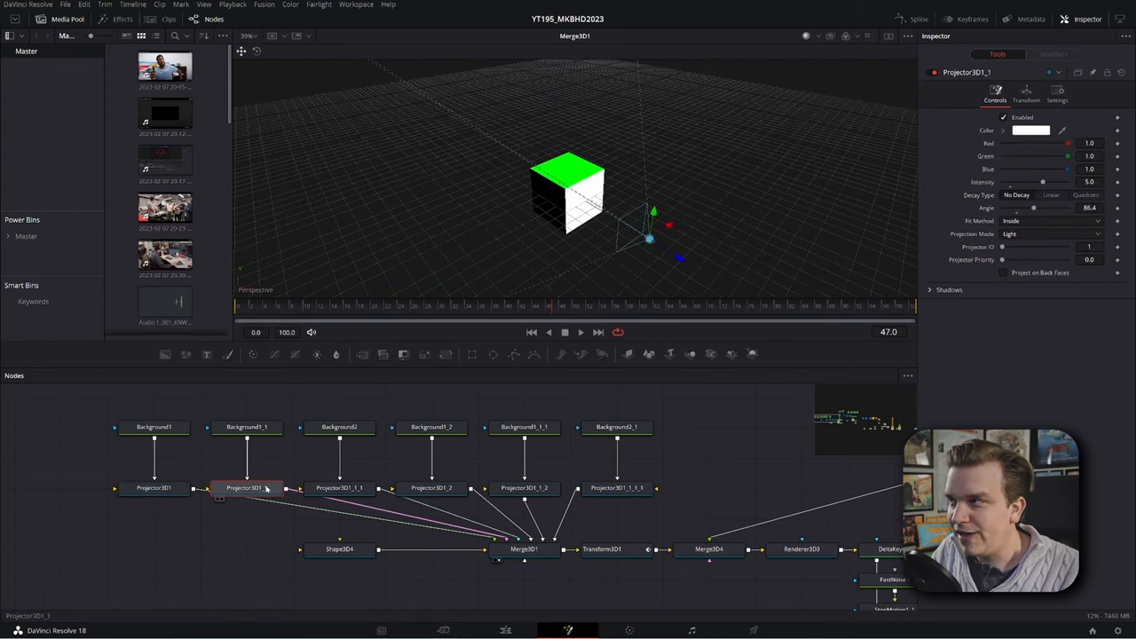
pyautogui.click(339, 426)
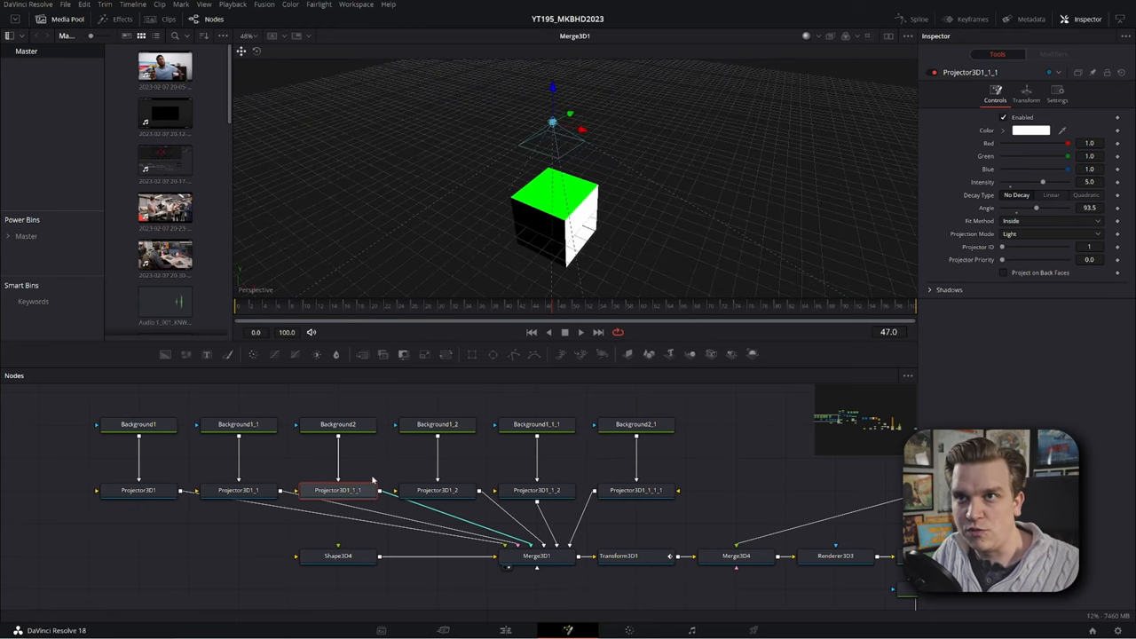
pyautogui.moveTo(380, 476)
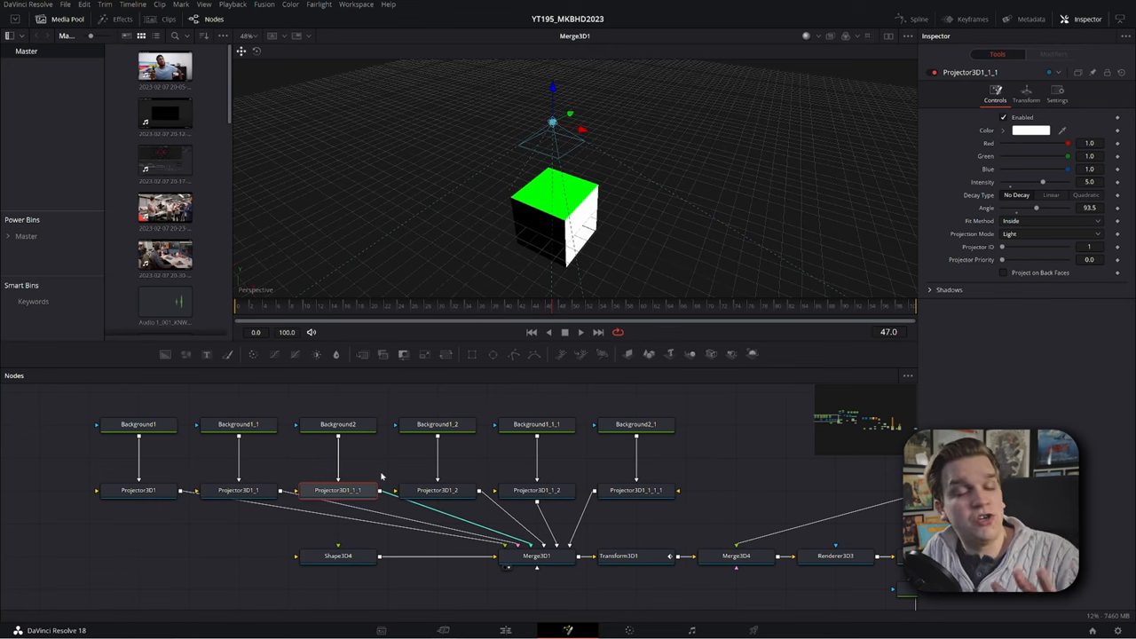
# Revisit Projector3D1, inspect Projector3D1_1_2, then select all background and projector nodes
pyautogui.click(138, 491)
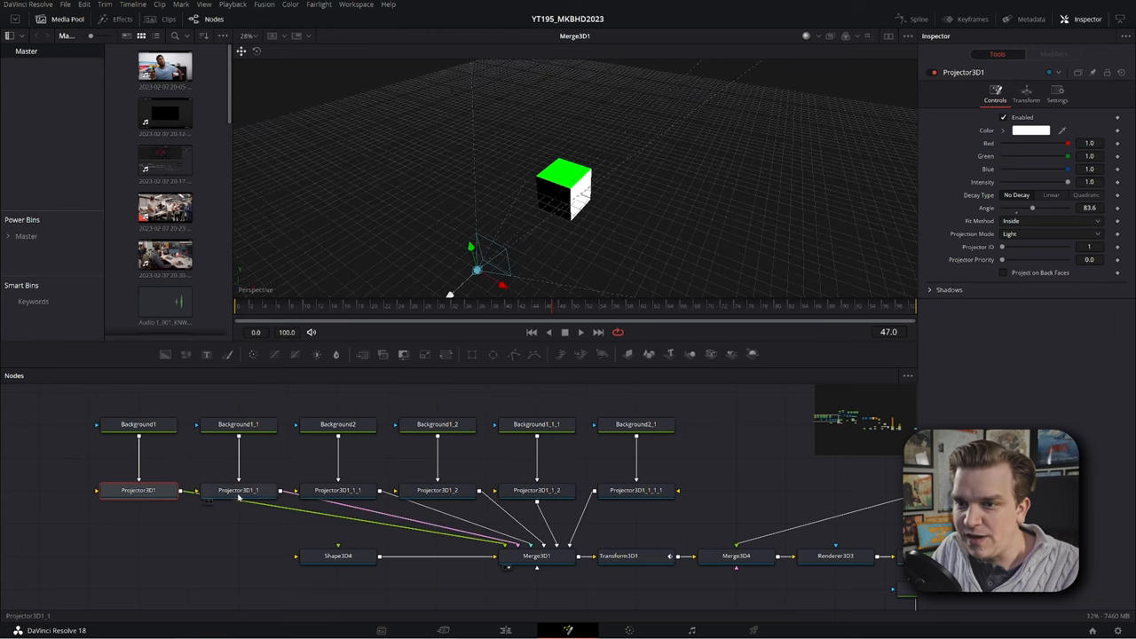
pyautogui.click(347, 490)
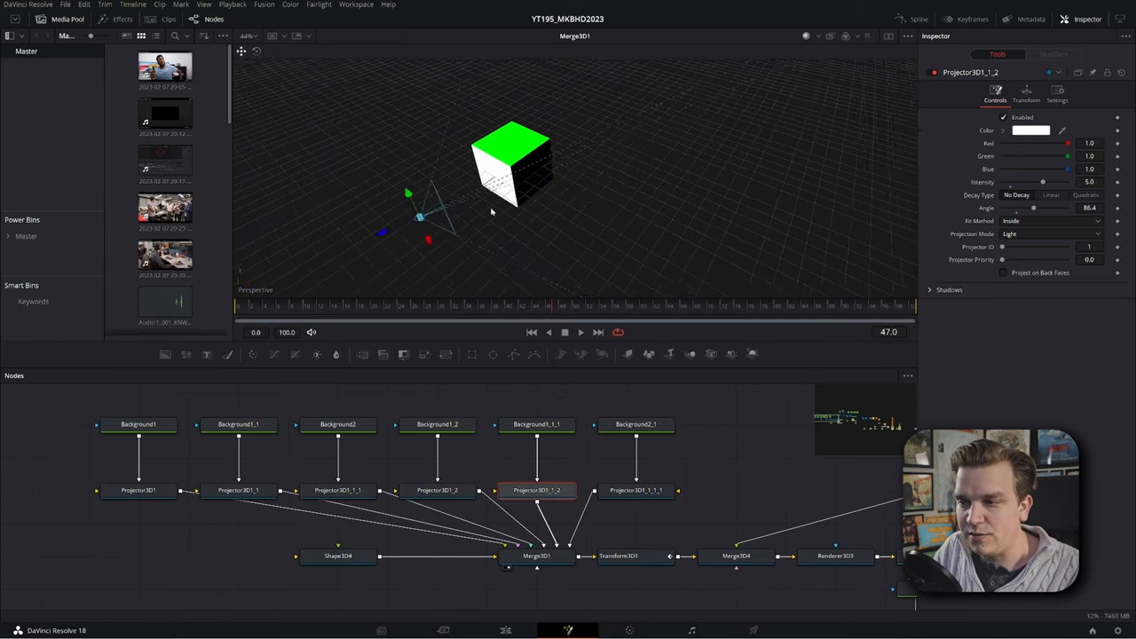
pyautogui.click(536, 558)
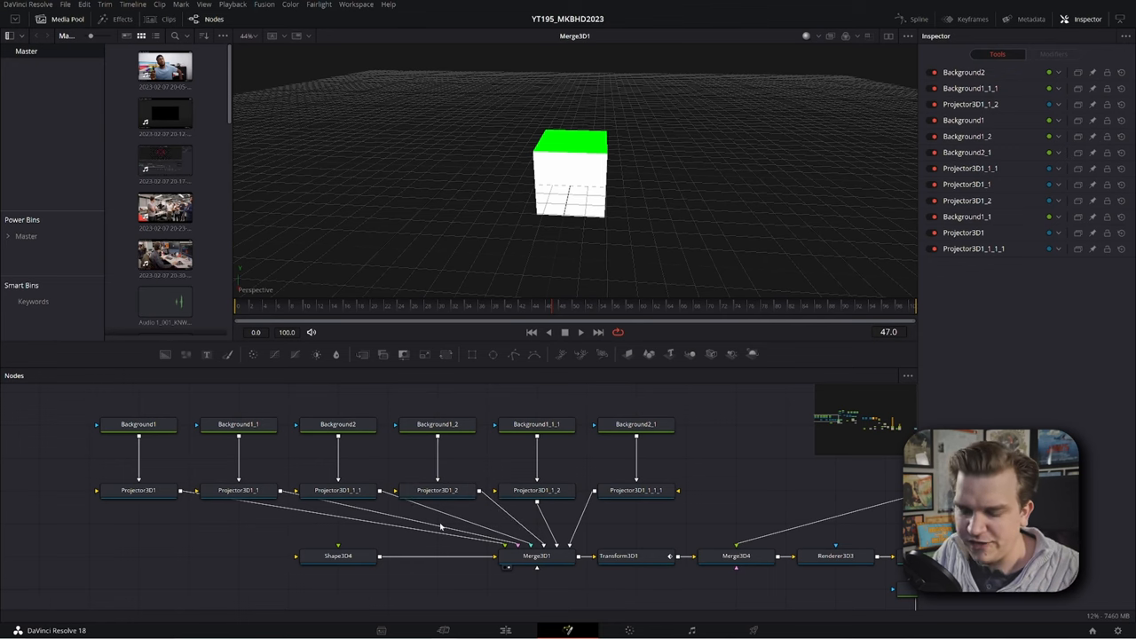
# Review Merge3D1's Transform settings, then view Merge3D4's cube-and-camera scene
pyautogui.click(538, 556)
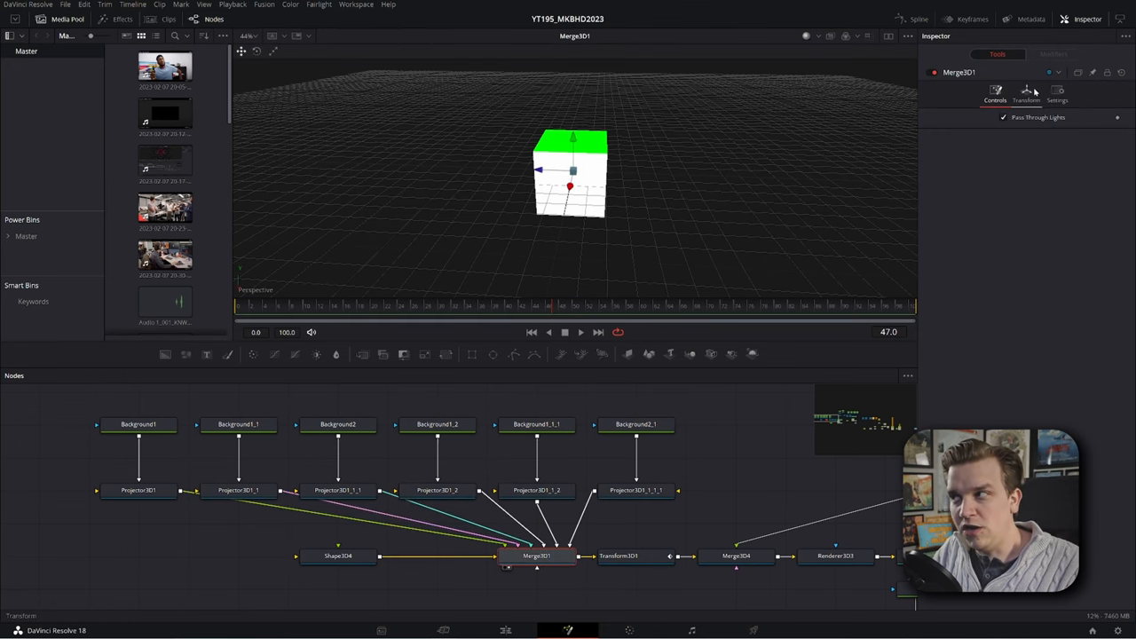
pyautogui.click(1024, 93)
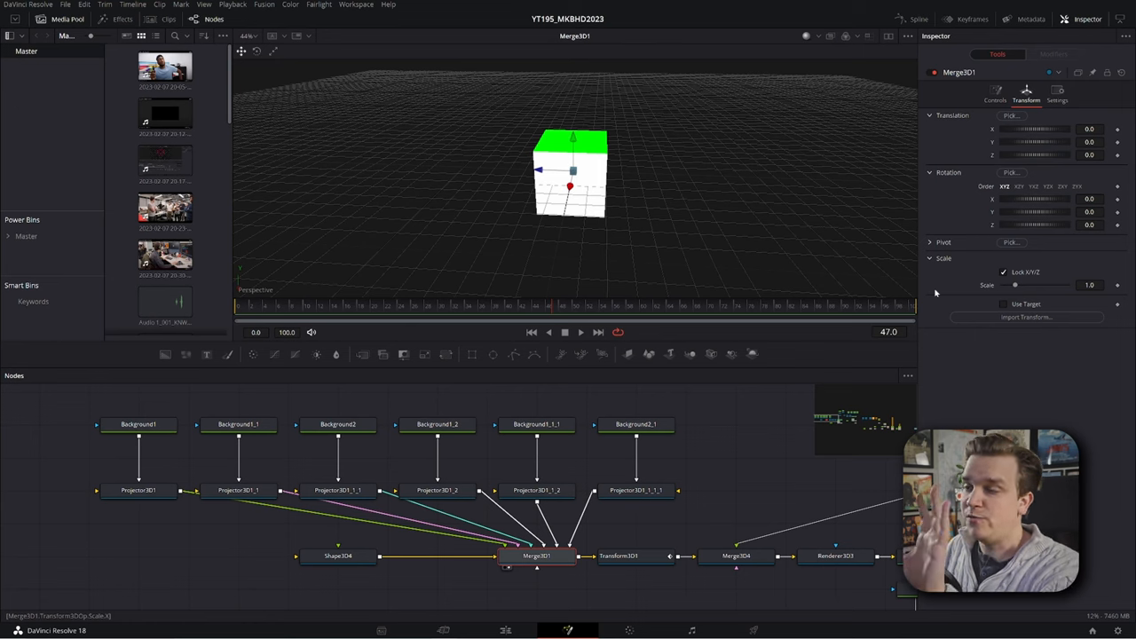
pyautogui.click(632, 556)
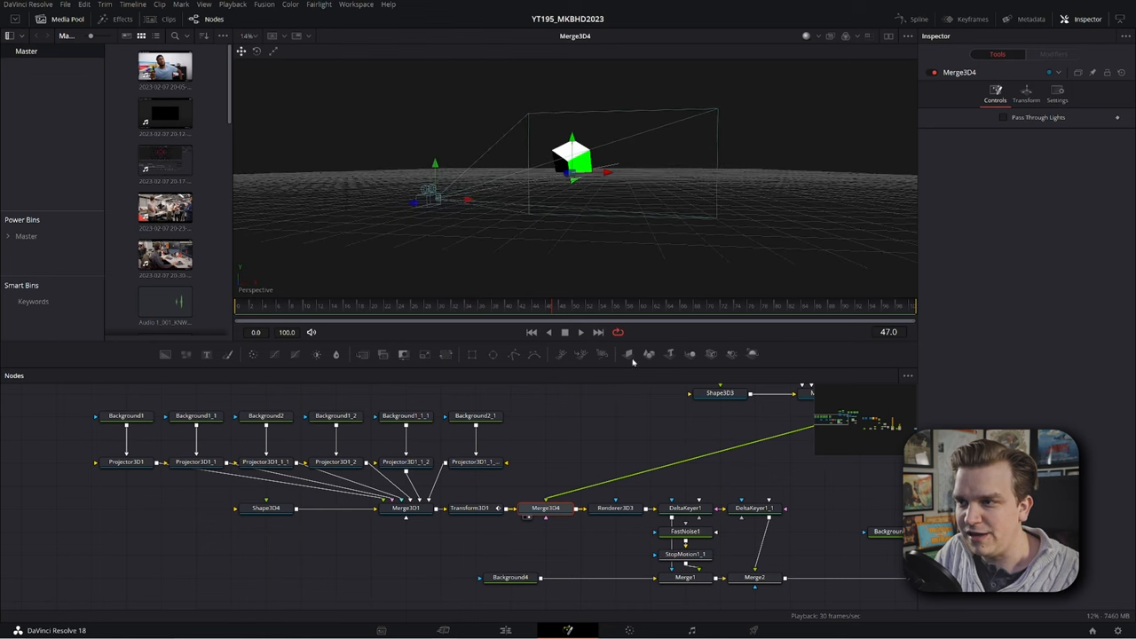
pyautogui.click(355, 305)
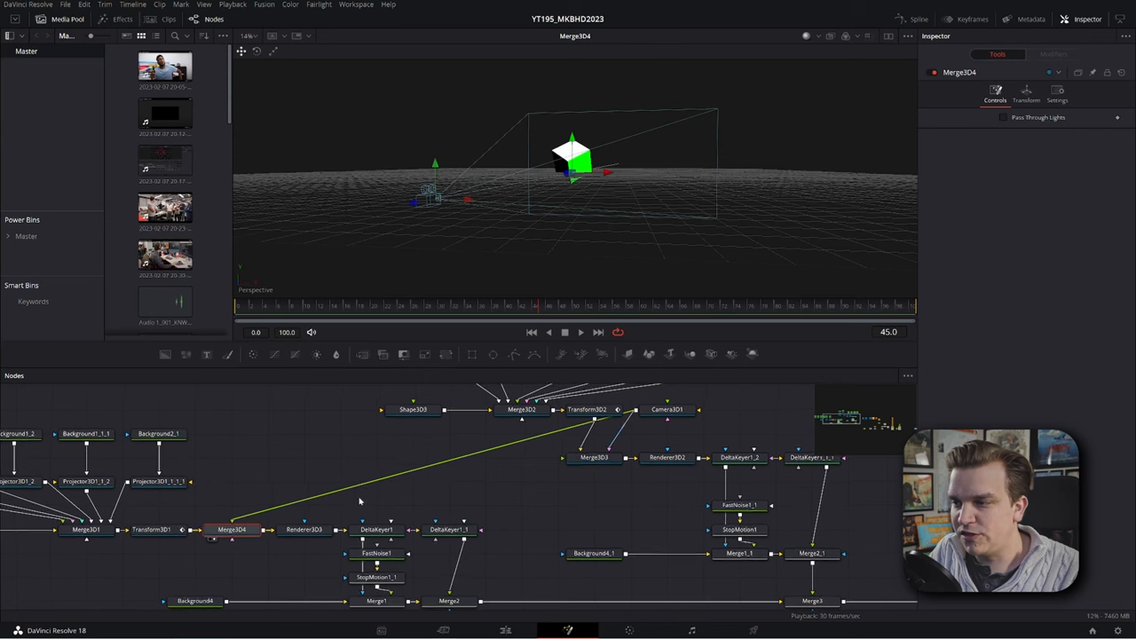
# Inspect Camera3D1's controls, then view StopMotion1_1's grey noise output
pyautogui.click(701, 409)
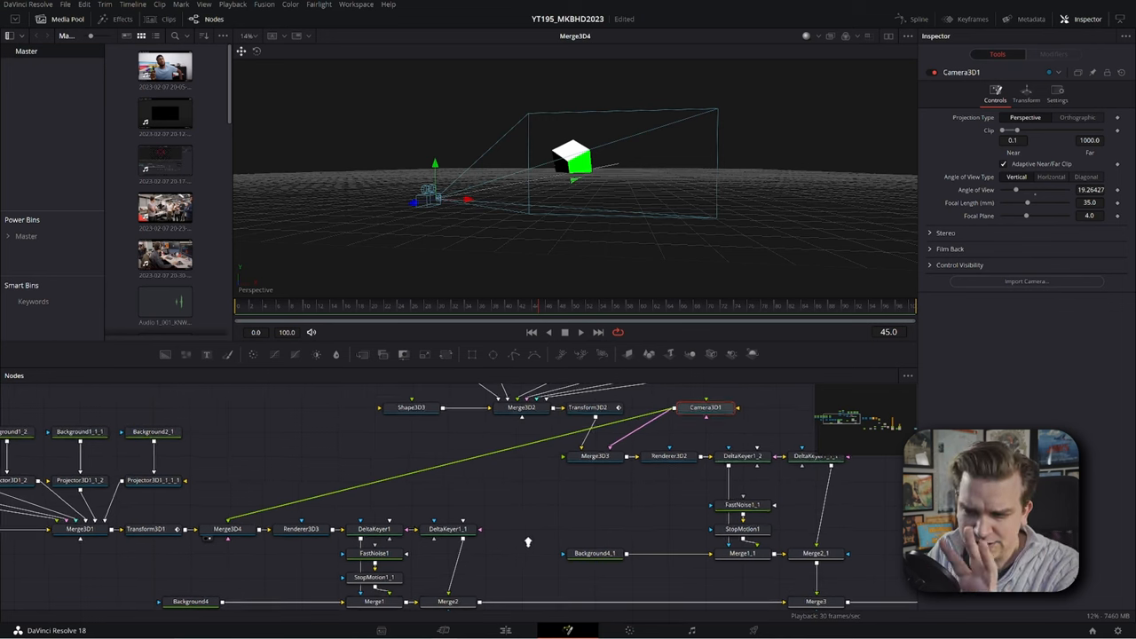
pyautogui.click(298, 528)
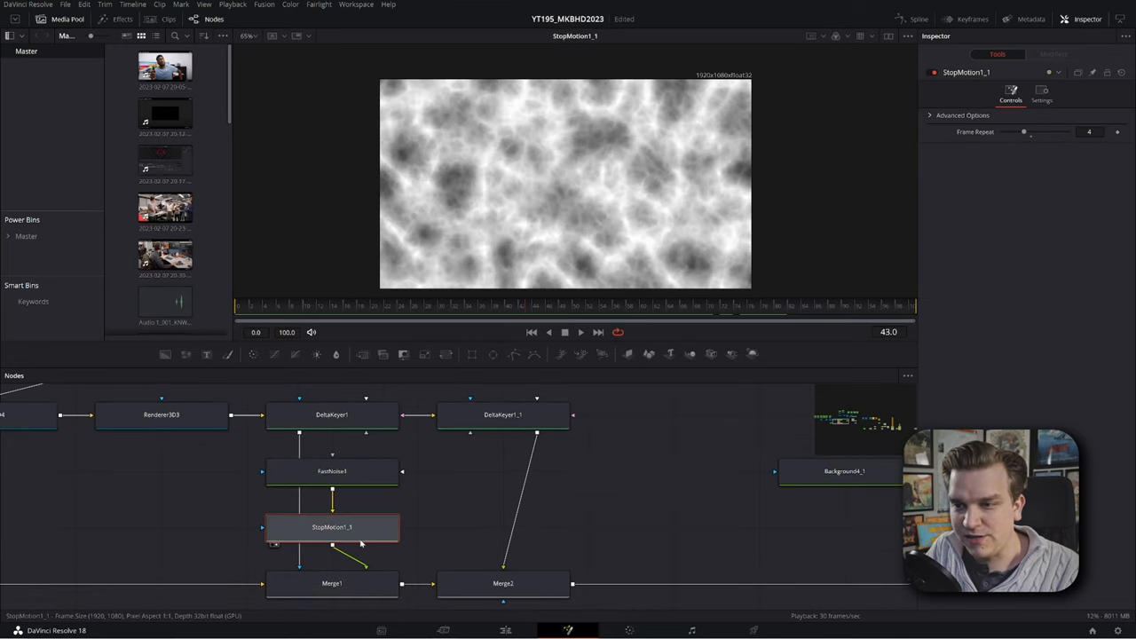
# Stop playback and load Renderer3D3's green-faced cube render into the viewer
pyautogui.click(581, 332)
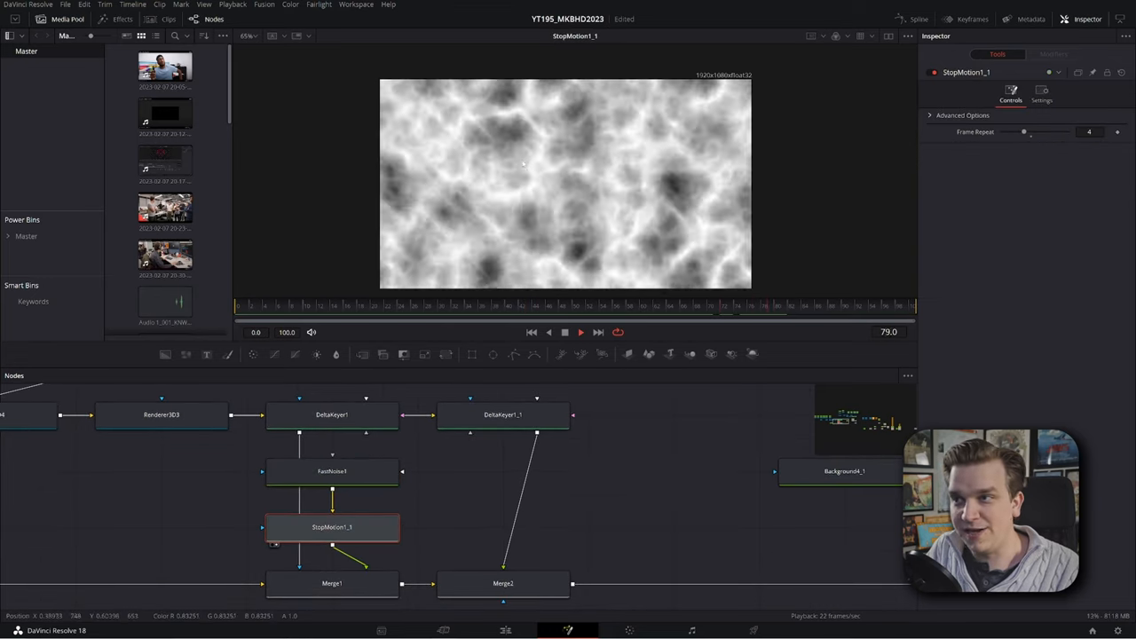
pyautogui.click(162, 414)
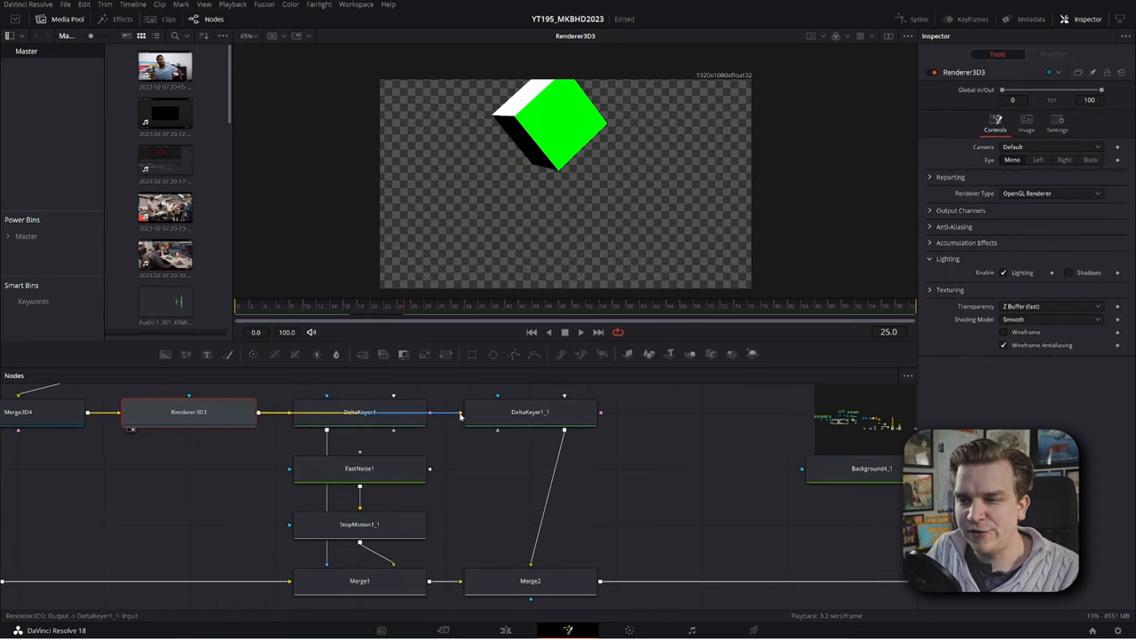
# Step through both keyer outputs, FastNoise1, and StopMotion1_1 with Frame Repeat 4
pyautogui.click(360, 412)
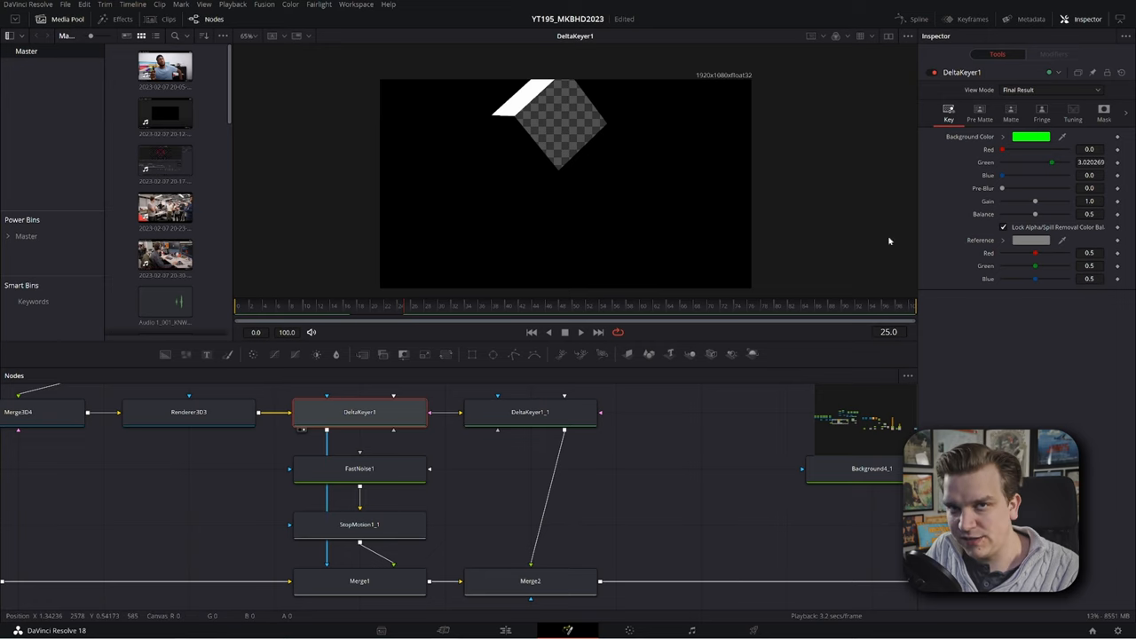
pyautogui.click(530, 412)
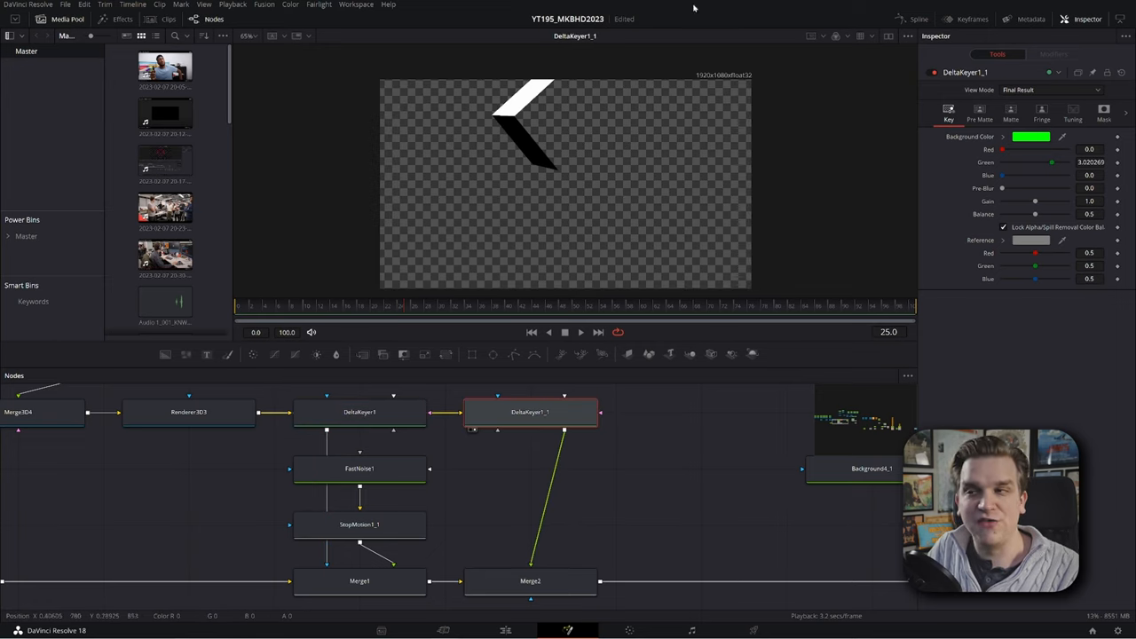
pyautogui.click(360, 469)
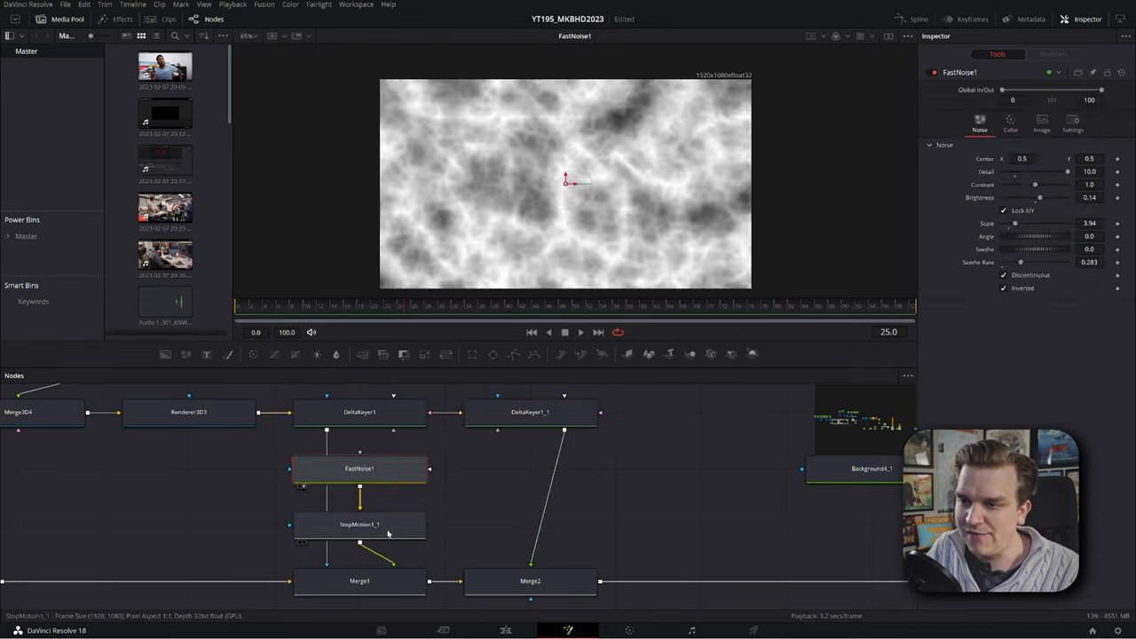
pyautogui.click(360, 524)
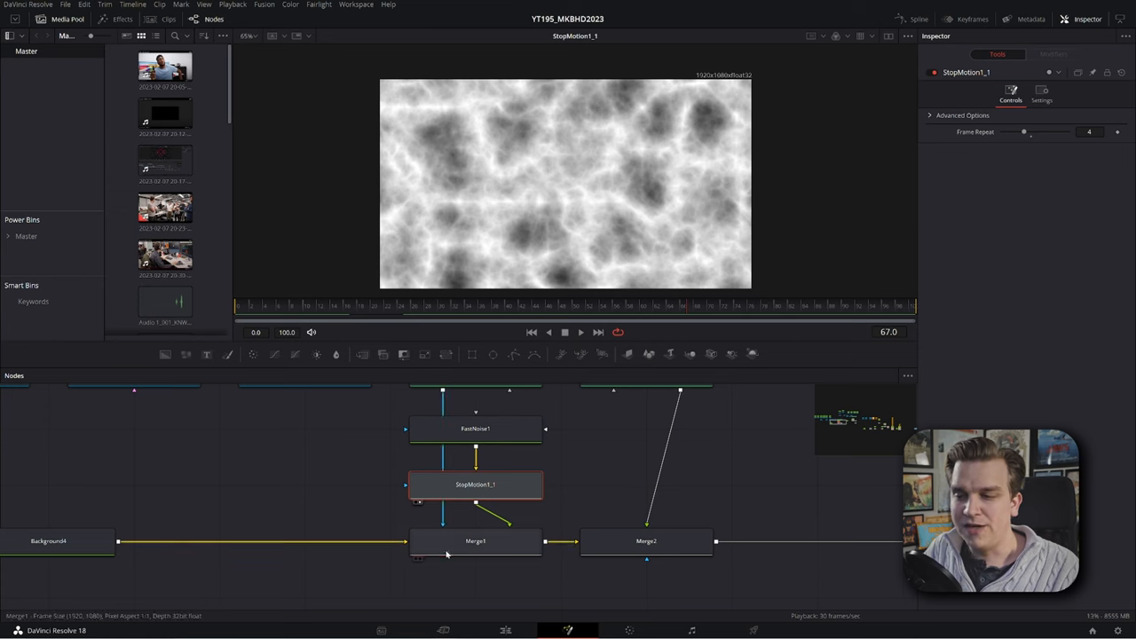
# Compare DeltaKeyer1's see-through cube with DeltaKeyer1_1's solid one, then view Shape3D3
pyautogui.click(453, 412)
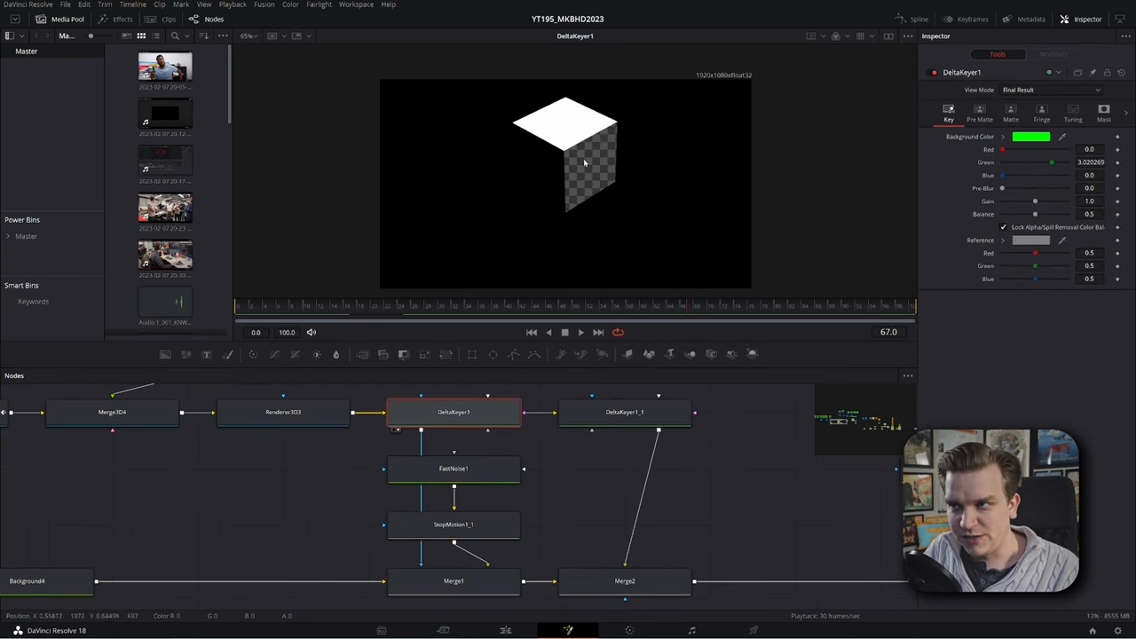
pyautogui.moveTo(578, 175)
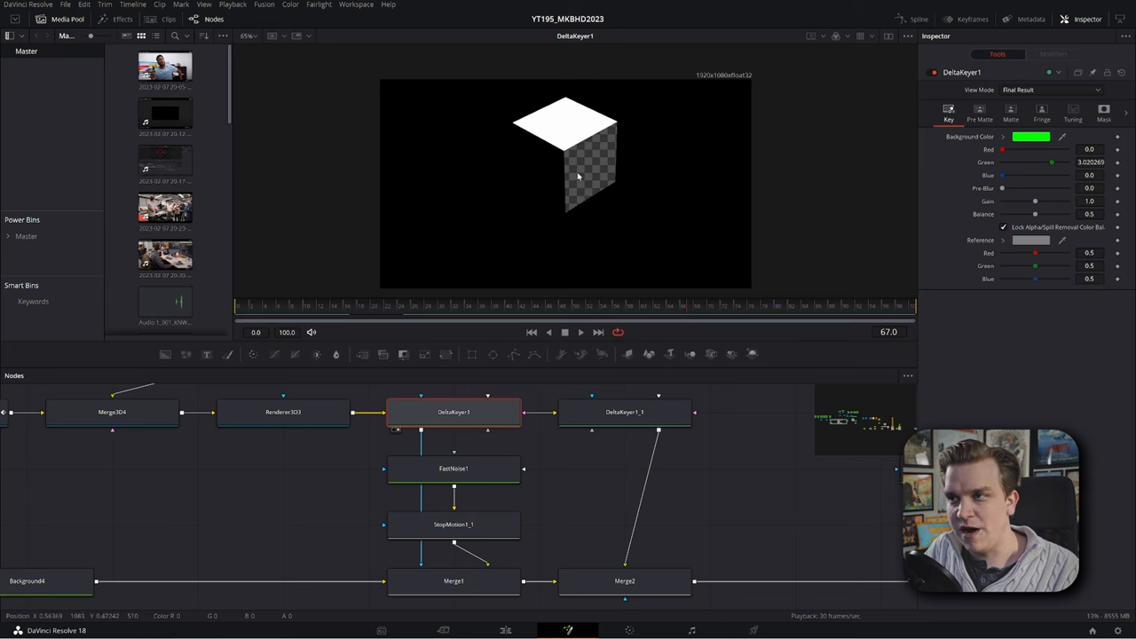
pyautogui.click(454, 576)
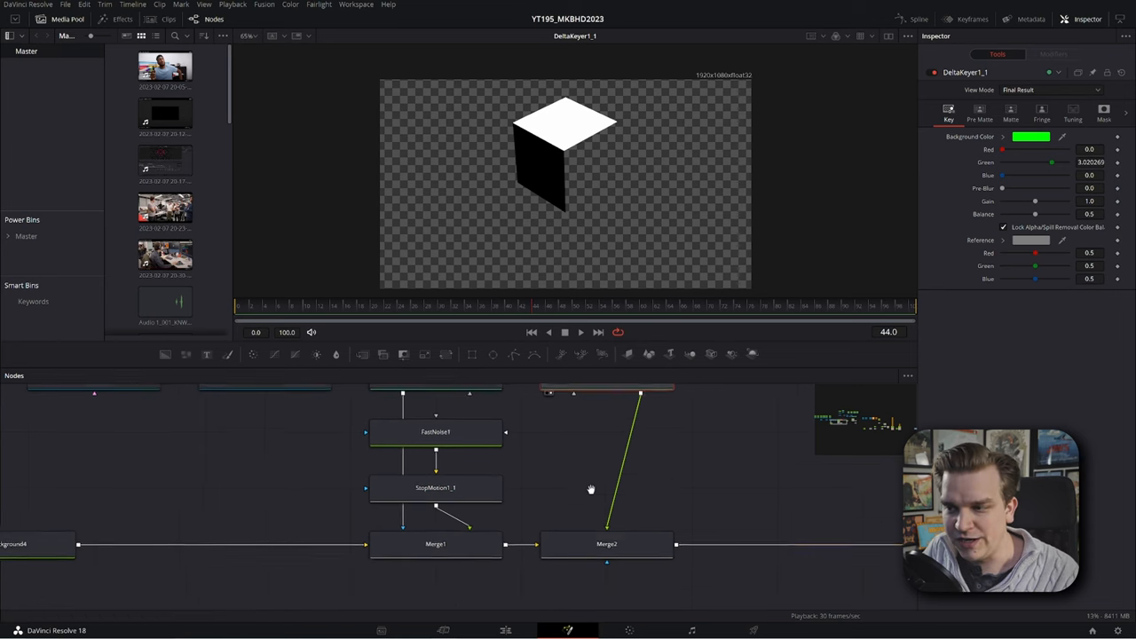
pyautogui.click(605, 544)
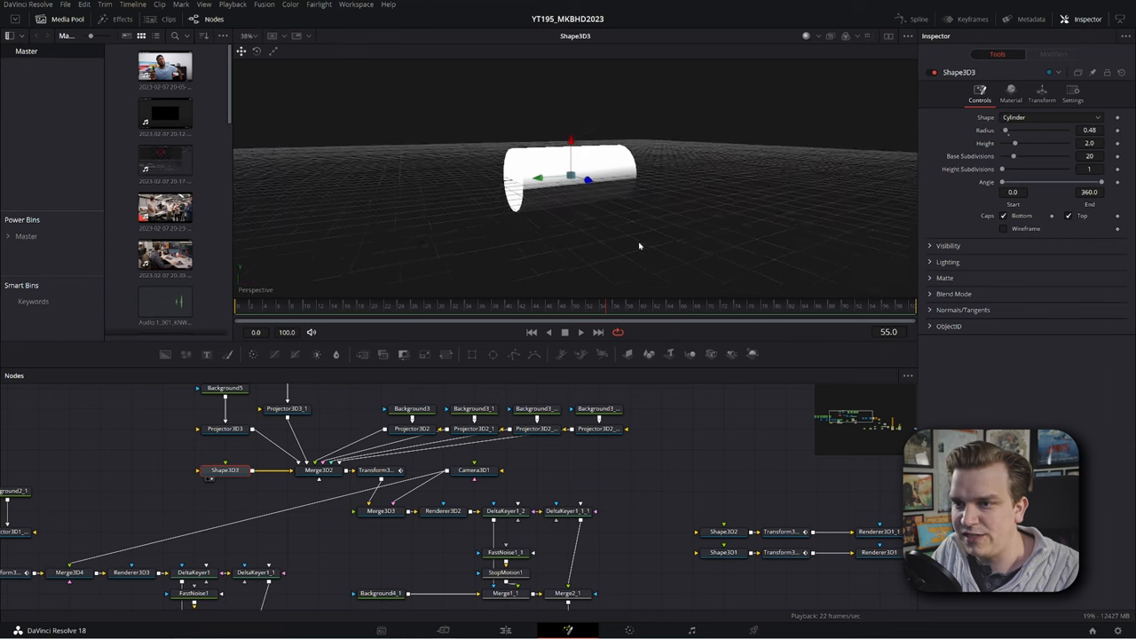
# Step through the green-lit merged scene, projector and camera, then view FastNoise1_1 repeating every 5 frames
pyautogui.click(316, 469)
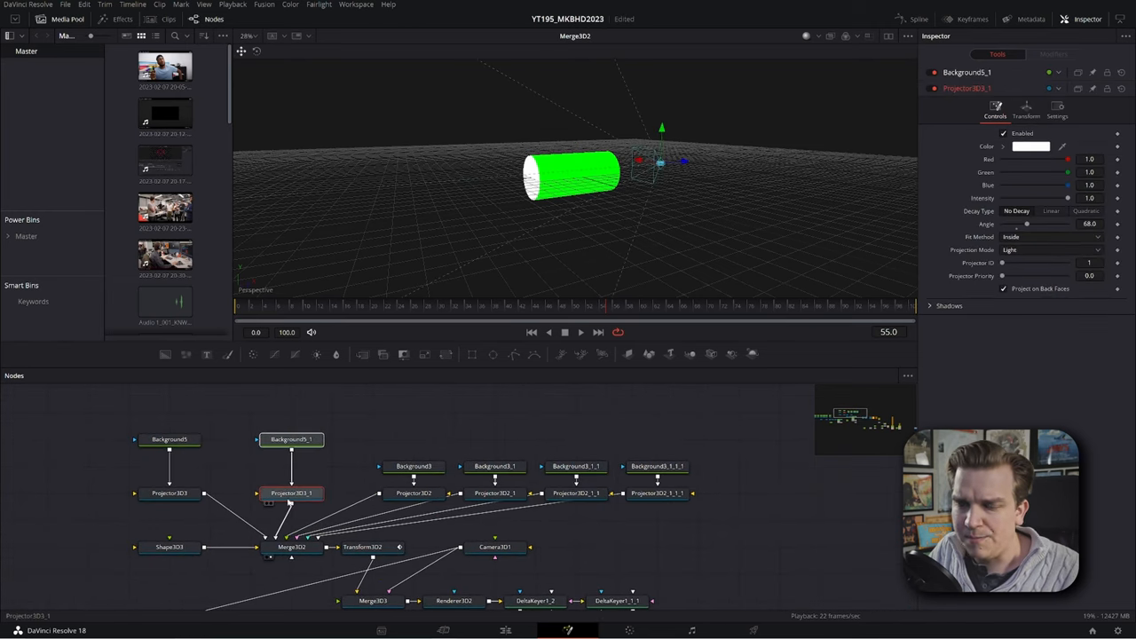
pyautogui.moveTo(512, 474)
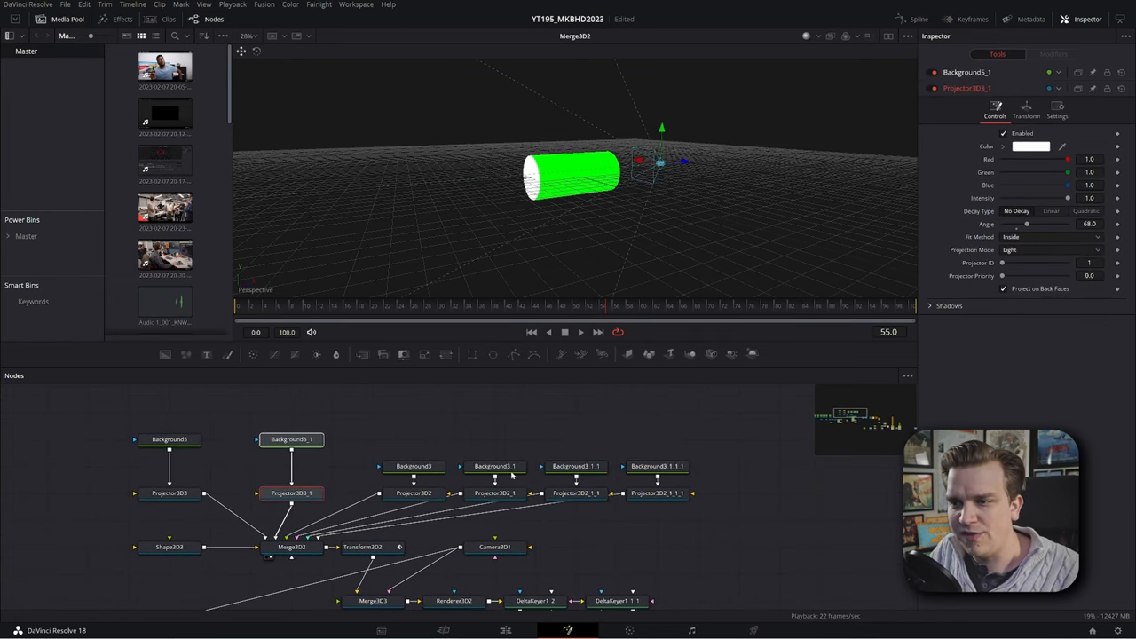
pyautogui.click(492, 494)
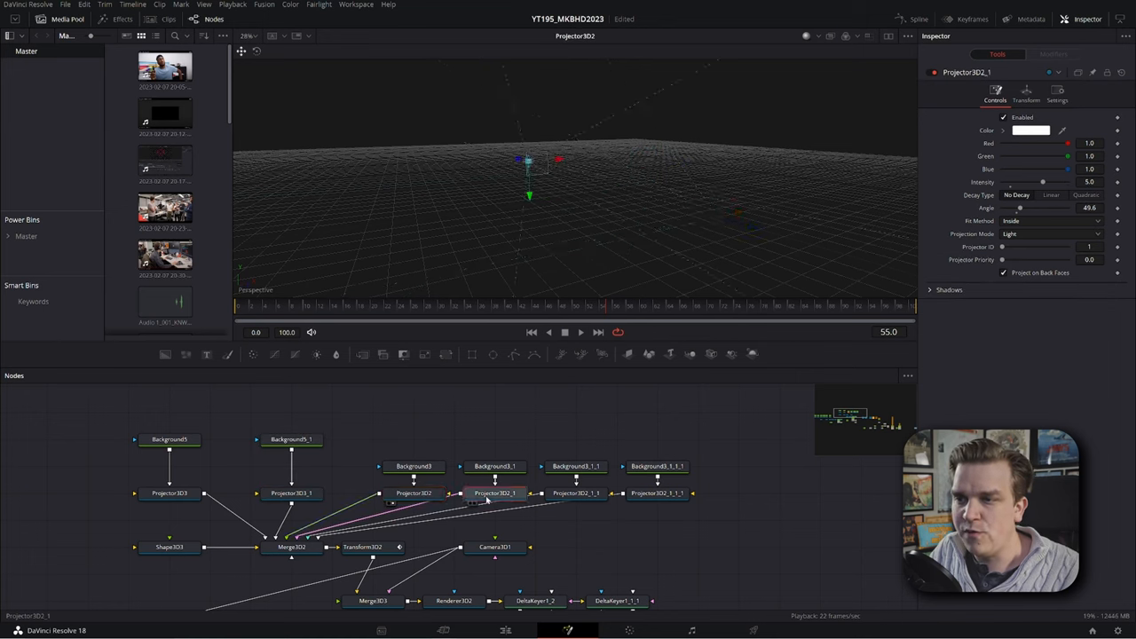
pyautogui.click(657, 493)
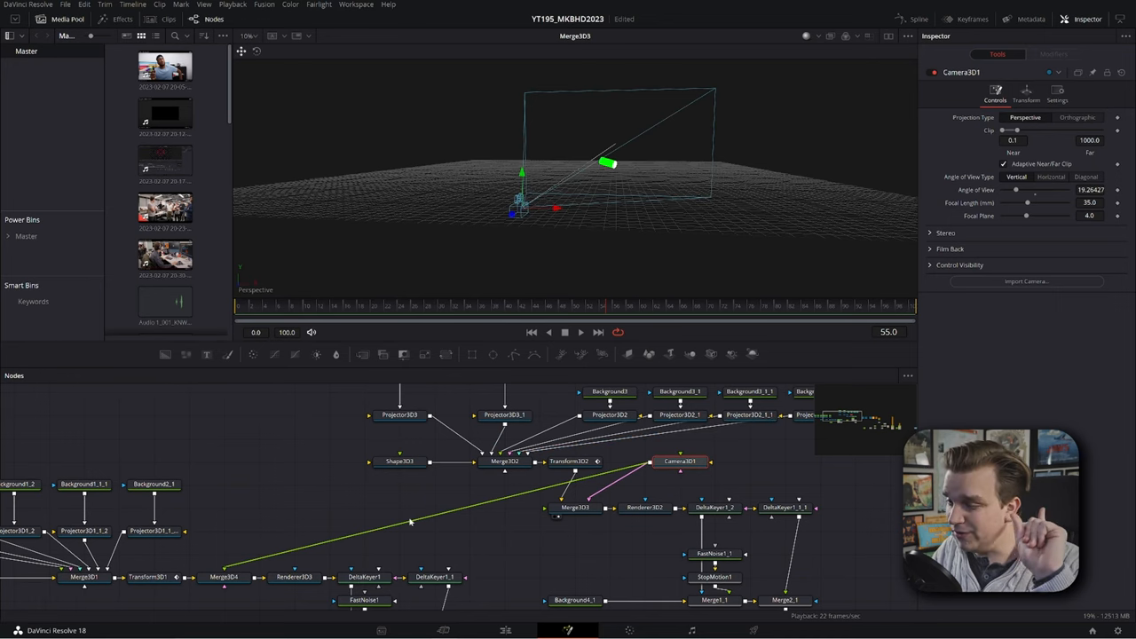
pyautogui.click(647, 507)
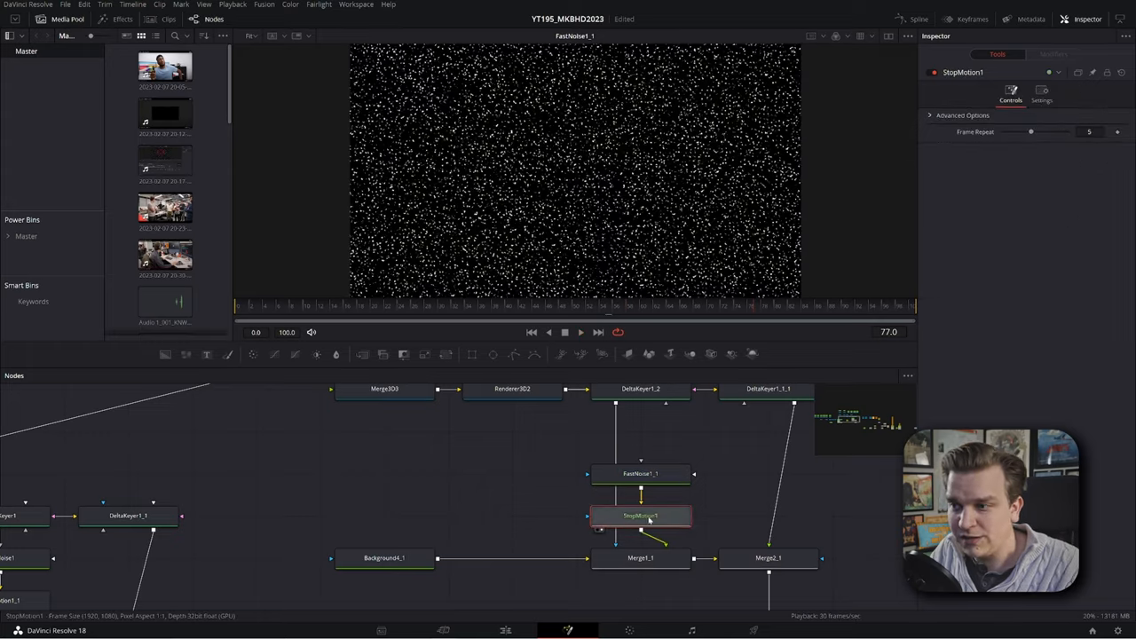
# View Merge2_1's speckled cylinder, then Merge4 combining it with the cloud-textured cube
pyautogui.click(637, 558)
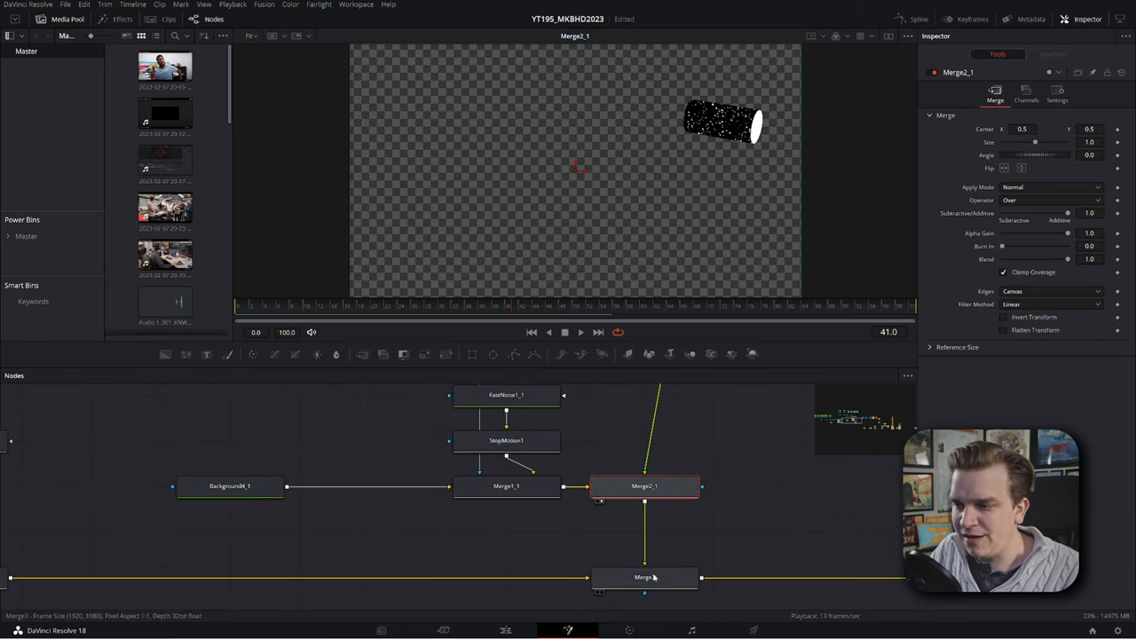
pyautogui.click(646, 578)
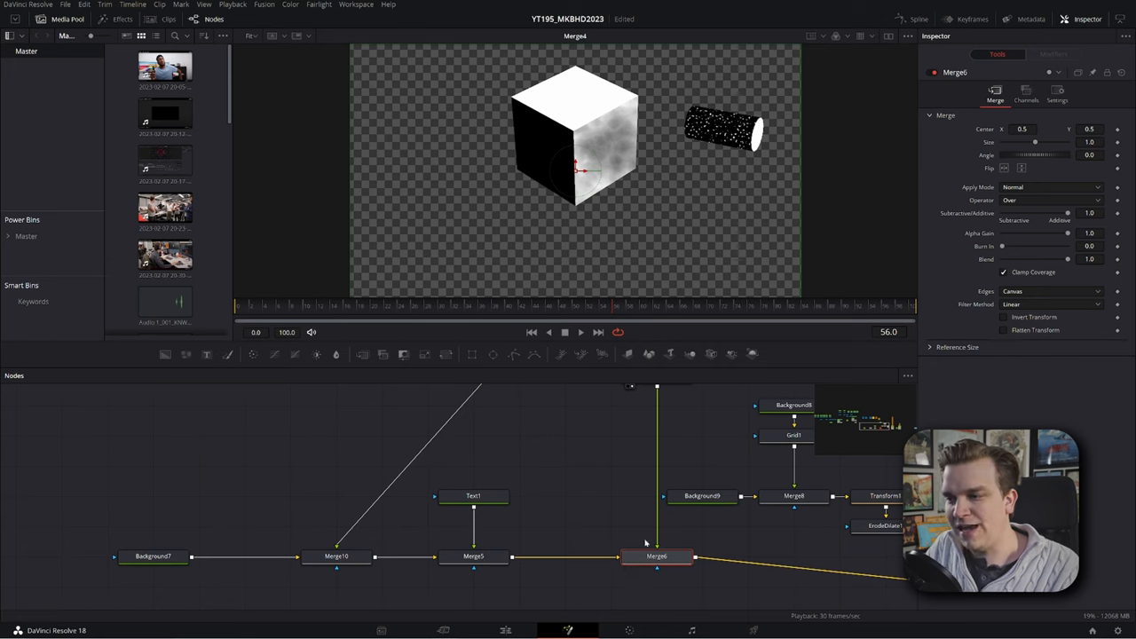
# View Merge6, Background7's grey gradient, then Merge10 with pink pyramid, circle and diamond
pyautogui.click(153, 555)
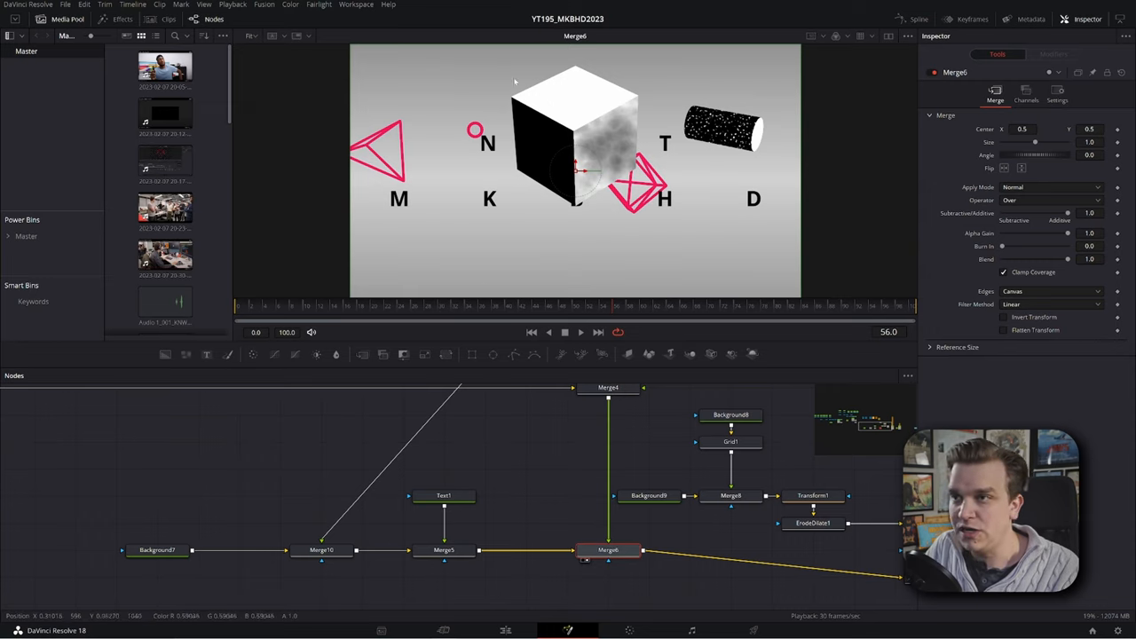
pyautogui.moveTo(547, 251)
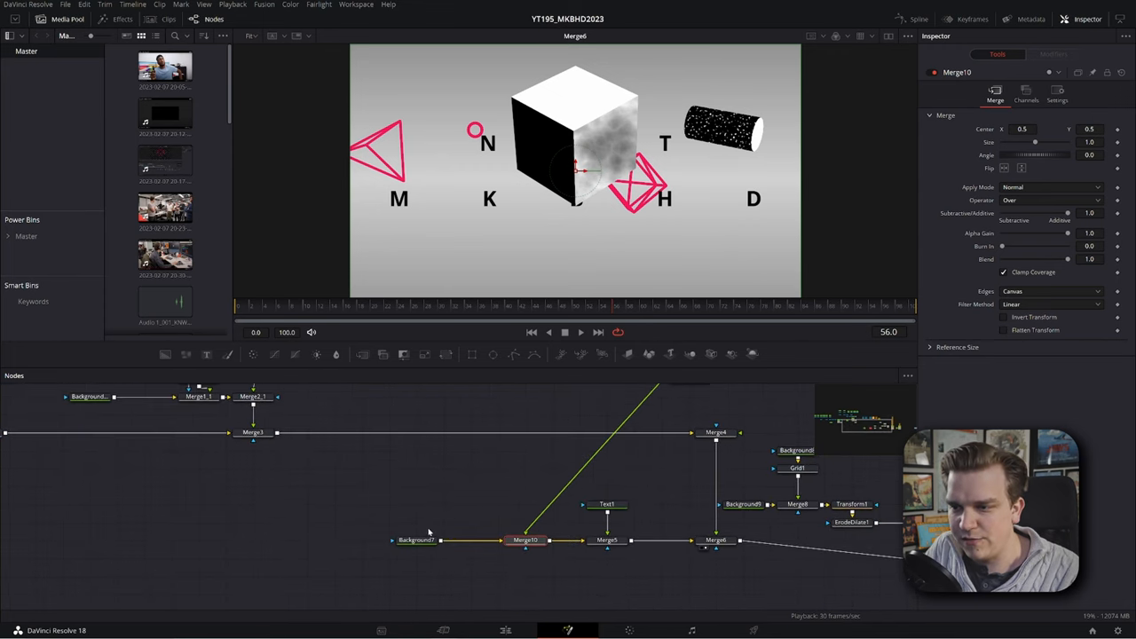
pyautogui.click(411, 542)
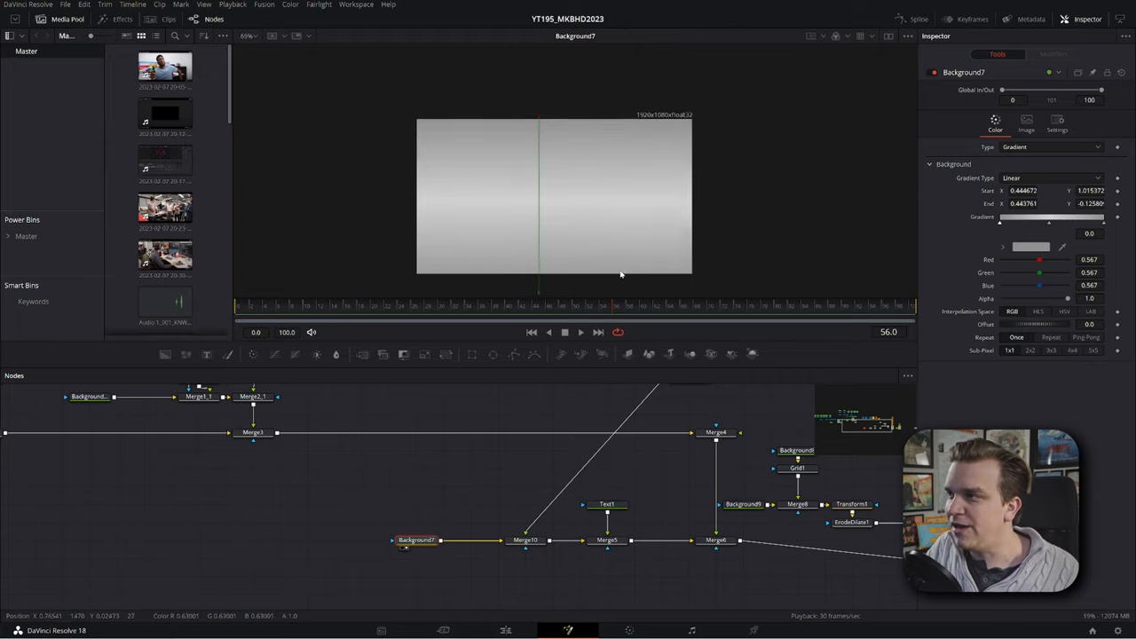
pyautogui.click(1051, 178)
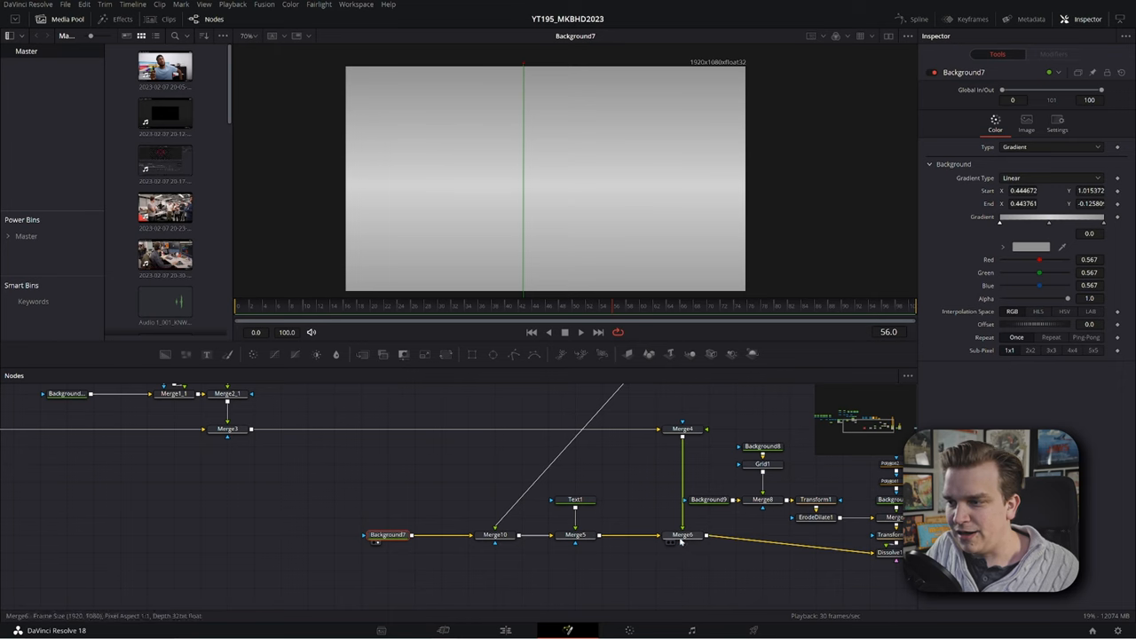
pyautogui.click(679, 533)
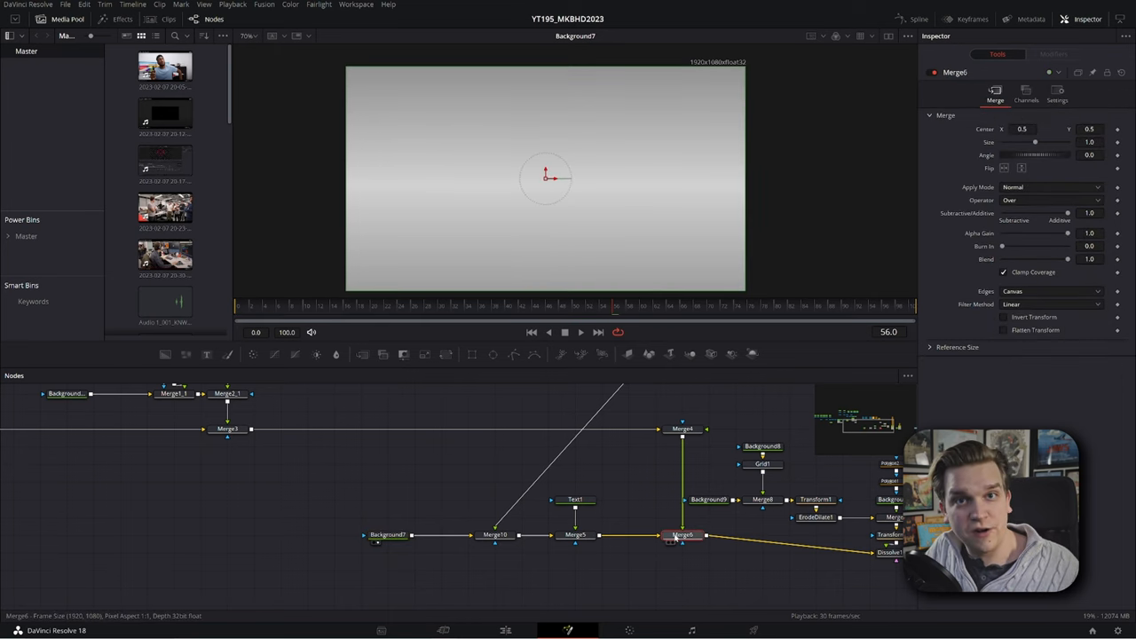
pyautogui.click(491, 534)
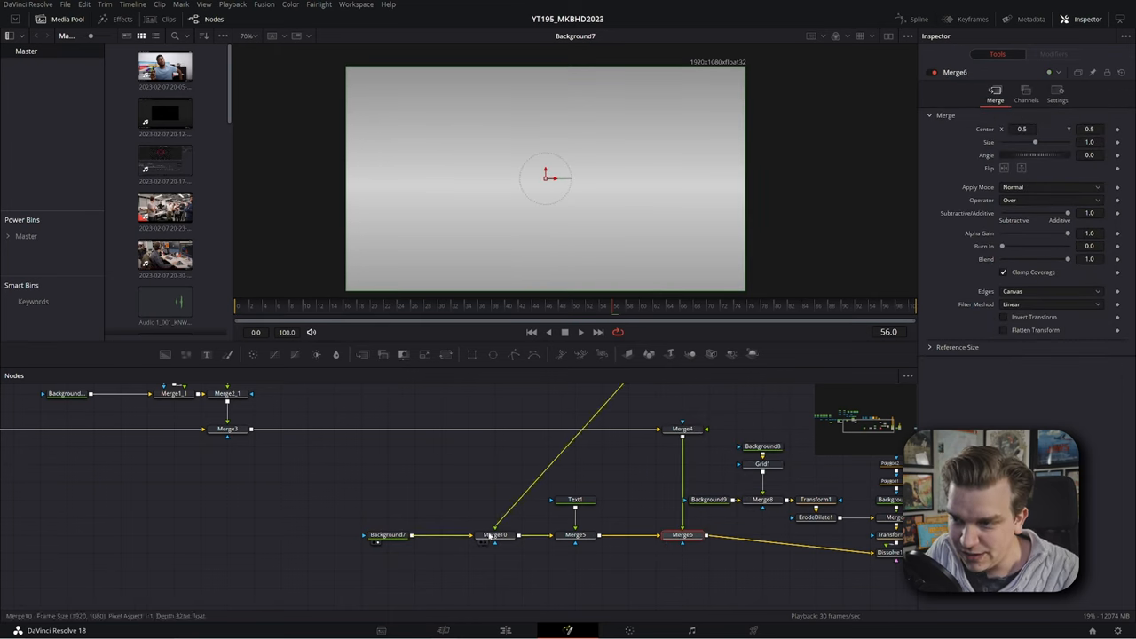
pyautogui.click(493, 533)
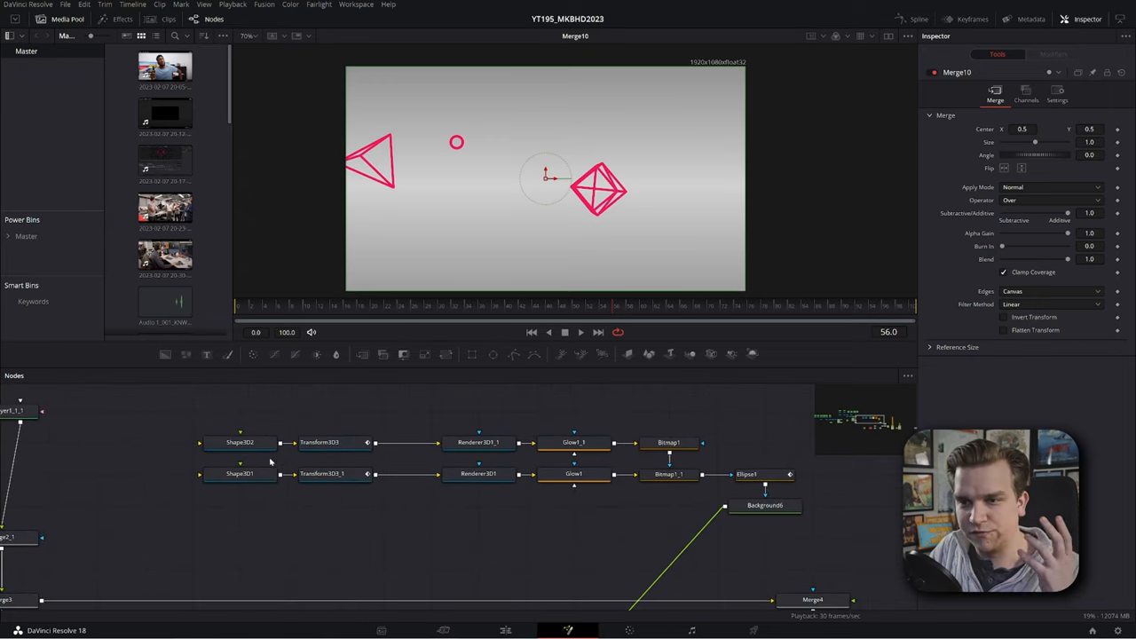
# Inspect Shape3D2, Shape3D1 and both Transform3D3 nodes, then view Renderer3D1's wireframe pyramid
pyautogui.click(239, 442)
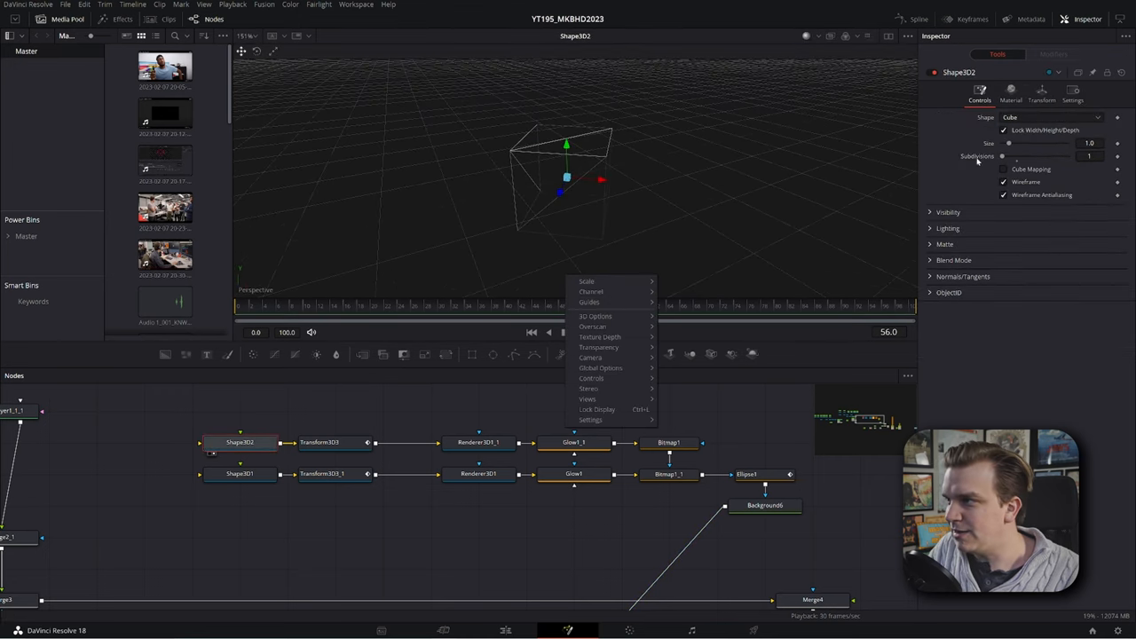
pyautogui.click(328, 522)
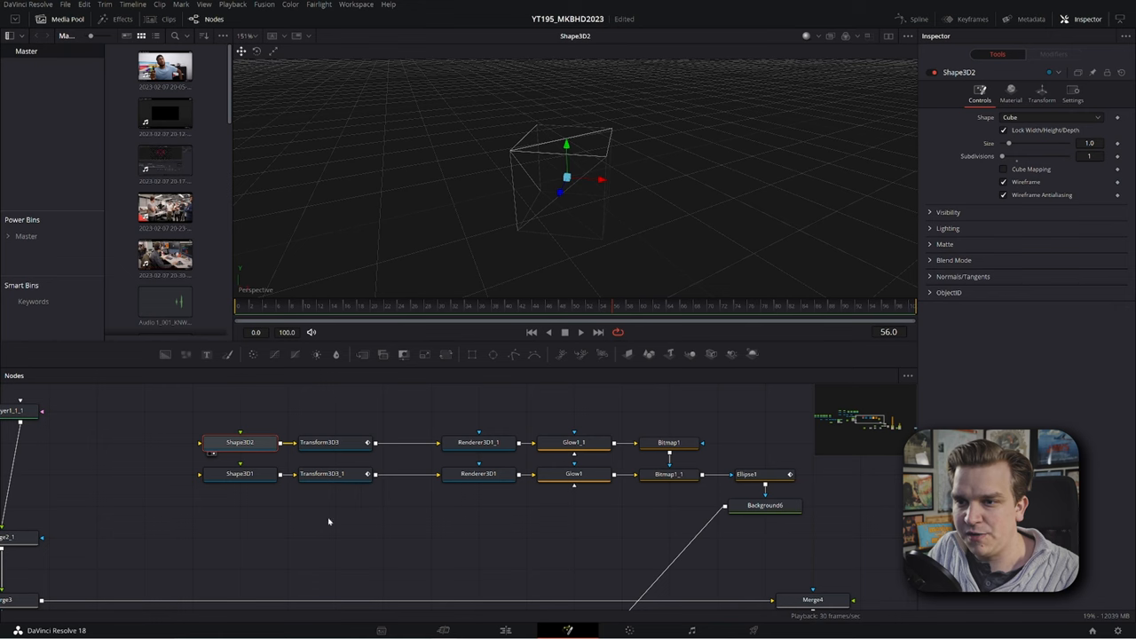
pyautogui.click(239, 474)
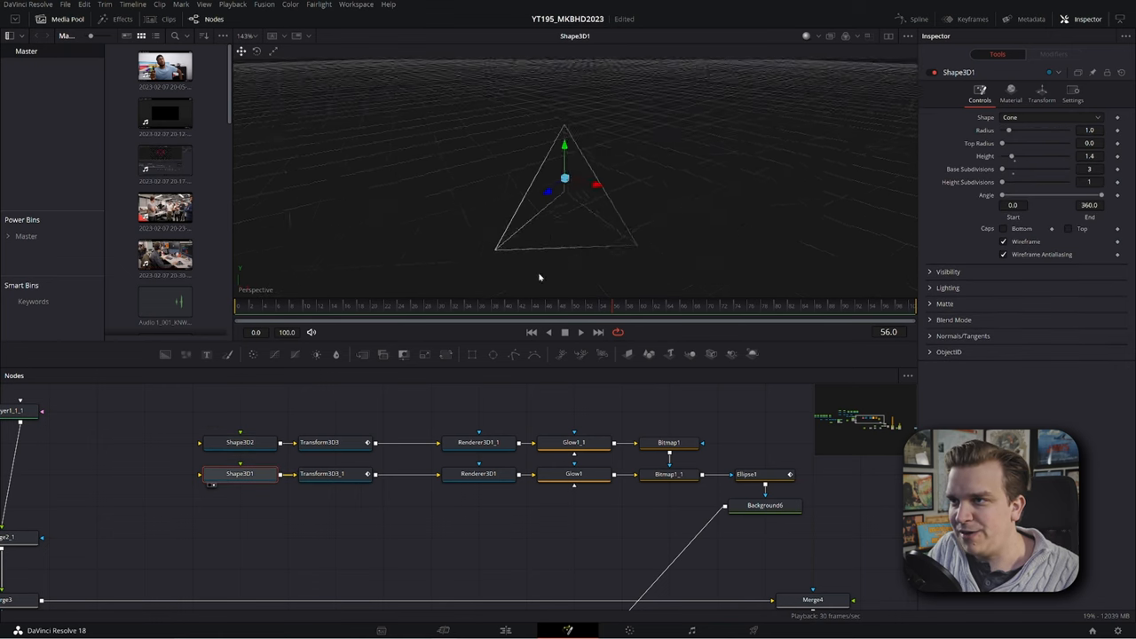
pyautogui.click(330, 442)
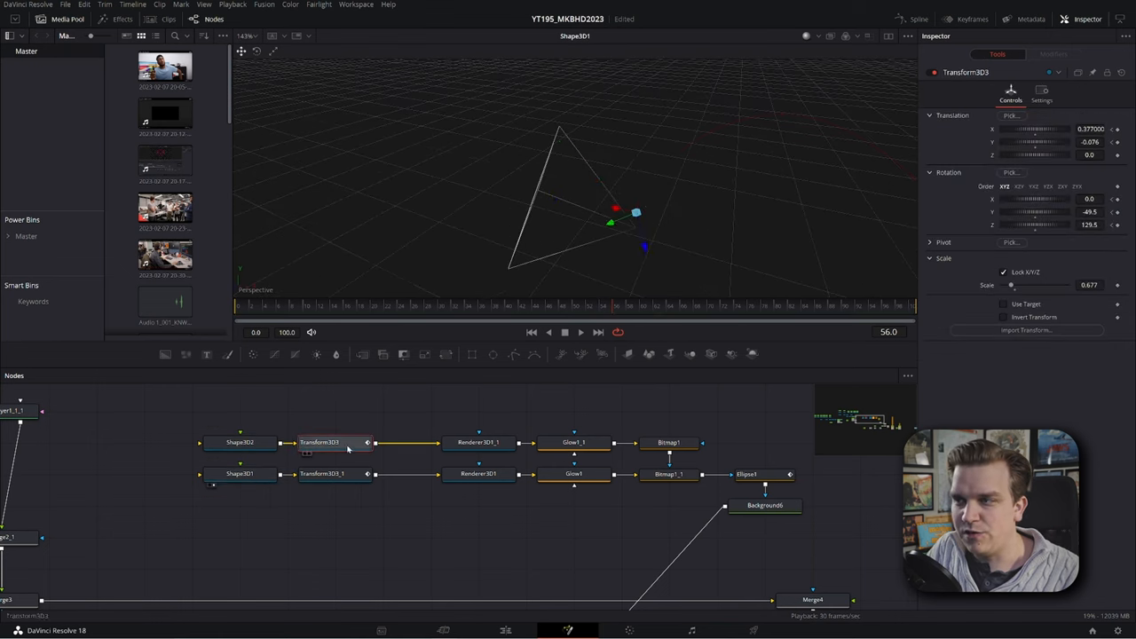
pyautogui.click(332, 473)
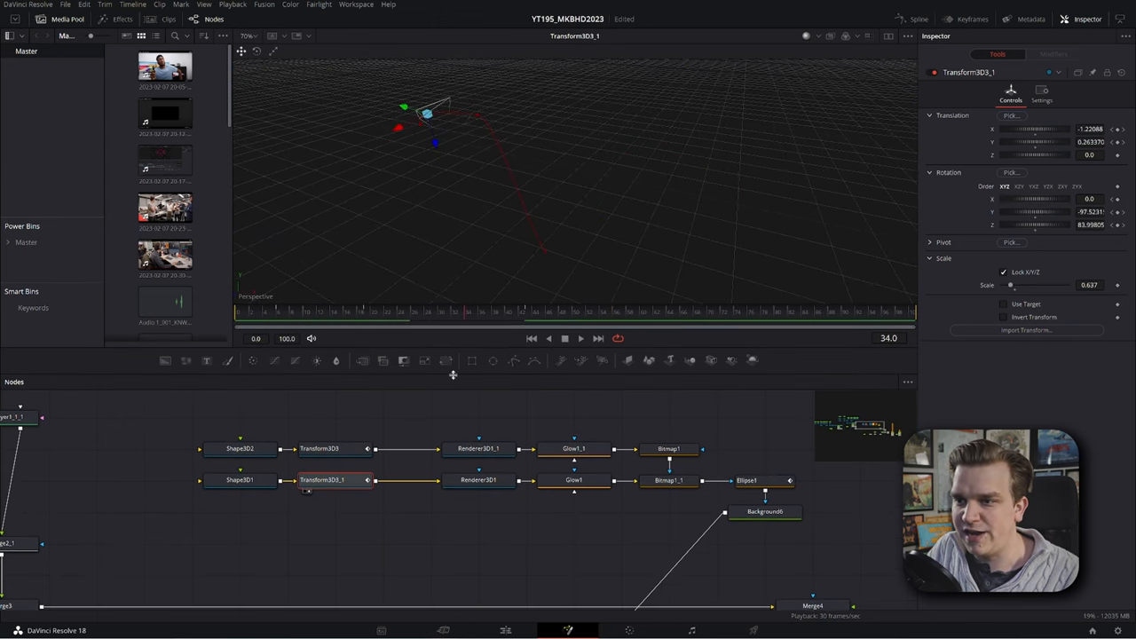
pyautogui.click(478, 480)
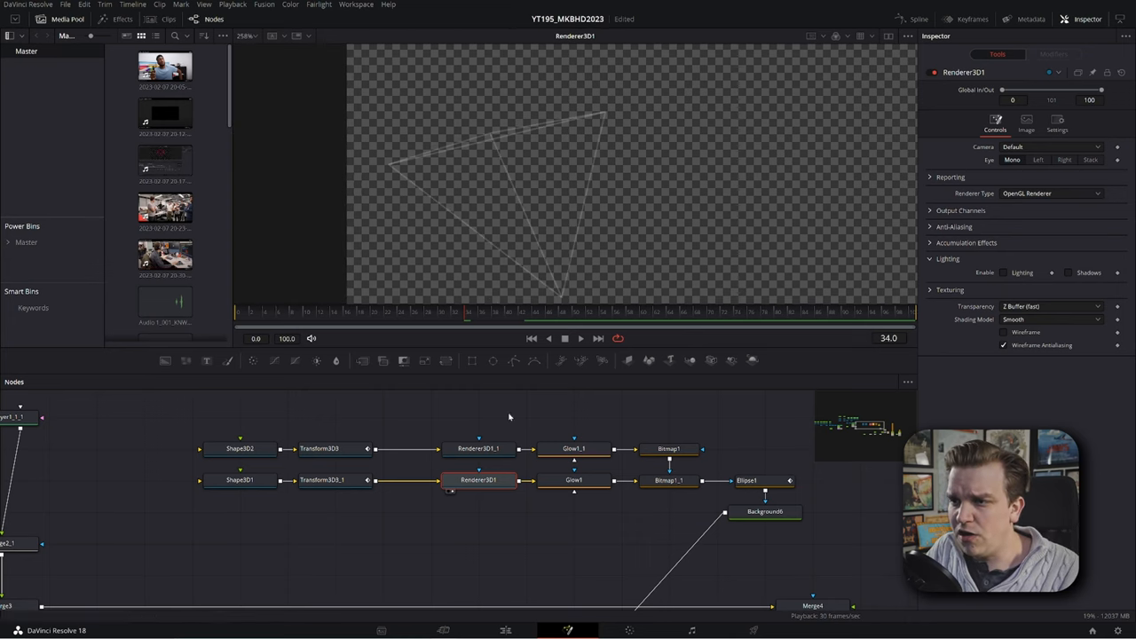
# View Renderer3D1, then load Glow1 showing the pyramid outline as bold white lines
pyautogui.click(479, 449)
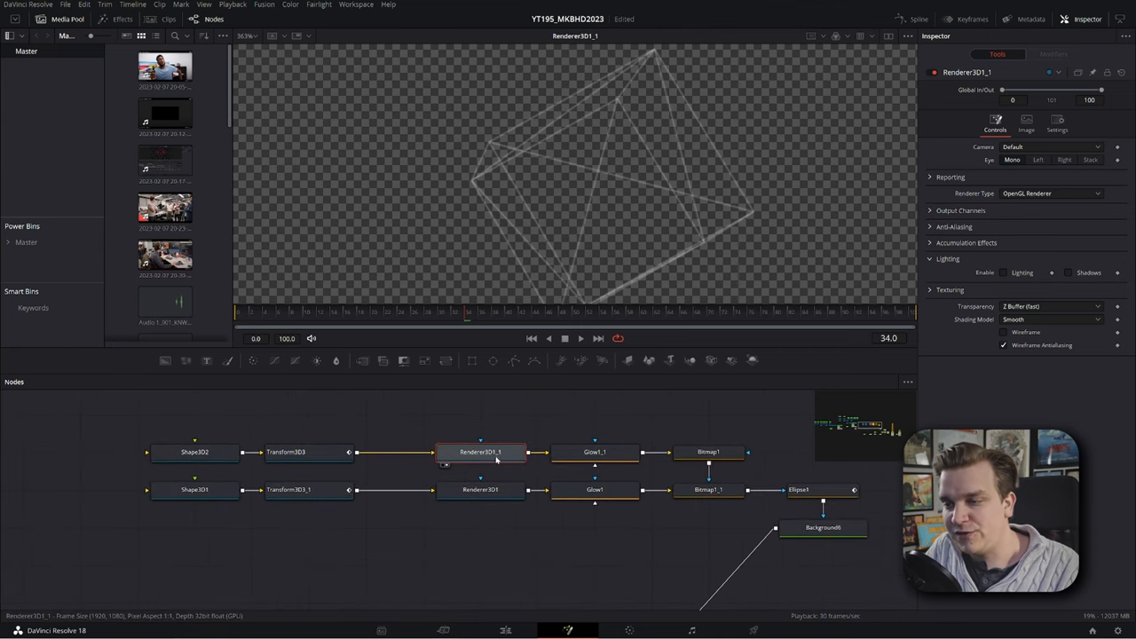
pyautogui.click(596, 452)
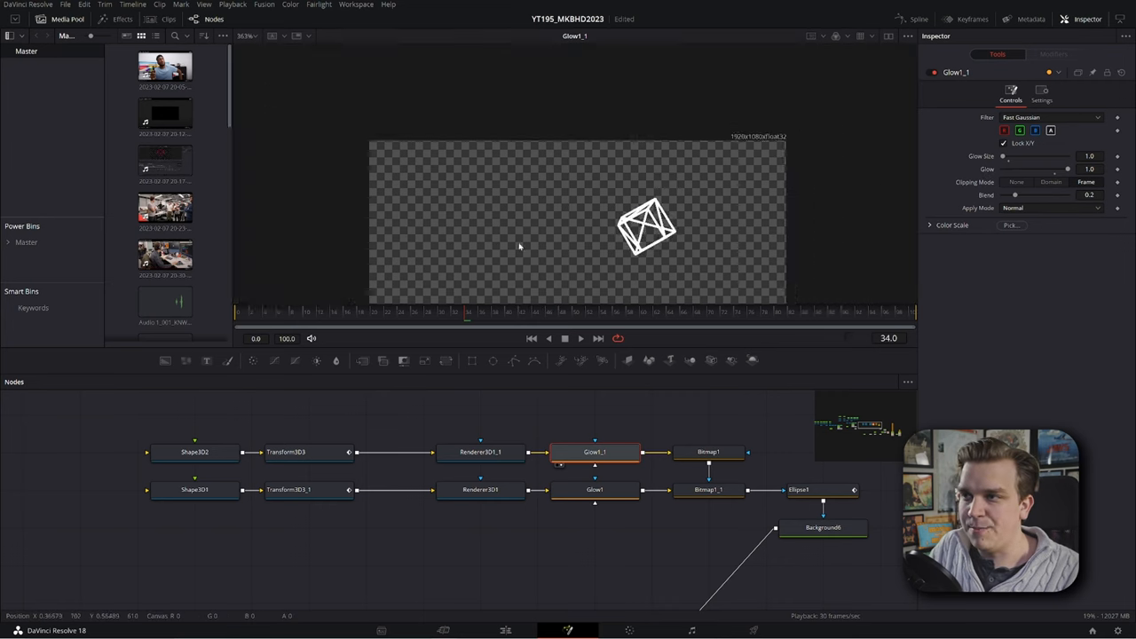
pyautogui.click(595, 489)
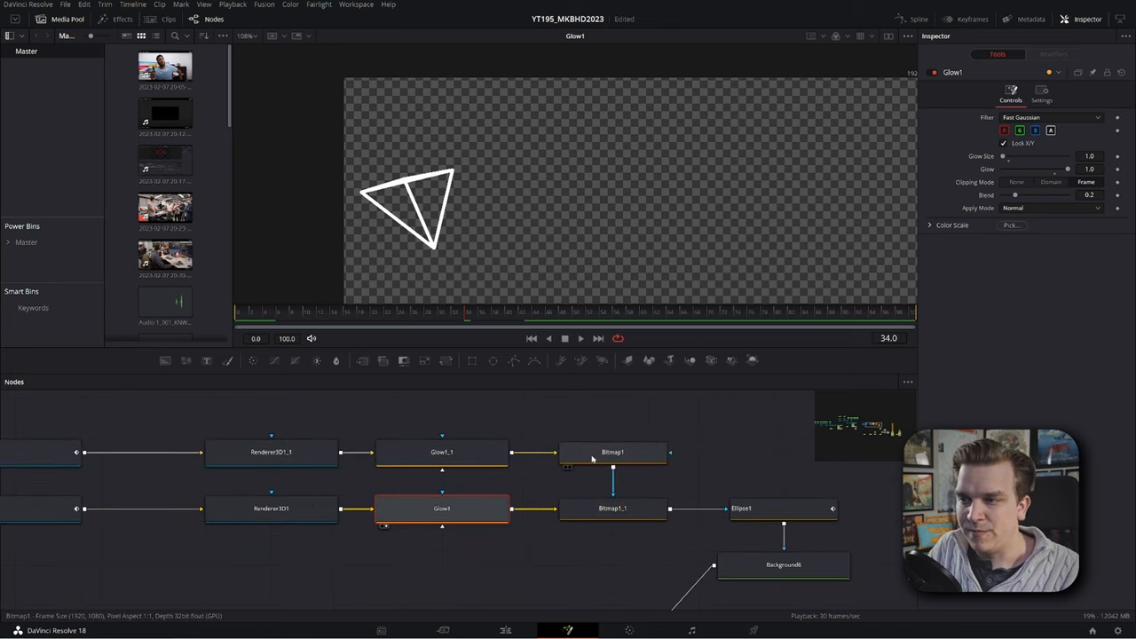
# Check Glow1_1, Bitmap1, Bitmap1_1 and Ellipse1, then view Merge5 with Text1 selected
pyautogui.click(614, 452)
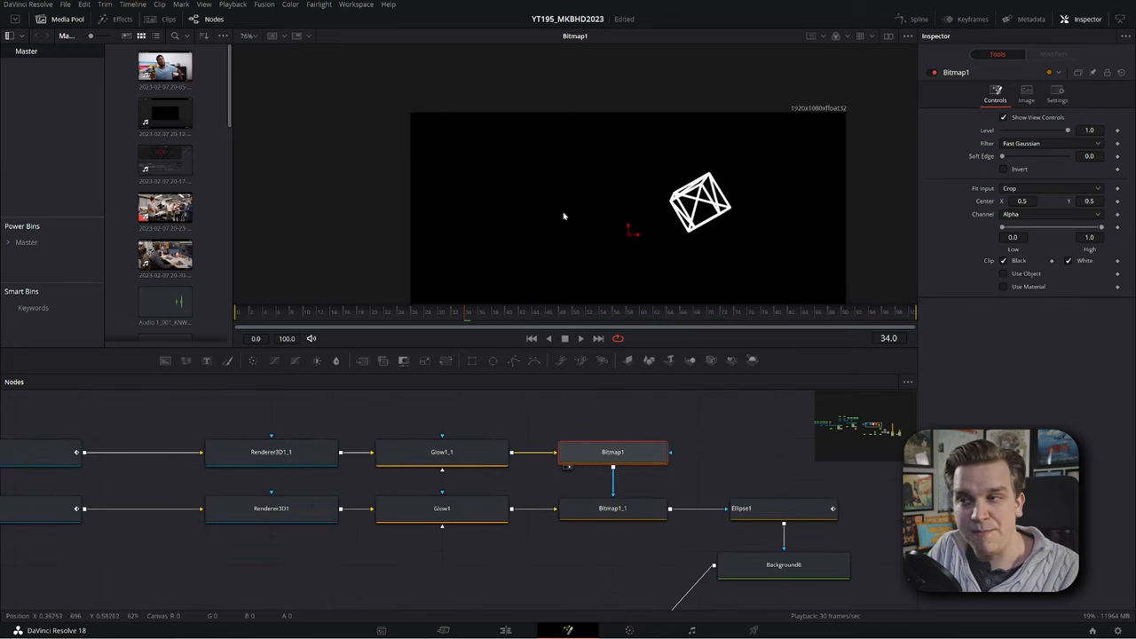
pyautogui.click(613, 508)
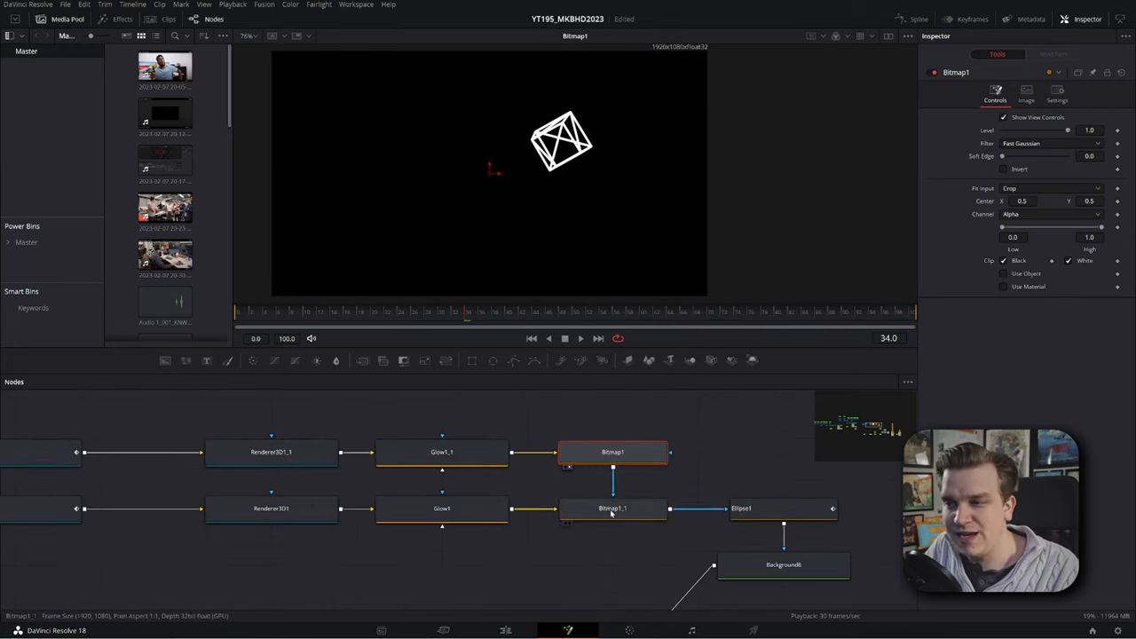
pyautogui.click(611, 508)
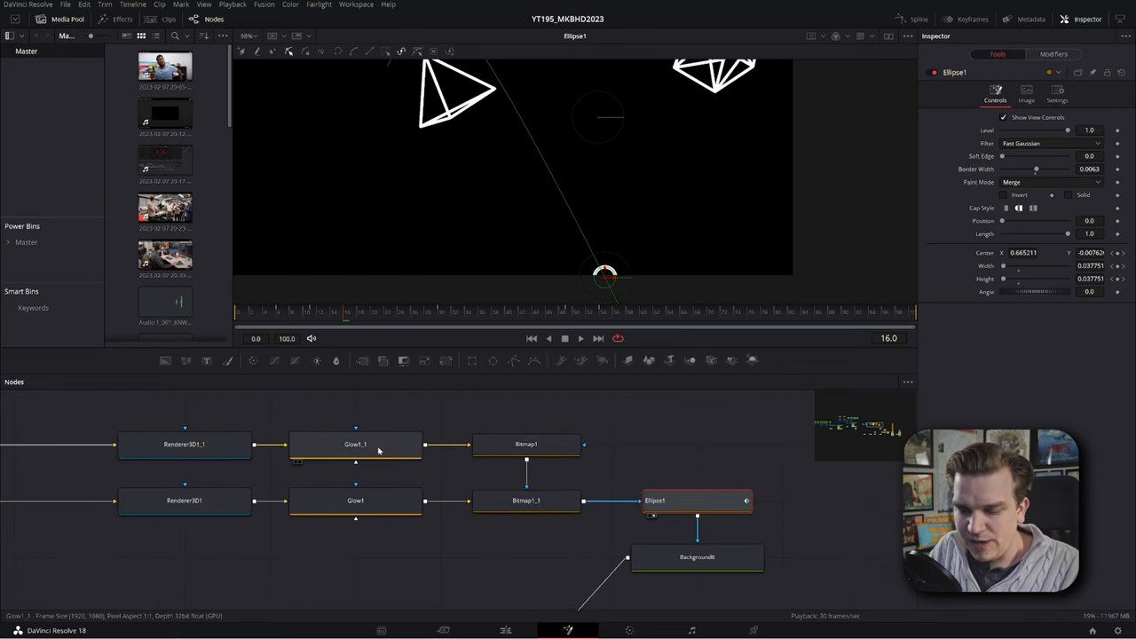
pyautogui.click(355, 444)
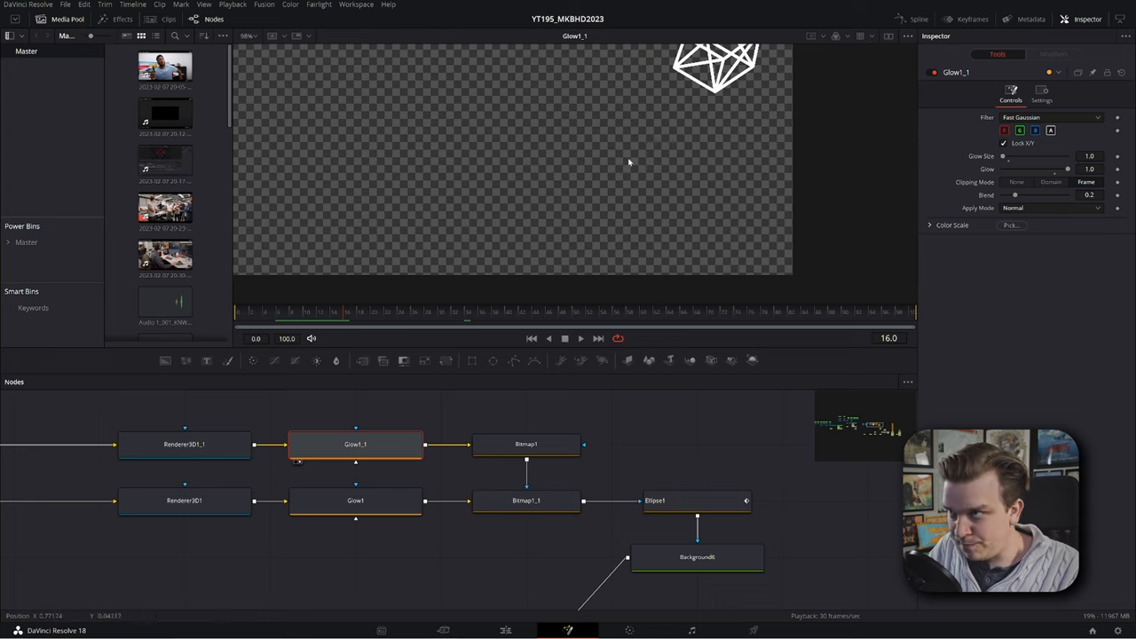
pyautogui.click(525, 443)
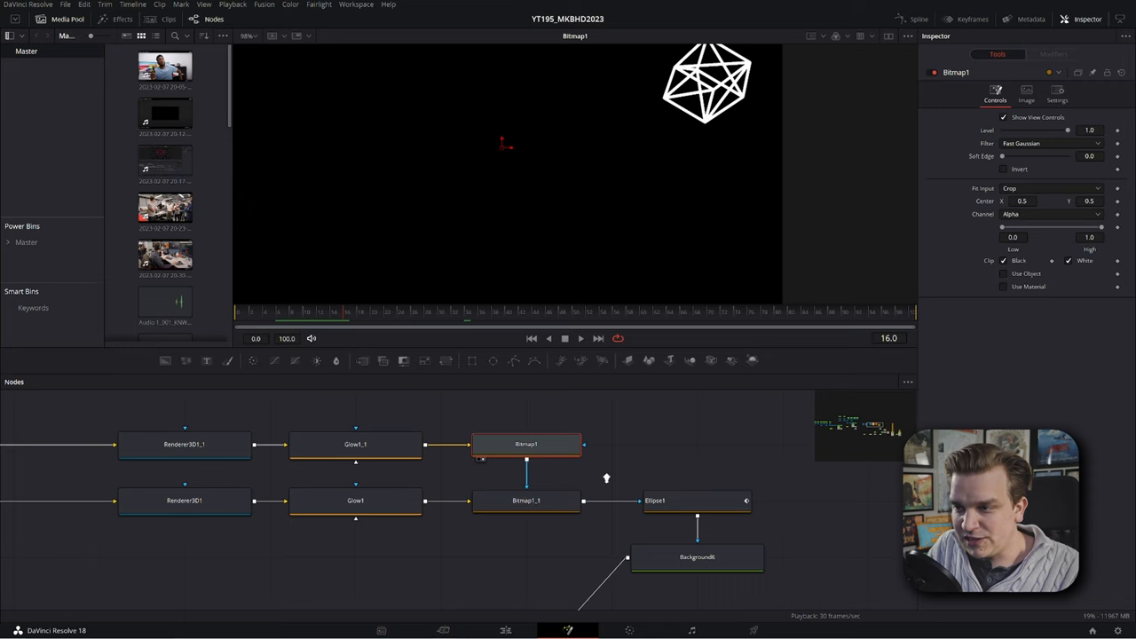
pyautogui.click(525, 501)
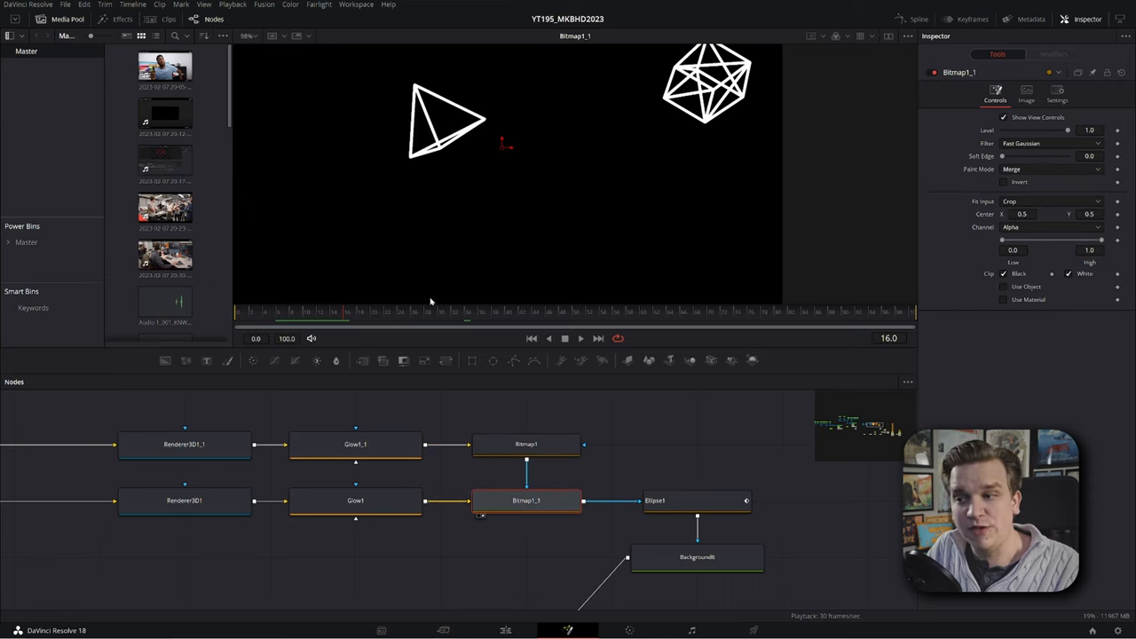
pyautogui.moveTo(546, 425)
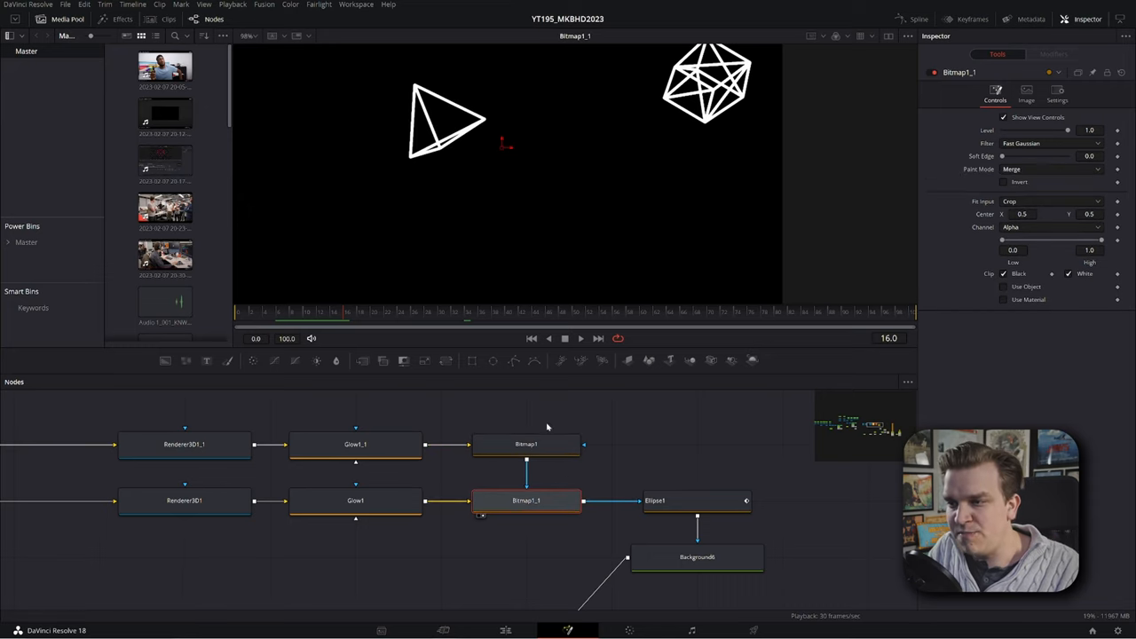
pyautogui.click(657, 501)
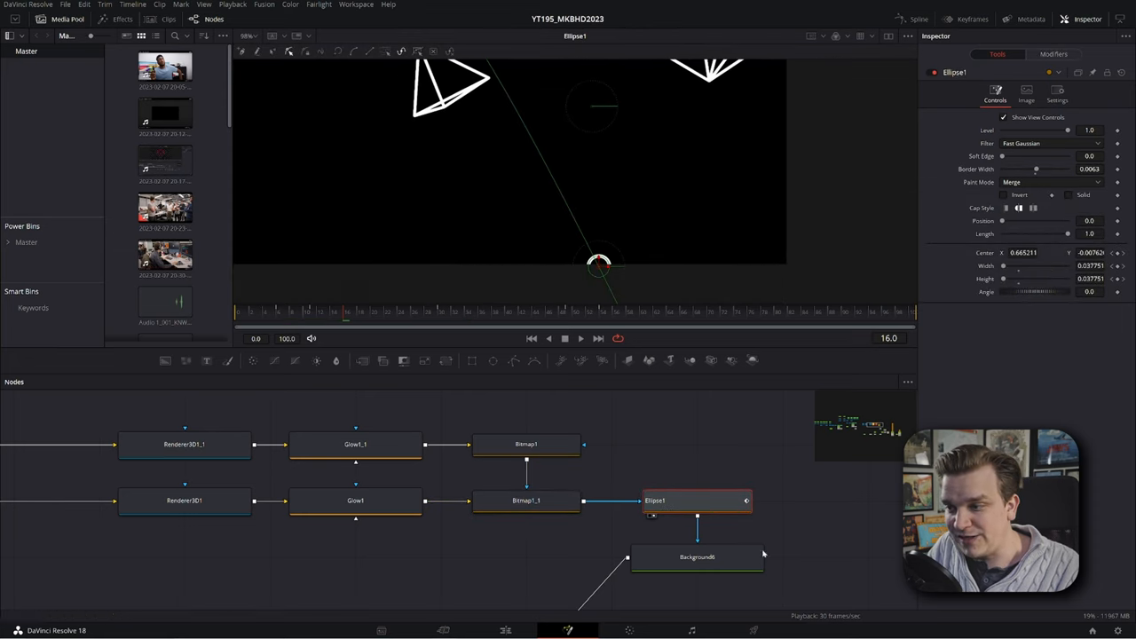
pyautogui.click(695, 557)
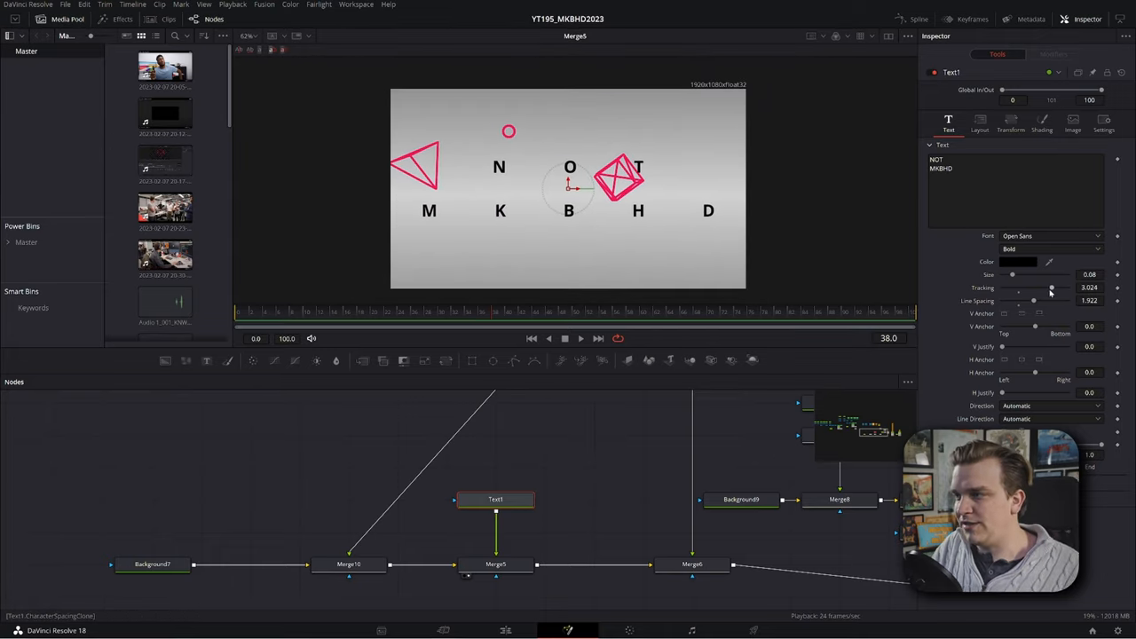
# Lower Text1's Tracking from about 3.0 to 2.8 and pan the node editor
pyautogui.moveTo(1049, 287); pyautogui.dragTo(1046, 288)
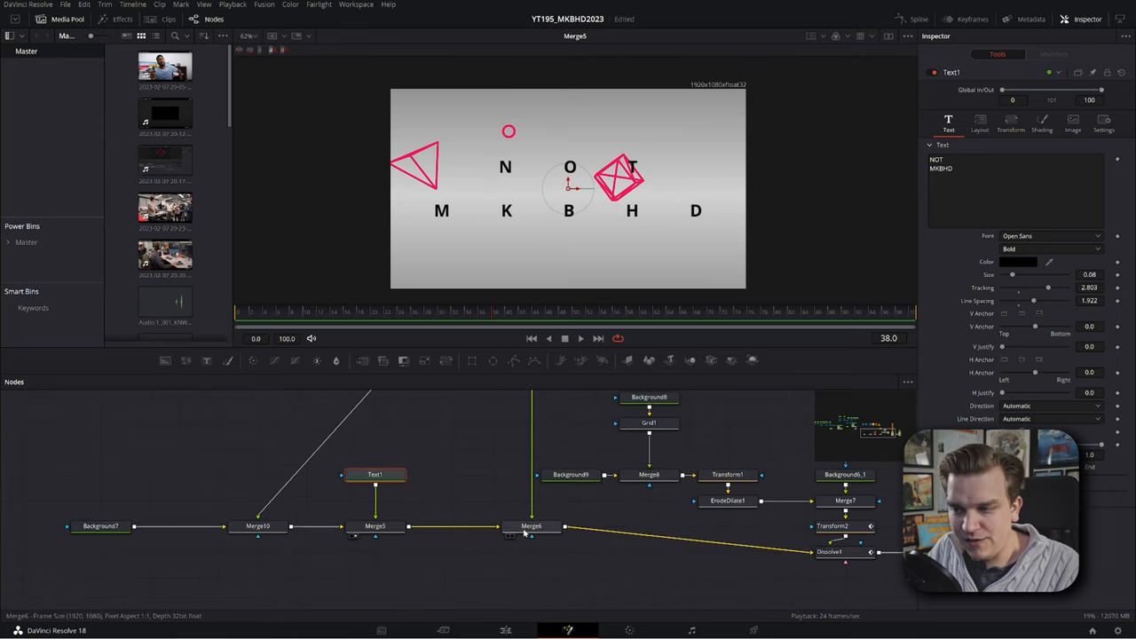
pyautogui.click(533, 526)
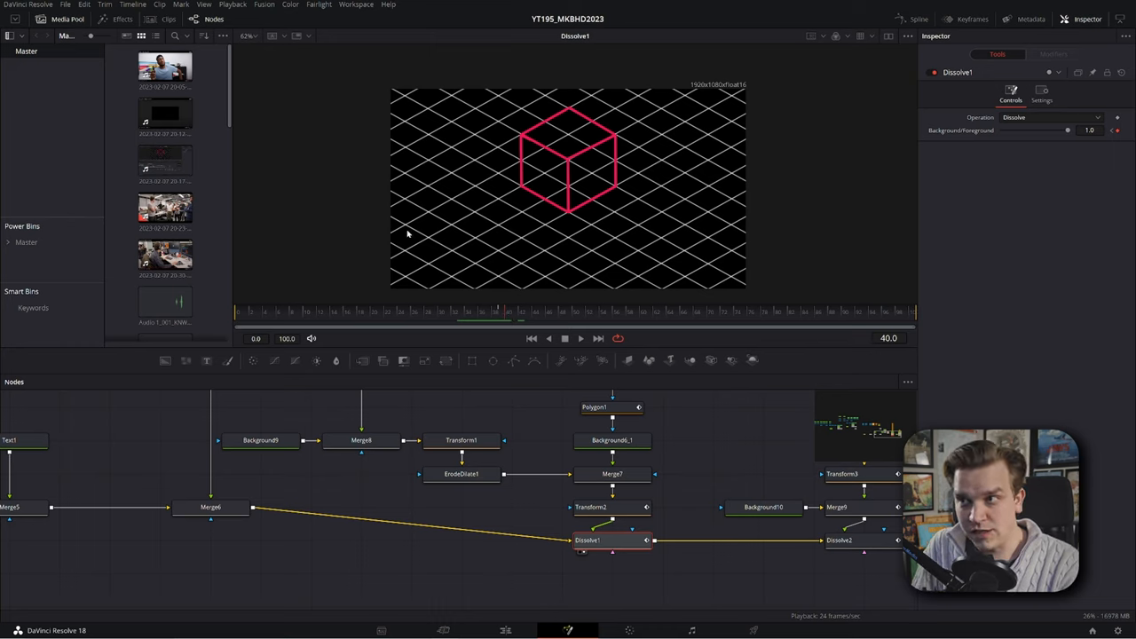
pyautogui.moveTo(536, 573)
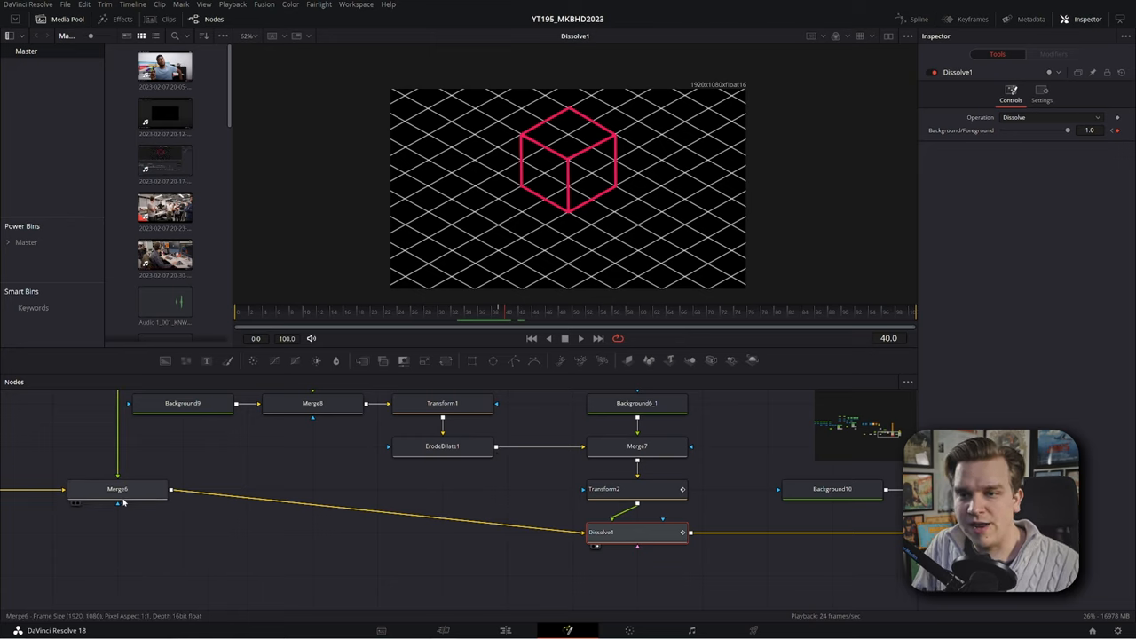
pyautogui.click(117, 489)
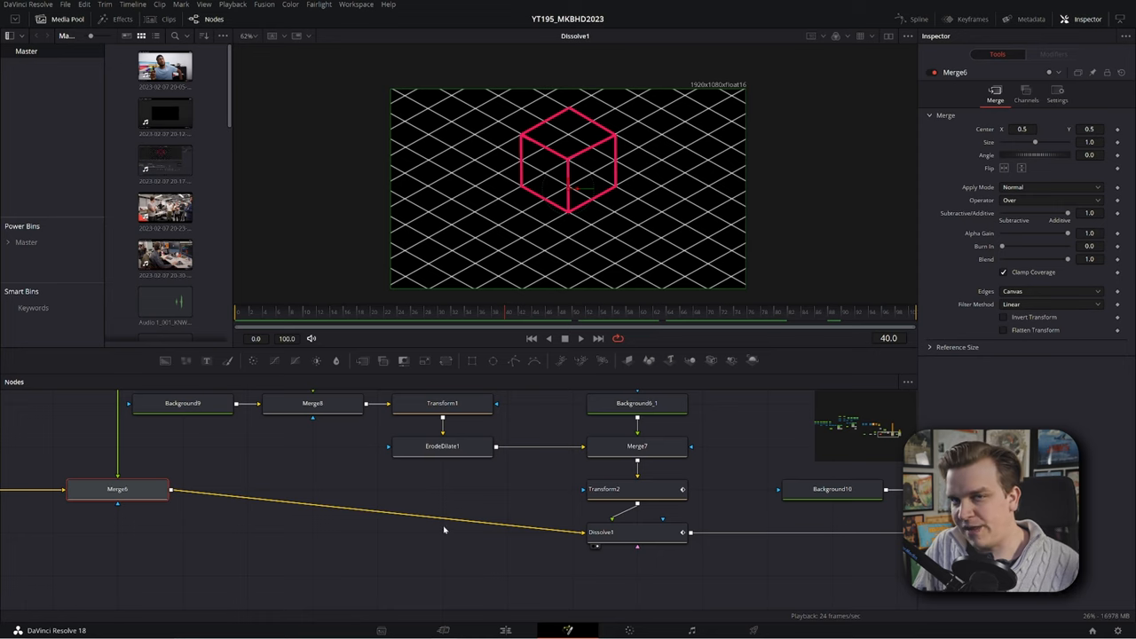
pyautogui.click(634, 532)
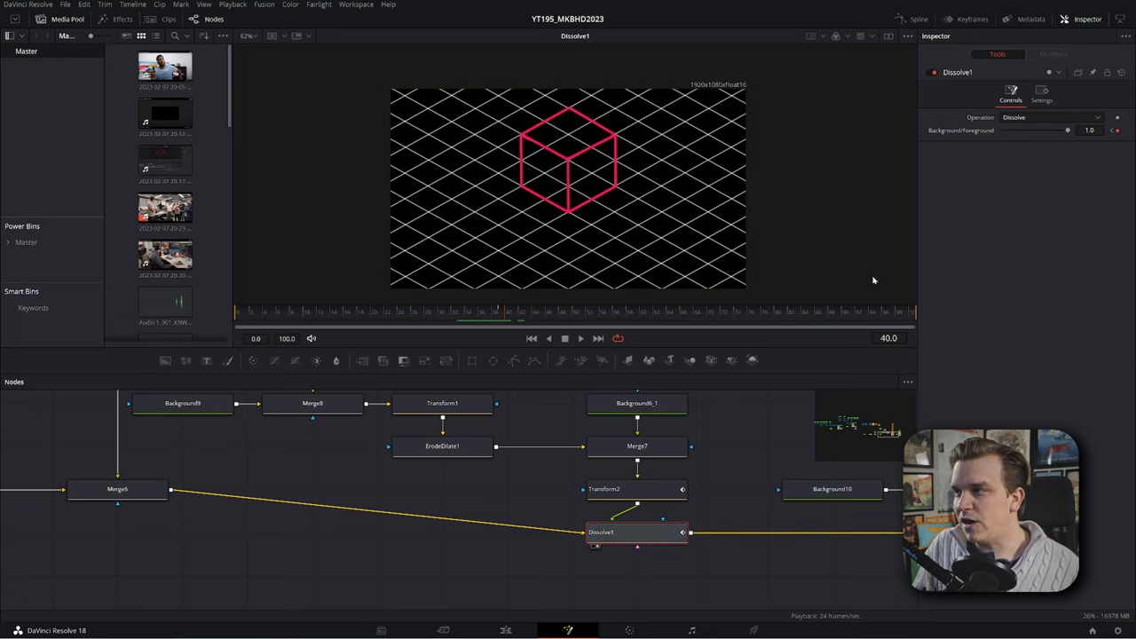
pyautogui.click(1047, 117)
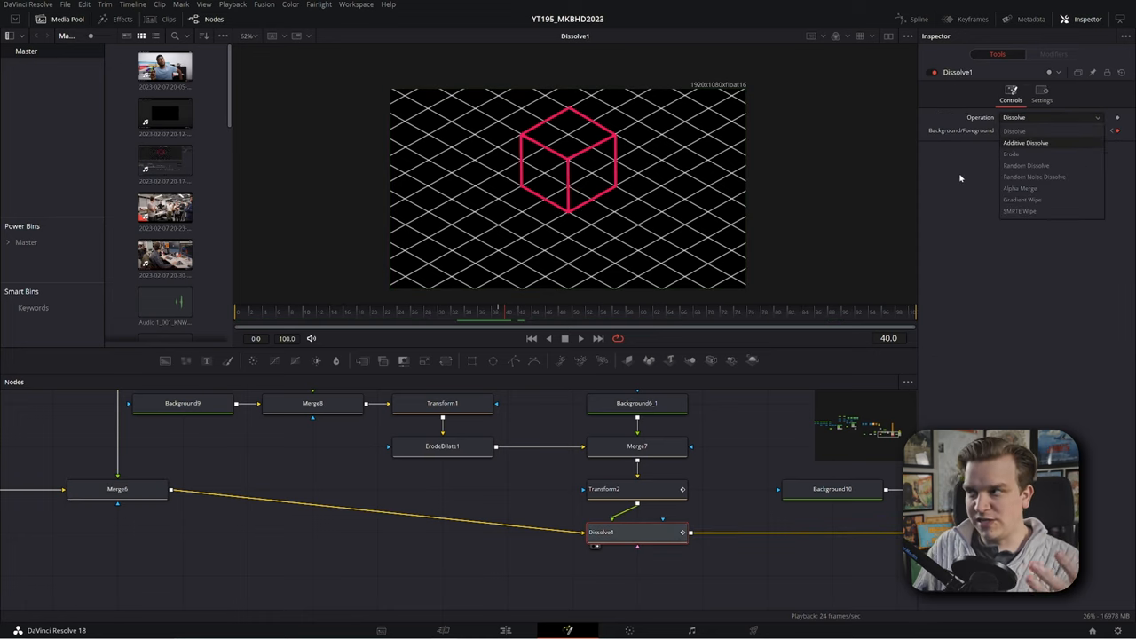
pyautogui.click(1014, 130)
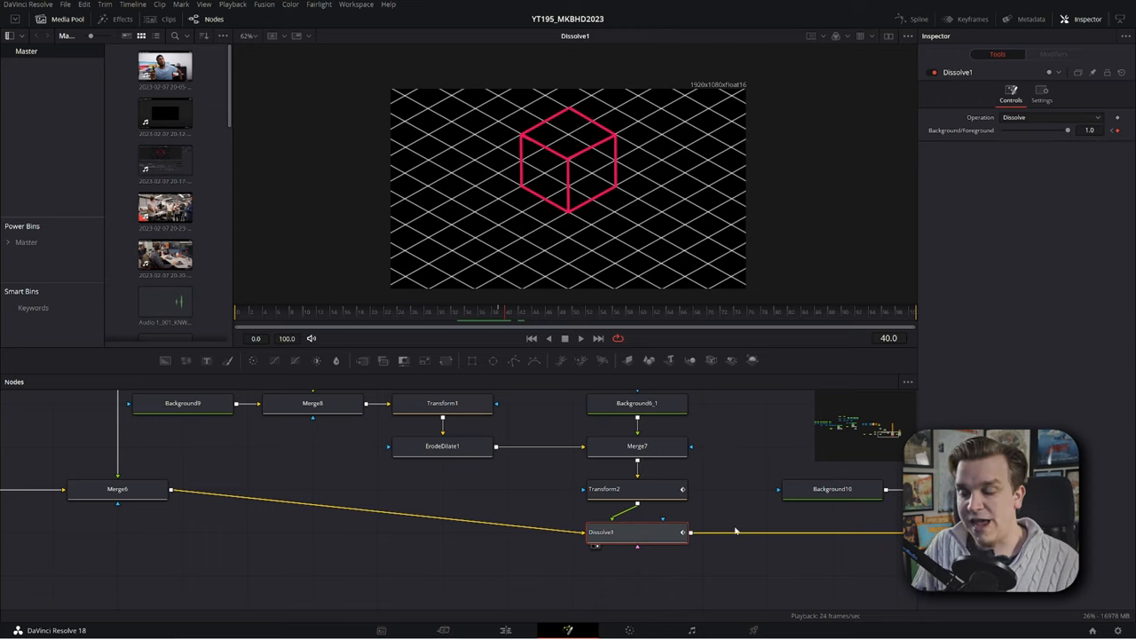
pyautogui.moveTo(758, 548)
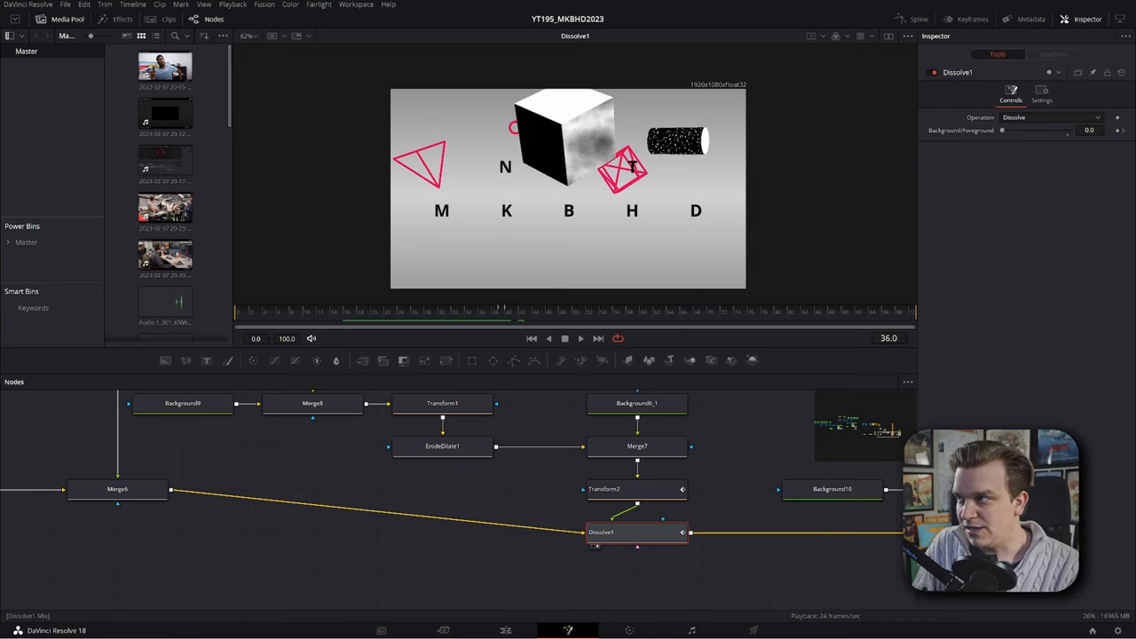
pyautogui.click(500, 311)
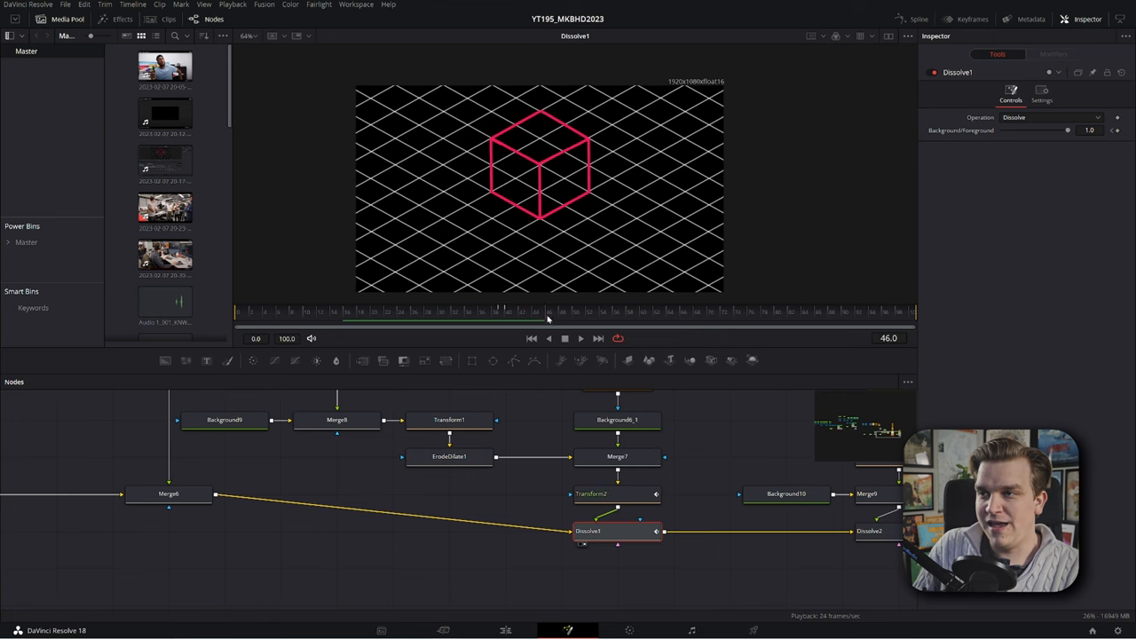
pyautogui.moveTo(537, 311); pyautogui.dragTo(642, 311)
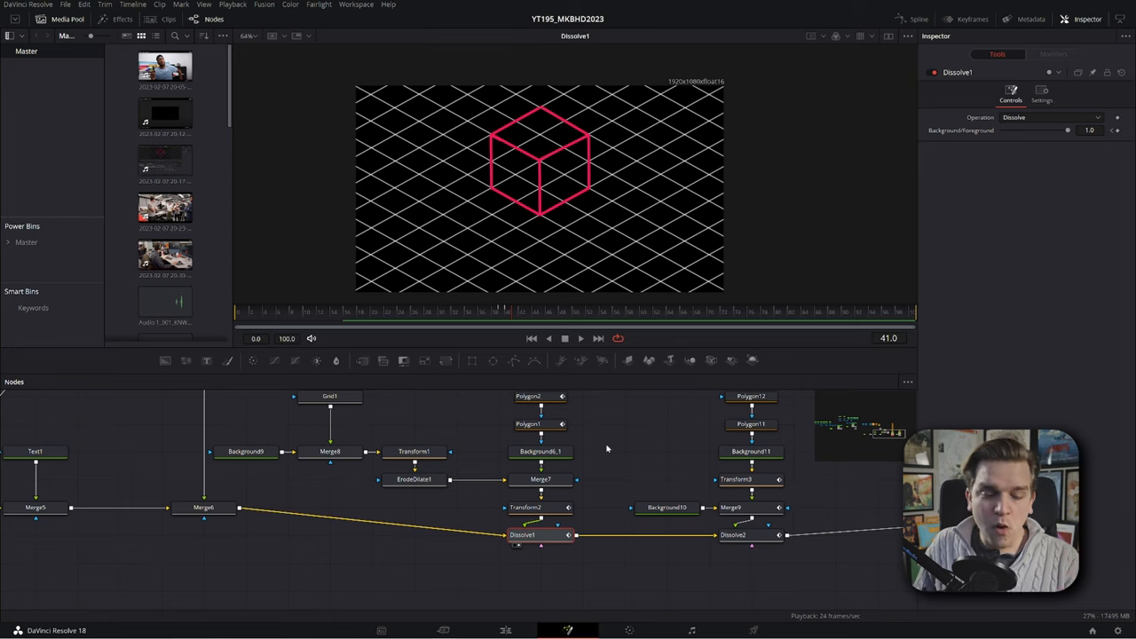
pyautogui.moveTo(456, 421)
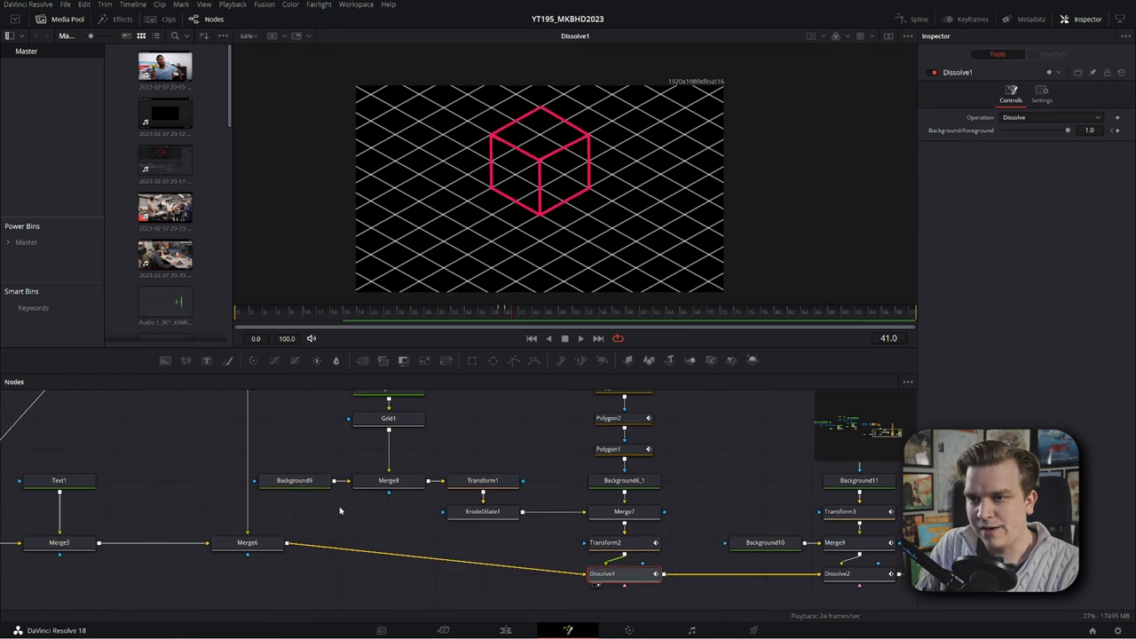
# View Background9, the grid merged over the background, and Grid1 with its settings
pyautogui.click(294, 481)
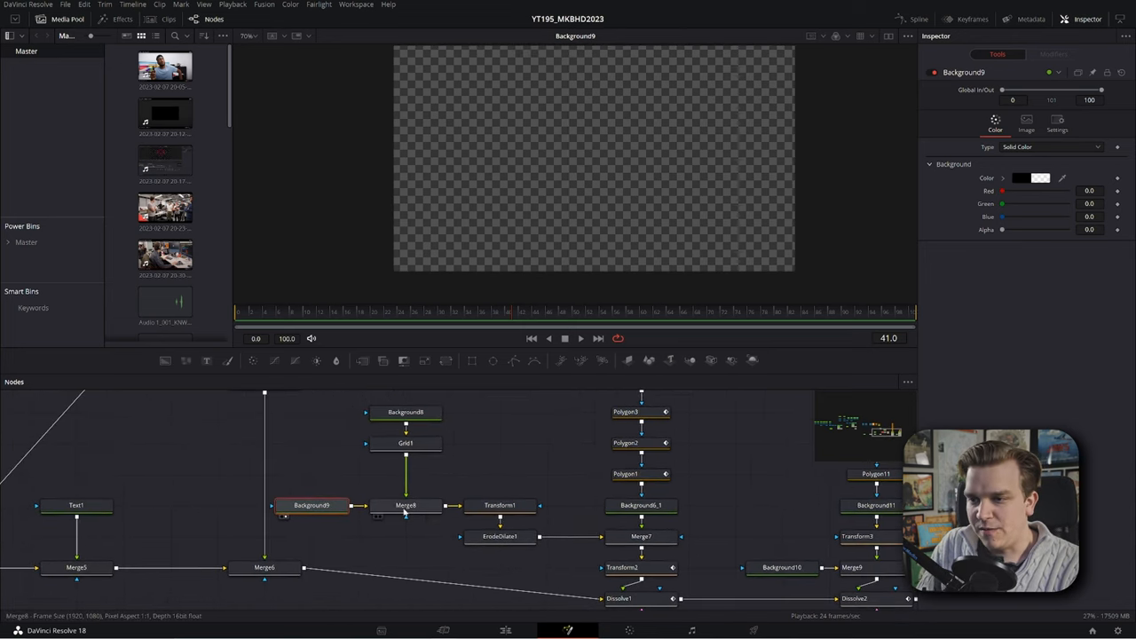
pyautogui.click(405, 506)
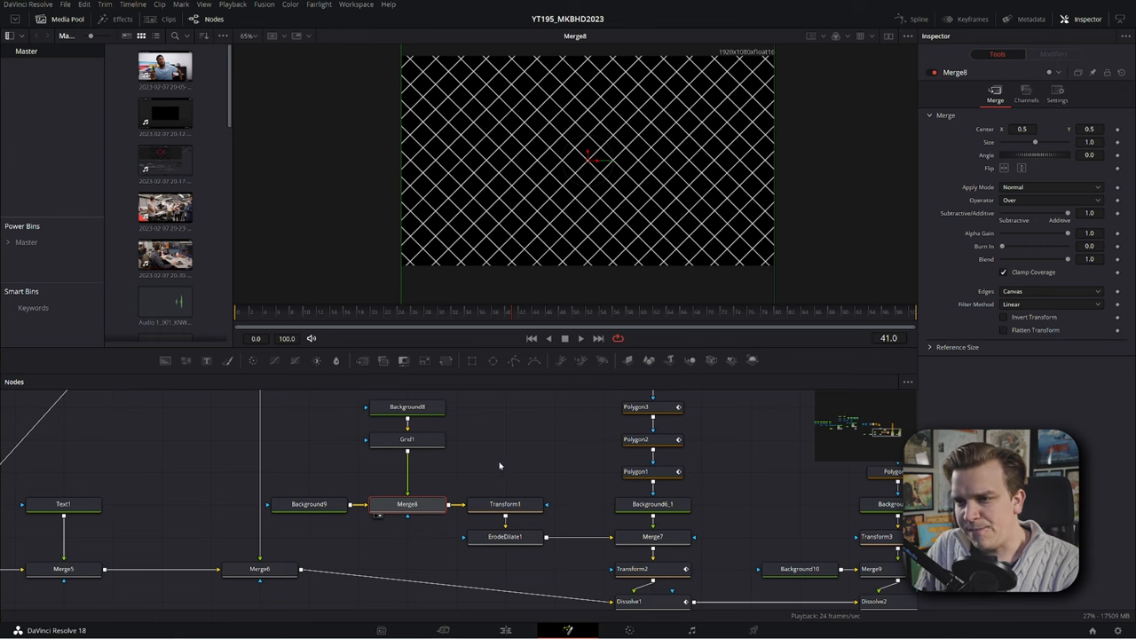
pyautogui.click(407, 440)
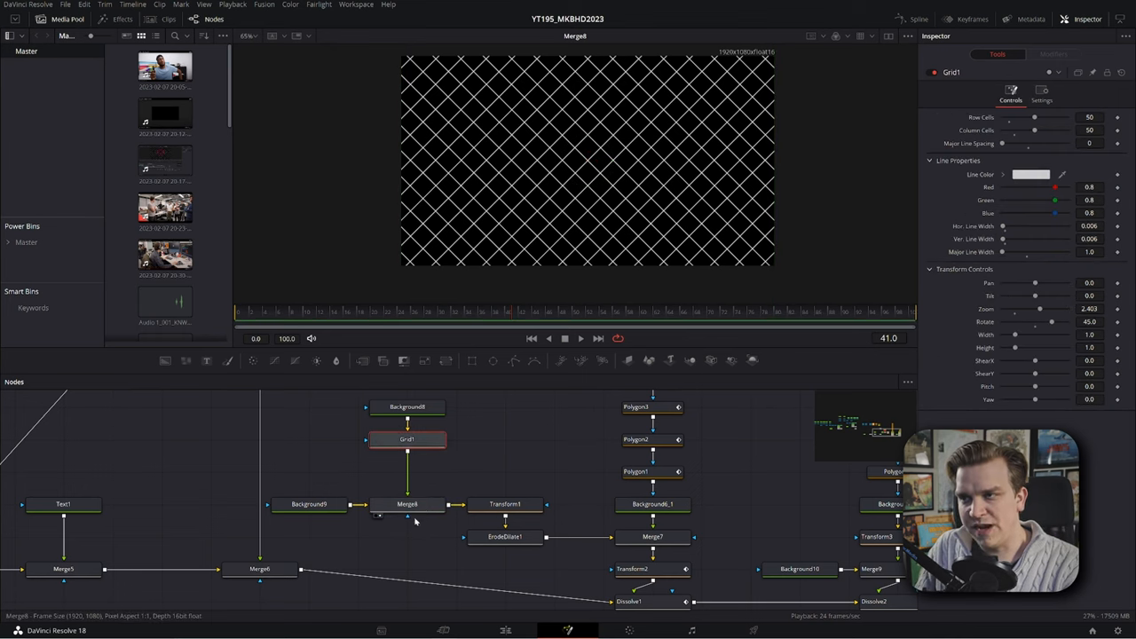
pyautogui.click(407, 439)
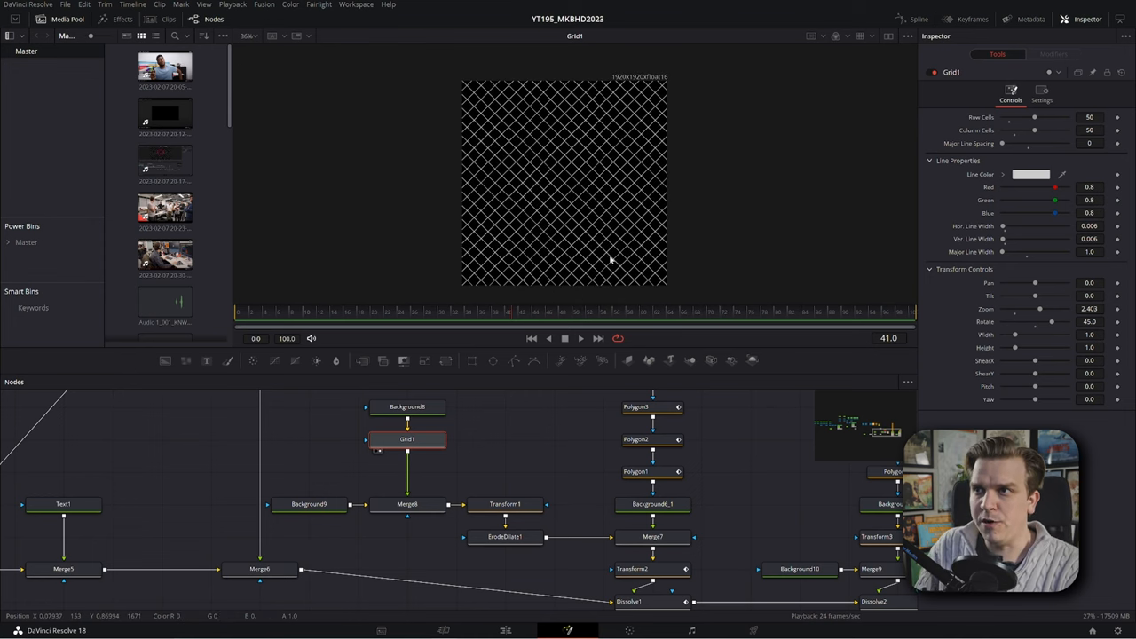
pyautogui.moveTo(560, 363)
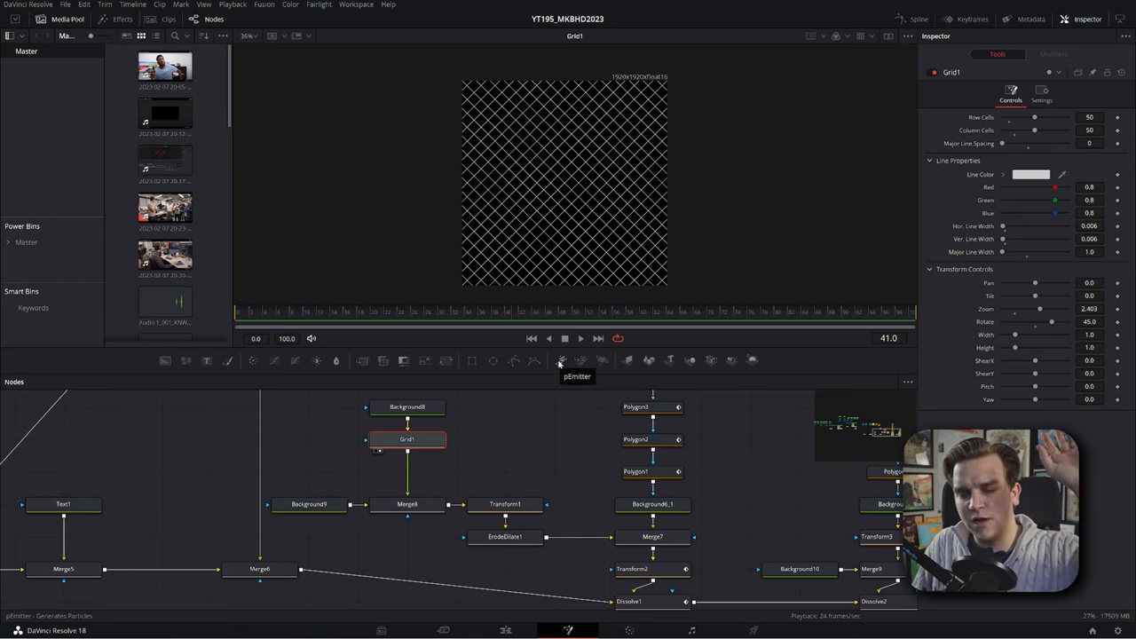
pyautogui.click(407, 412)
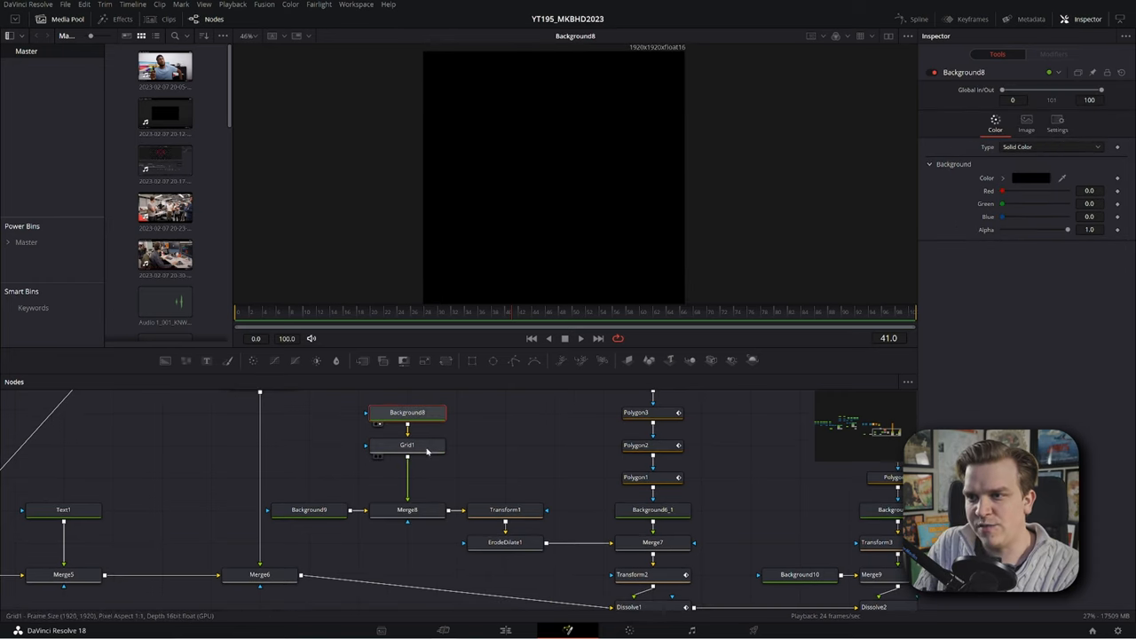
pyautogui.click(406, 446)
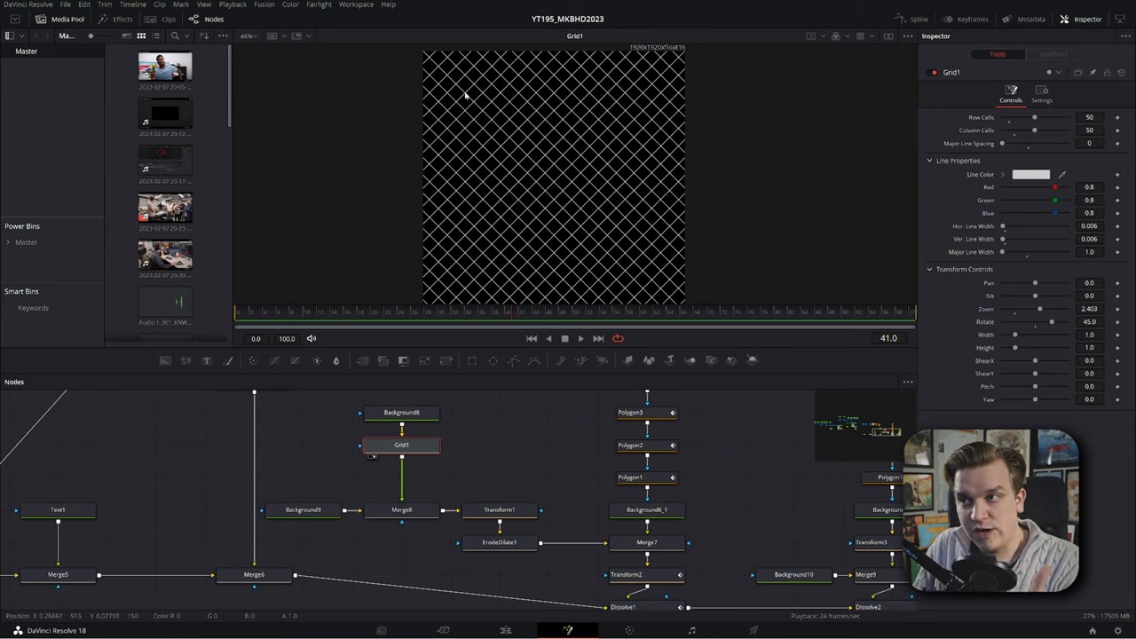
pyautogui.moveTo(529, 110)
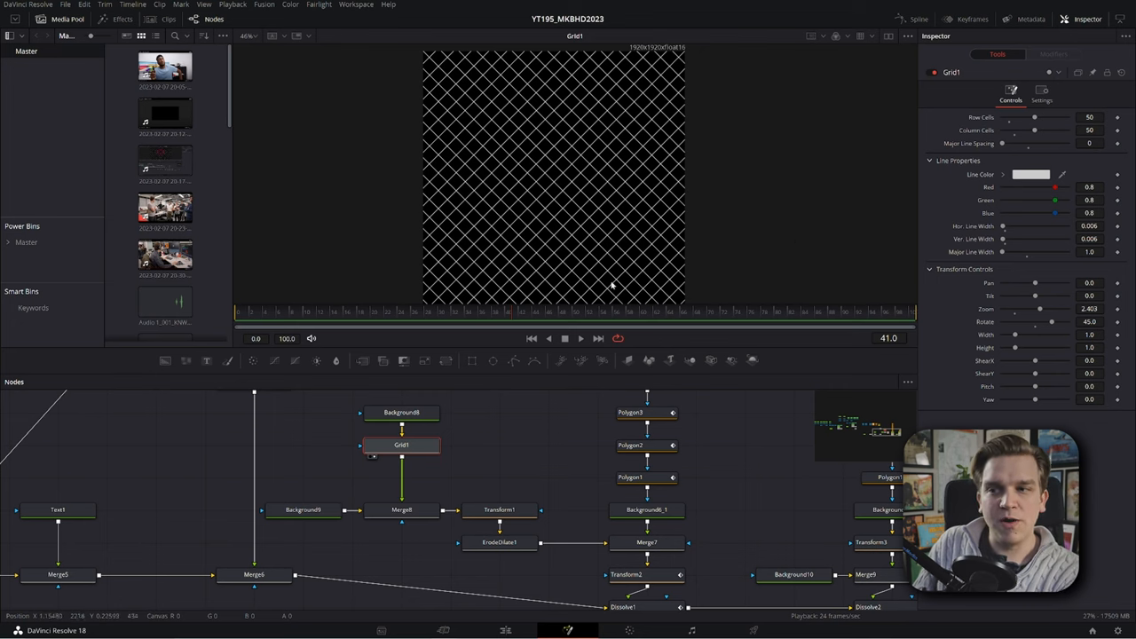
# Inspect Background8, Grid1's rotation and zoom, Merge8's result and transparent Background9
pyautogui.click(402, 413)
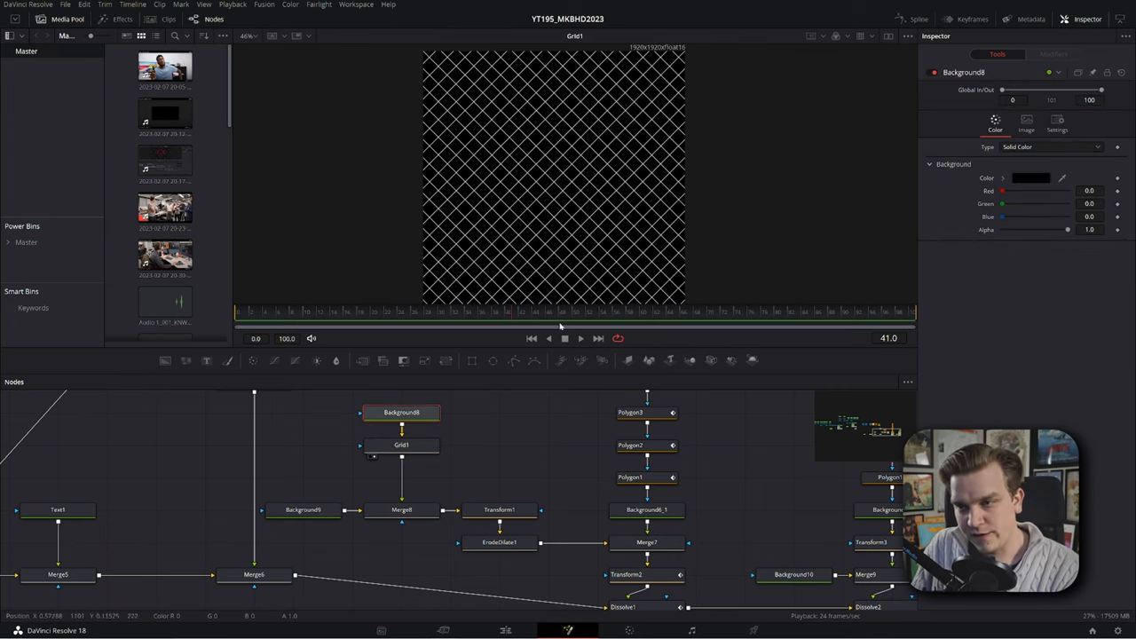
pyautogui.click(401, 445)
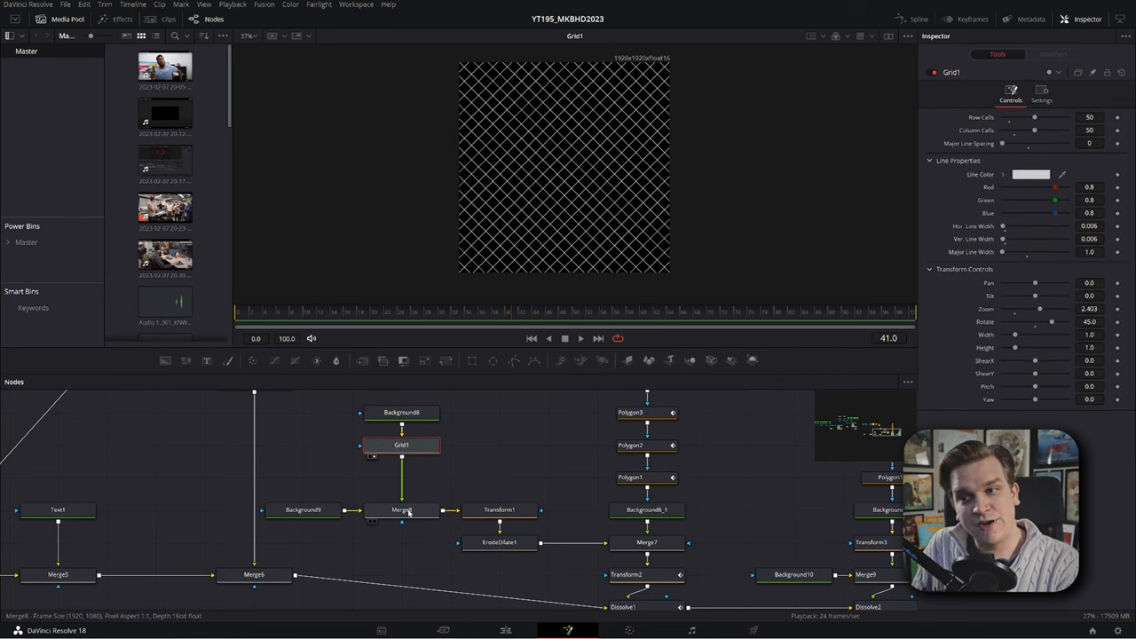
pyautogui.click(399, 509)
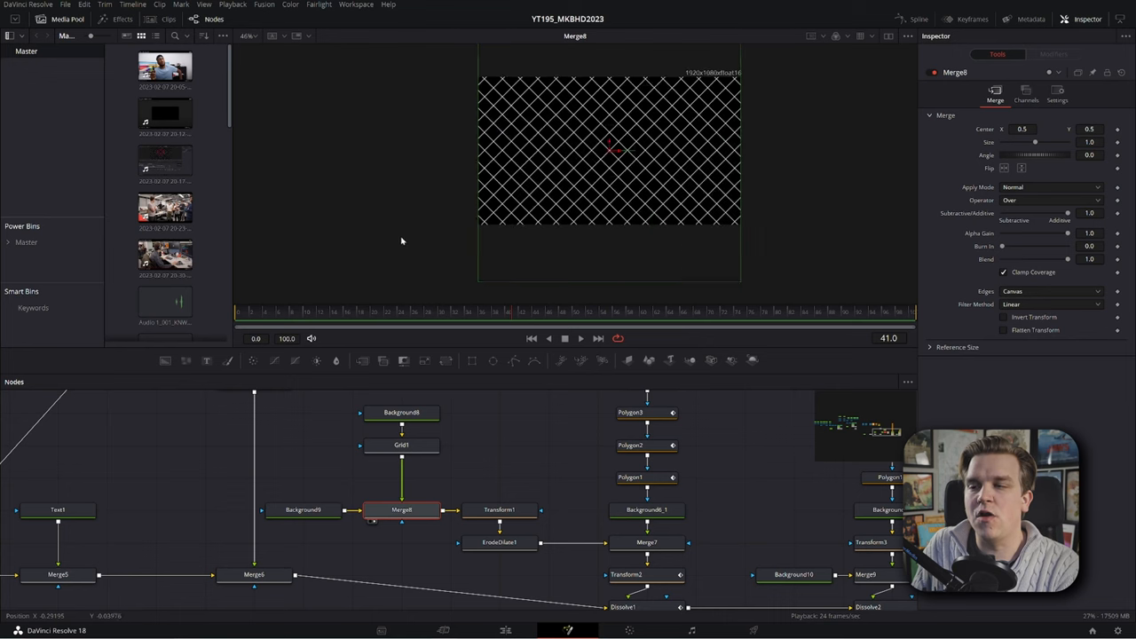
pyautogui.click(304, 511)
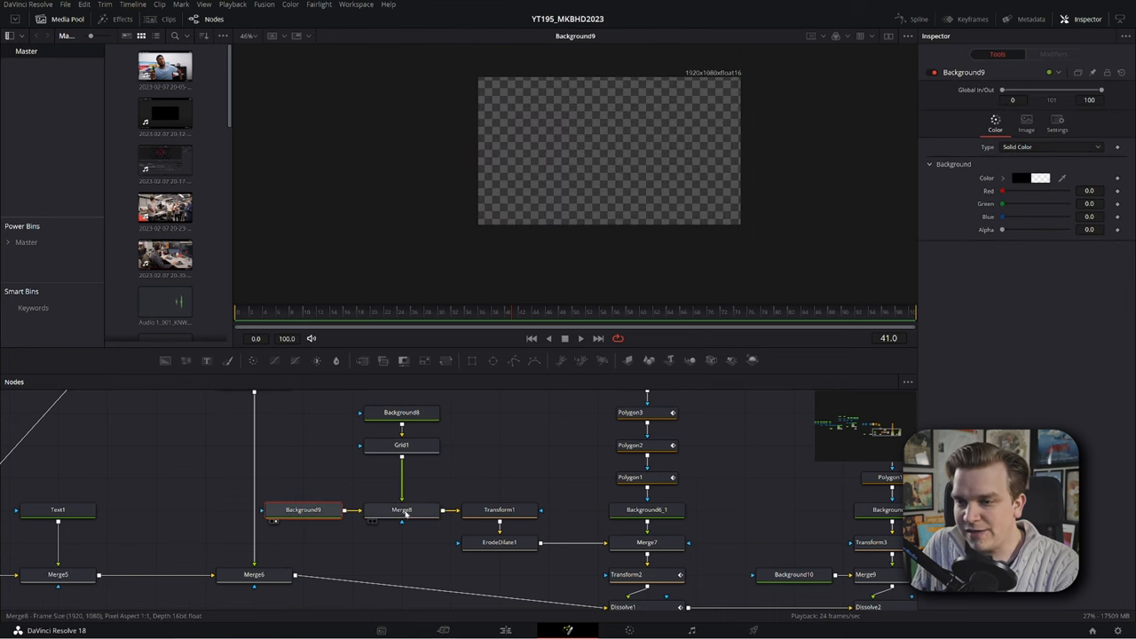
pyautogui.click(400, 510)
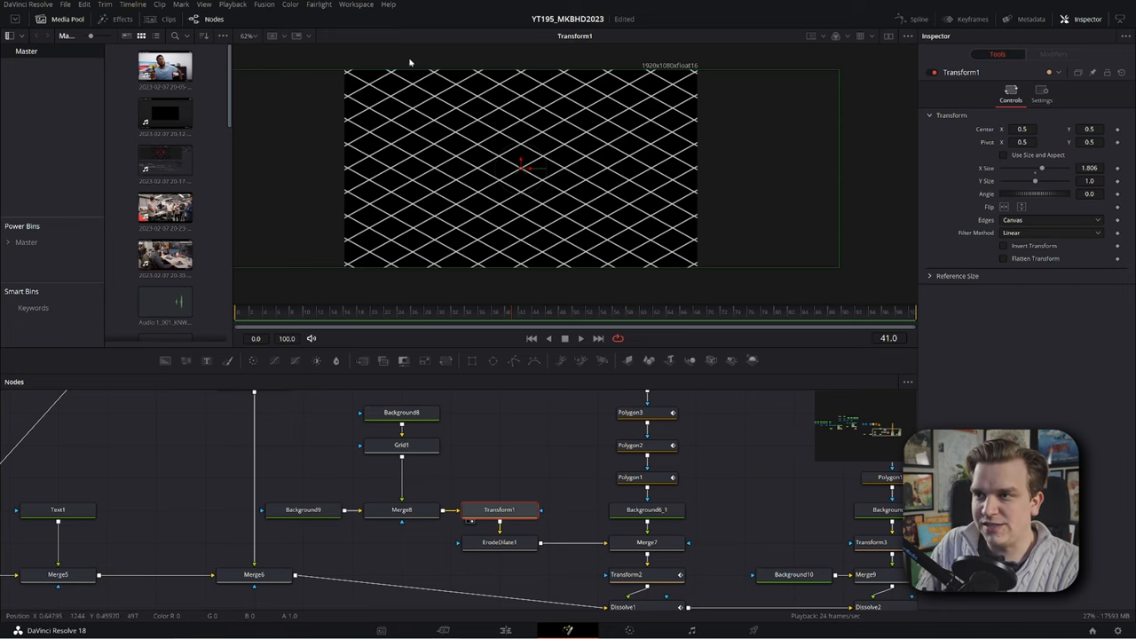
pyautogui.moveTo(590, 120)
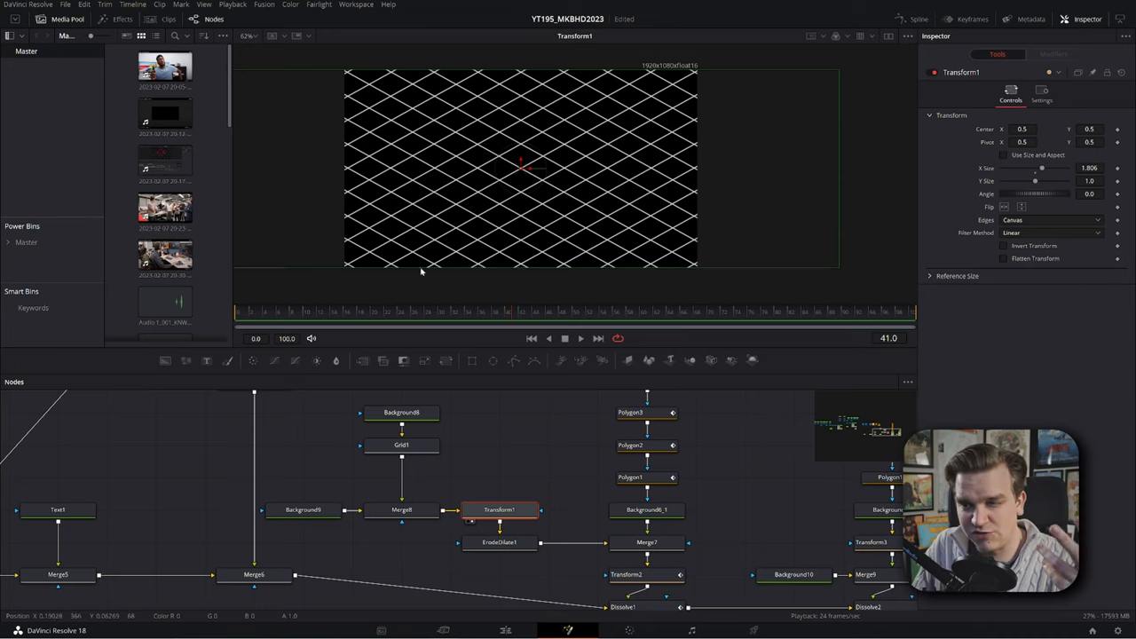
# View ErodeDilate1's thinned isometric grid, then Background6_1's masked pink cube outline
pyautogui.click(498, 542)
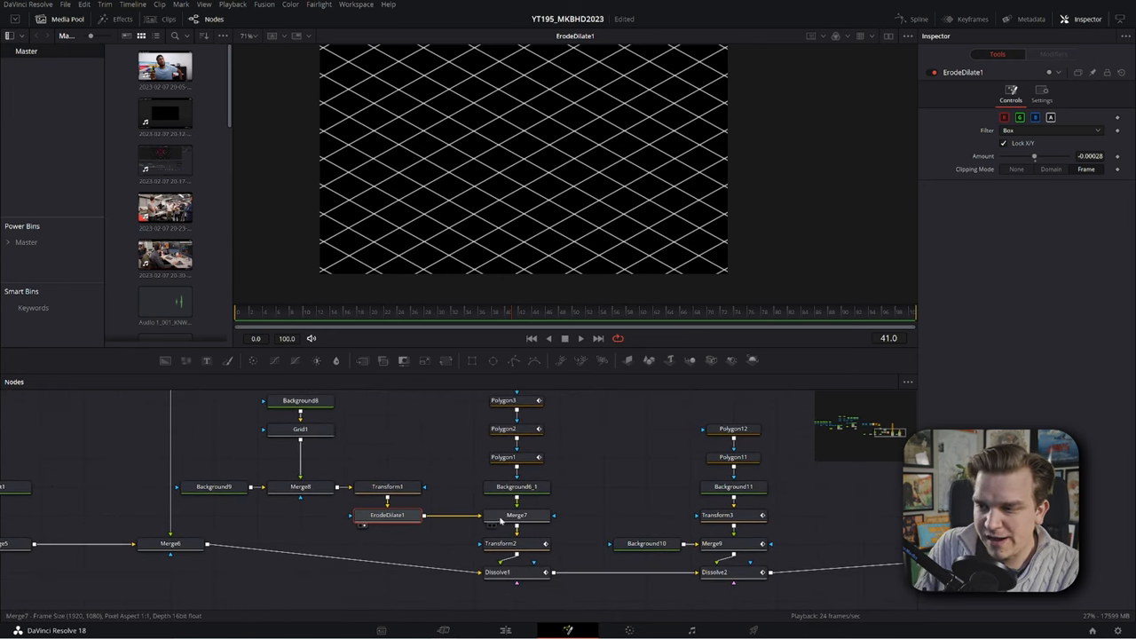
pyautogui.click(516, 517)
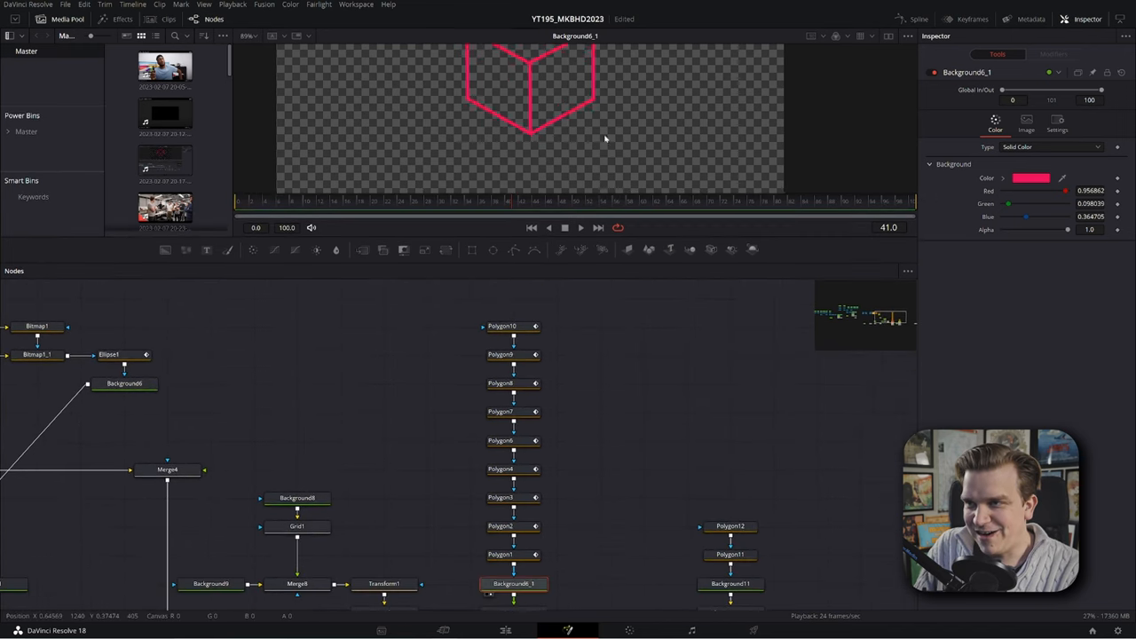
# Inspect Polygon10's keyframed Position and Length, then view Background6_1's partly drawn outline
pyautogui.click(503, 326)
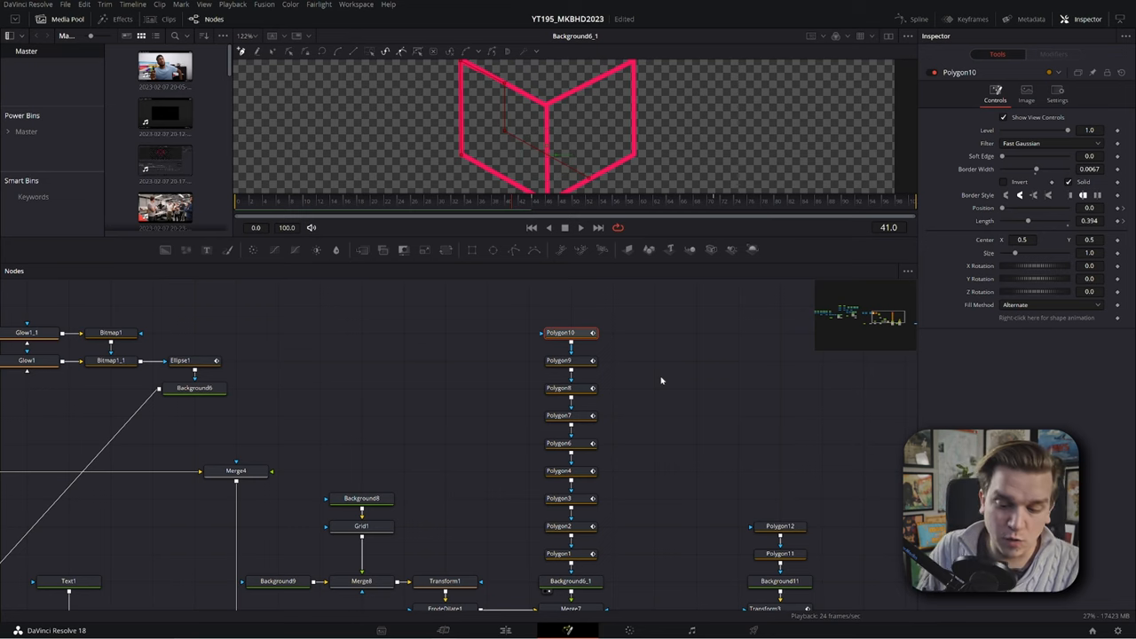
pyautogui.moveTo(691, 471)
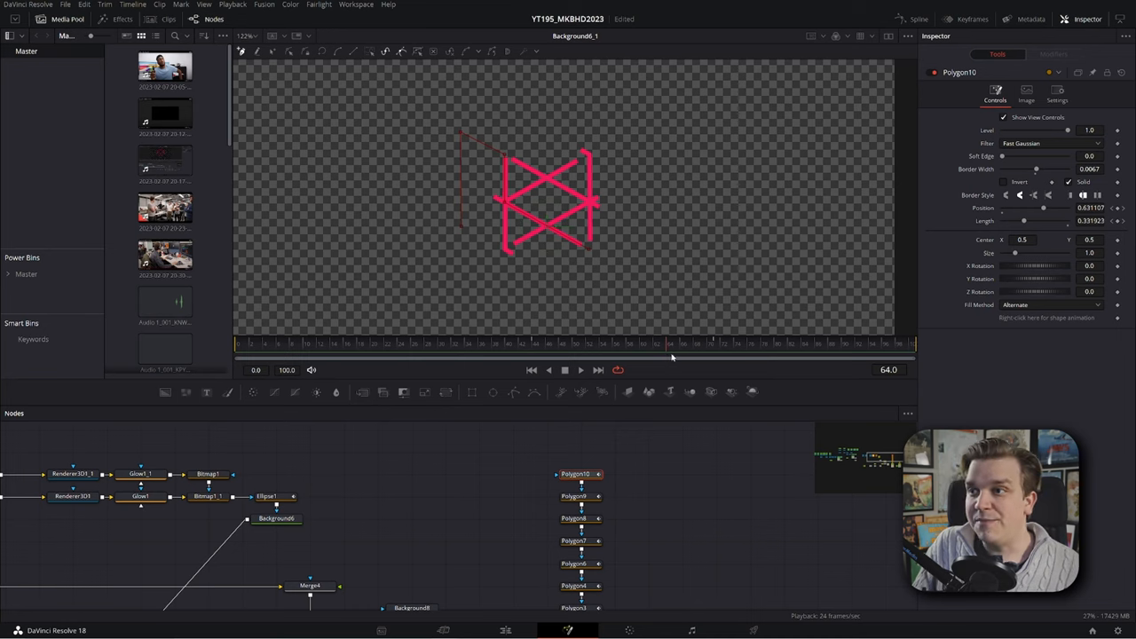
pyautogui.click(714, 341)
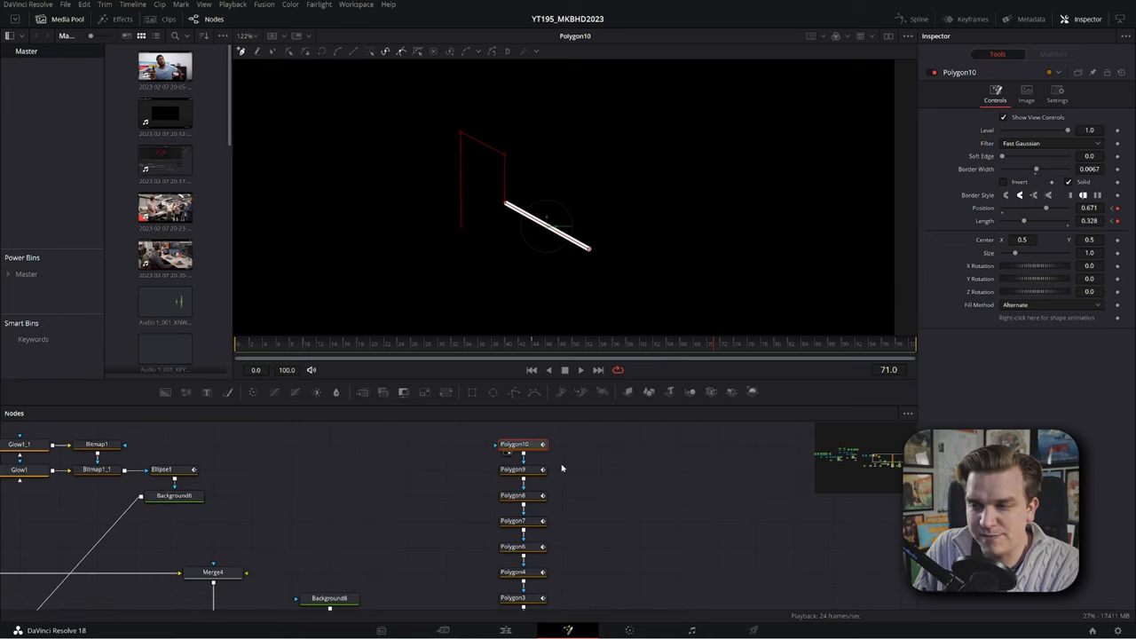
pyautogui.click(515, 469)
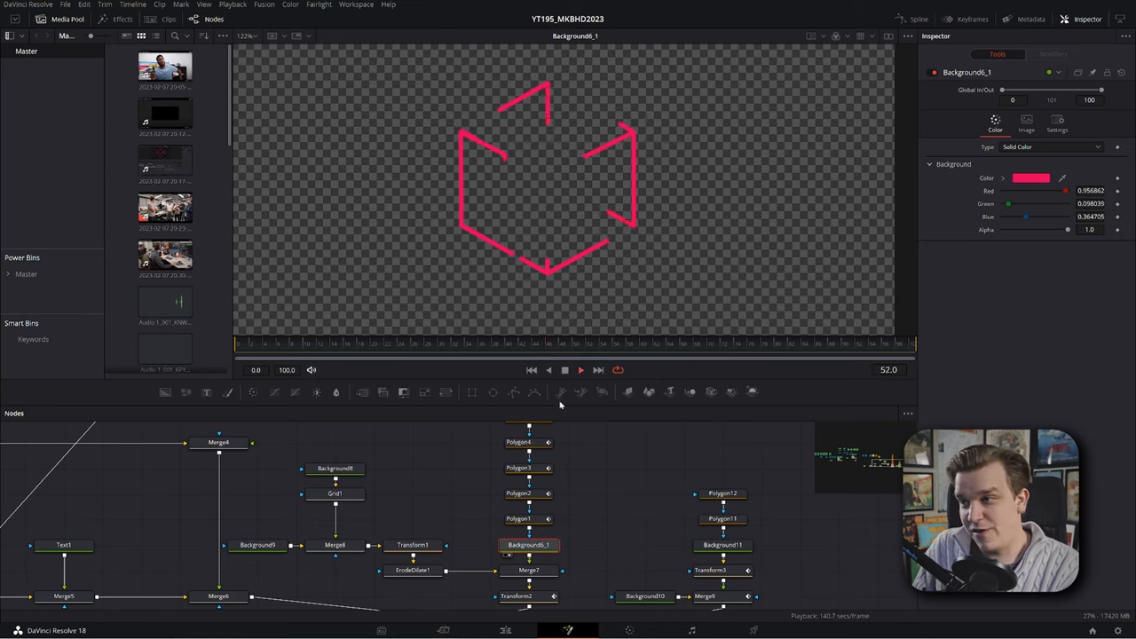
# Inspect Merge7, Grid1, Background8 and Background6_1, then view the logo-over-grid result at Dissolve1
pyautogui.click(580, 369)
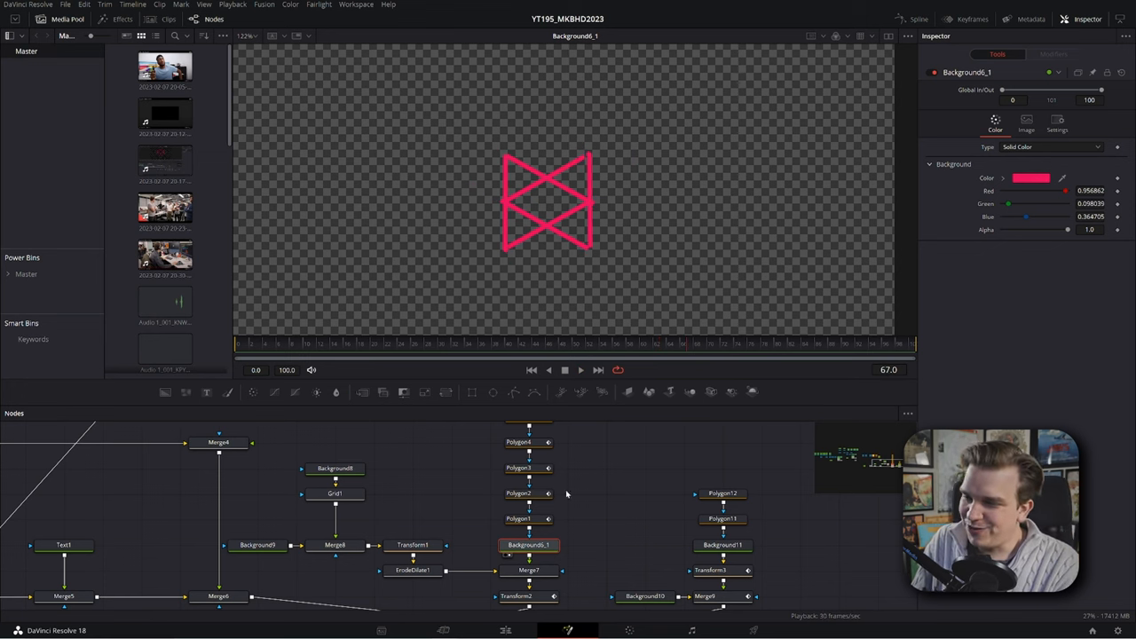
pyautogui.click(528, 571)
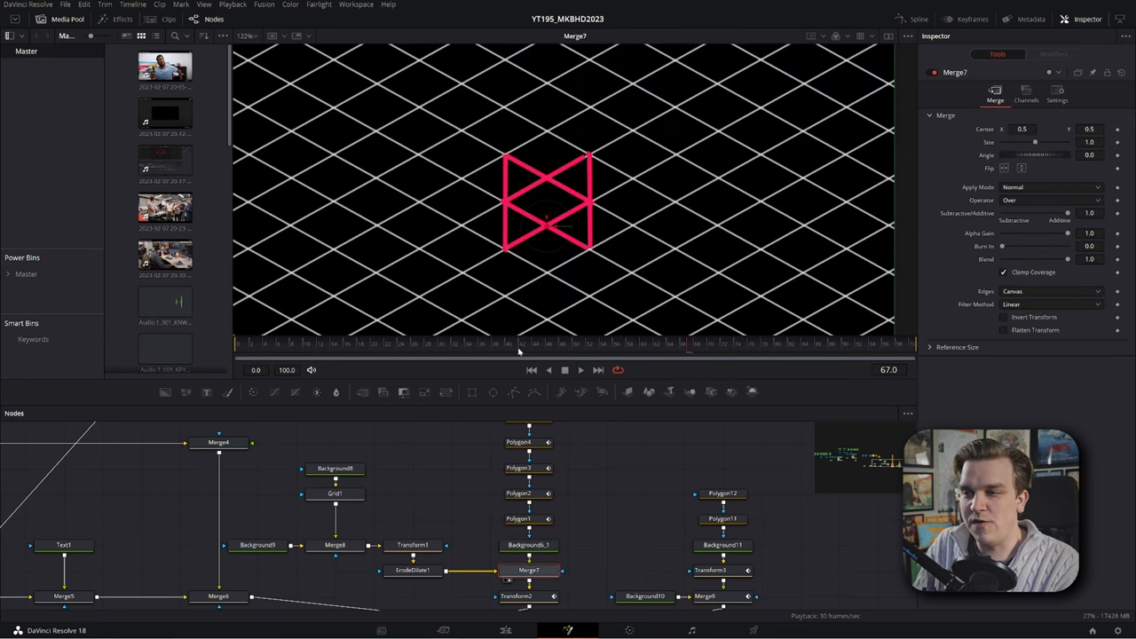
pyautogui.moveTo(534, 220)
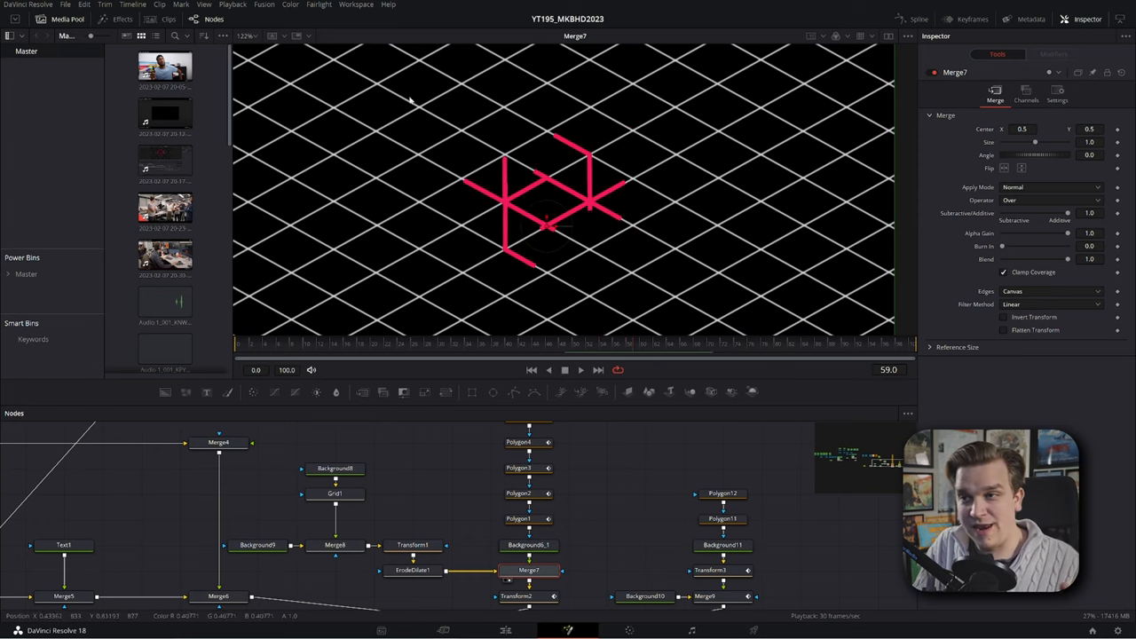
pyautogui.moveTo(530, 313)
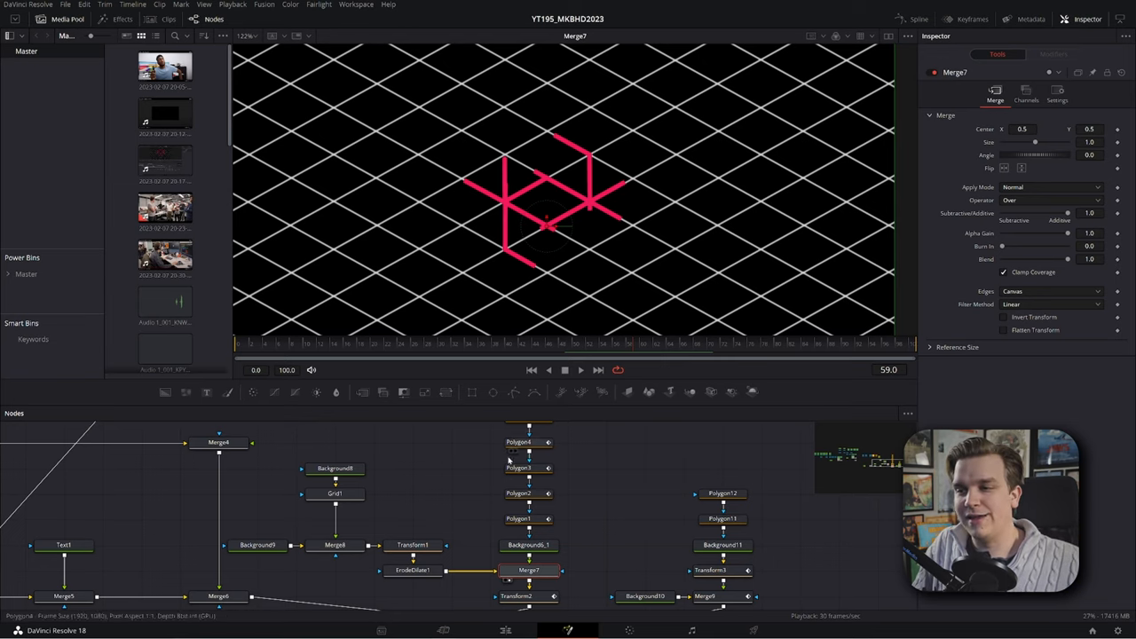
pyautogui.click(333, 493)
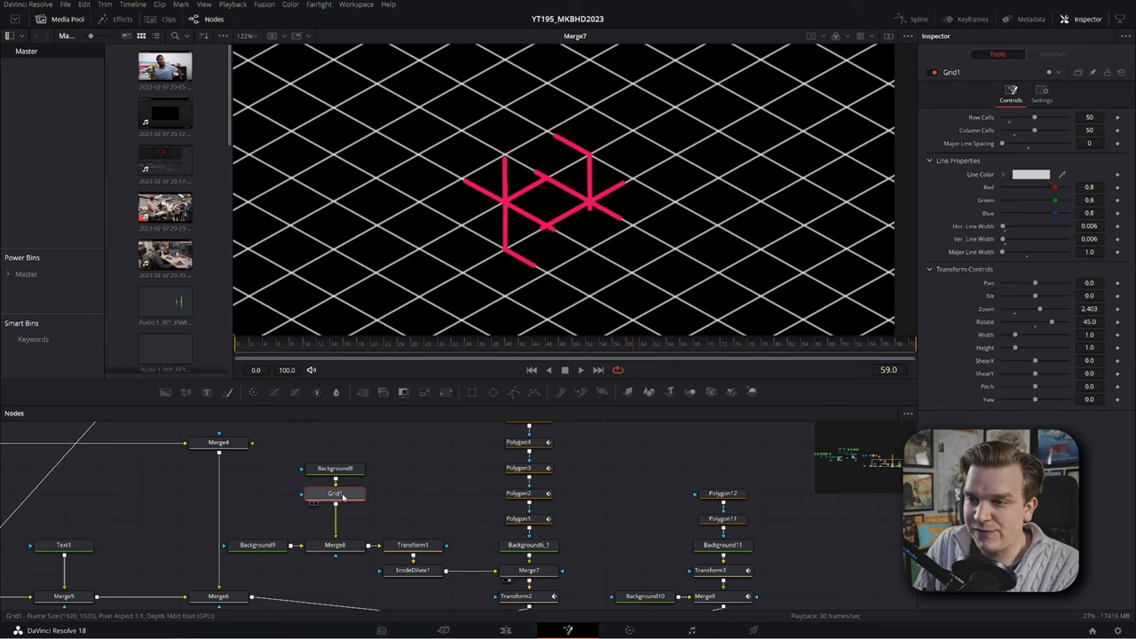
pyautogui.click(333, 469)
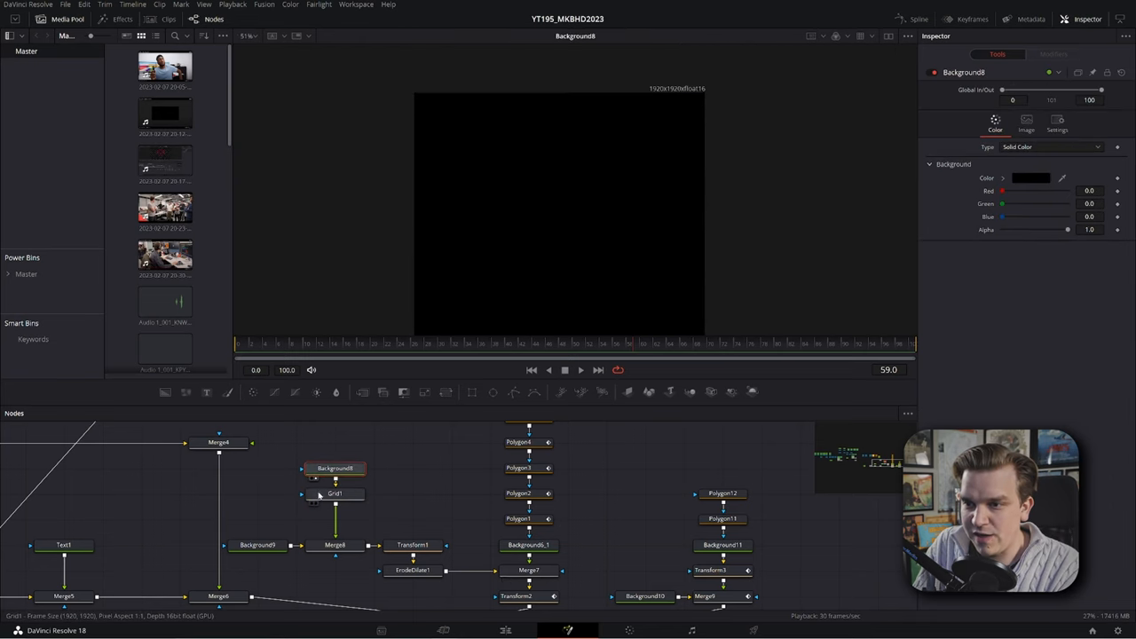
pyautogui.click(527, 545)
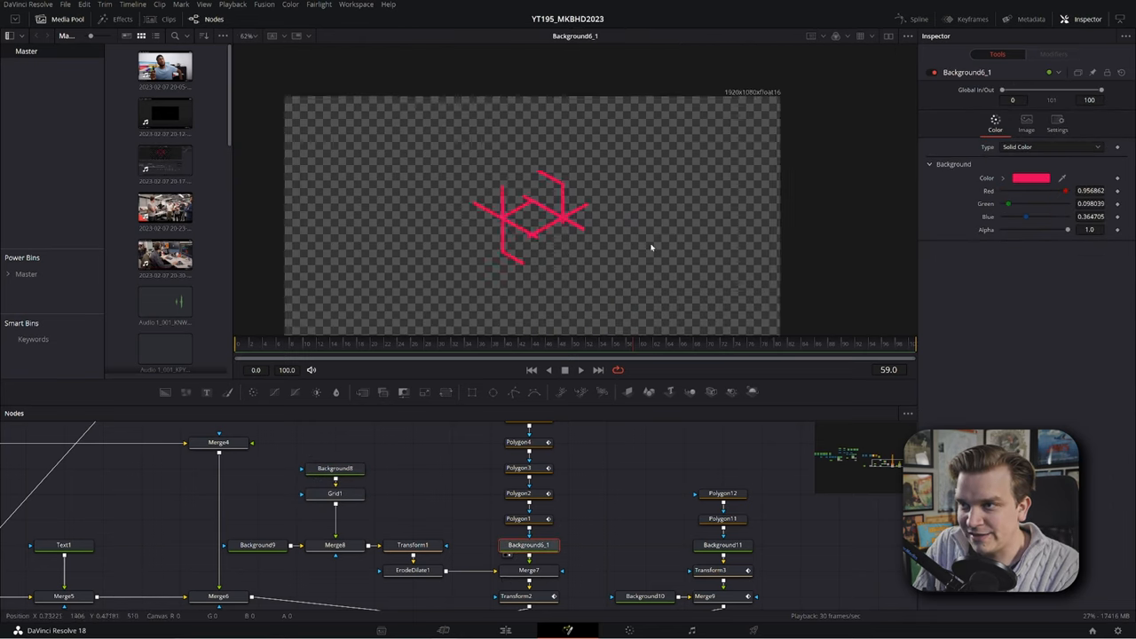
pyautogui.click(530, 570)
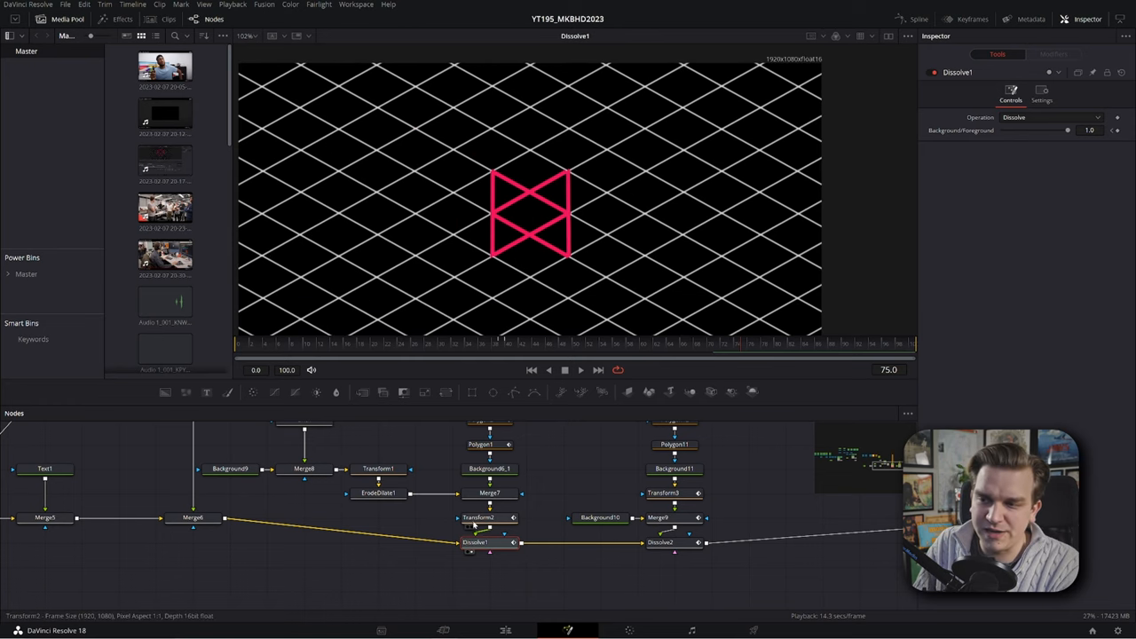
# View Transform2's red cube, then Dissolve1 at frame 31 showing the MKBHD letters and shapes
pyautogui.click(488, 518)
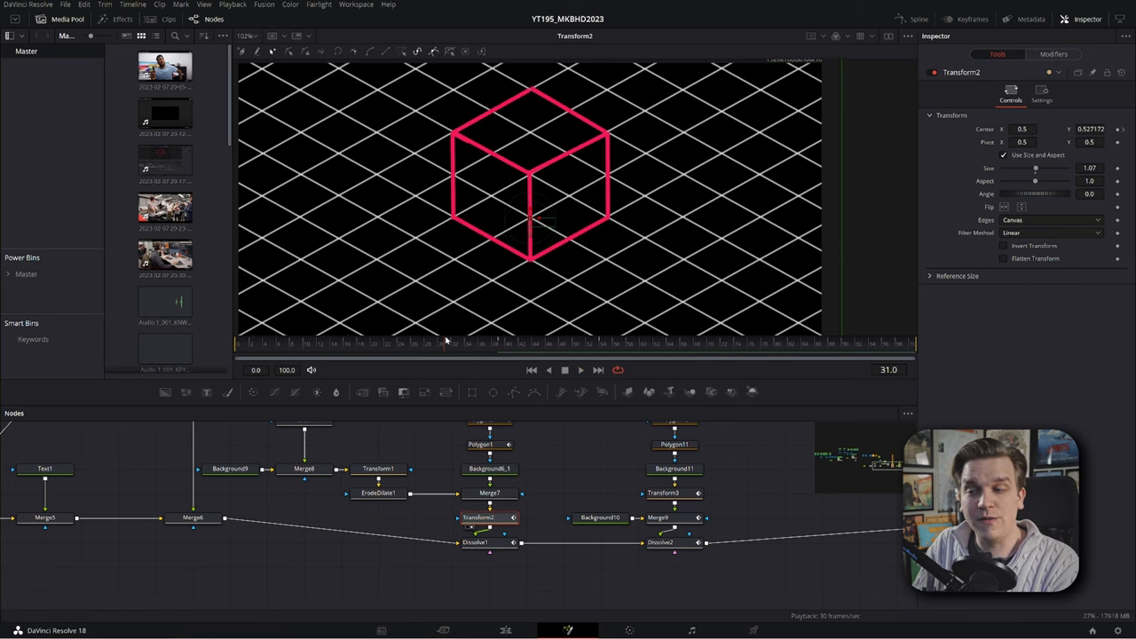
pyautogui.click(481, 542)
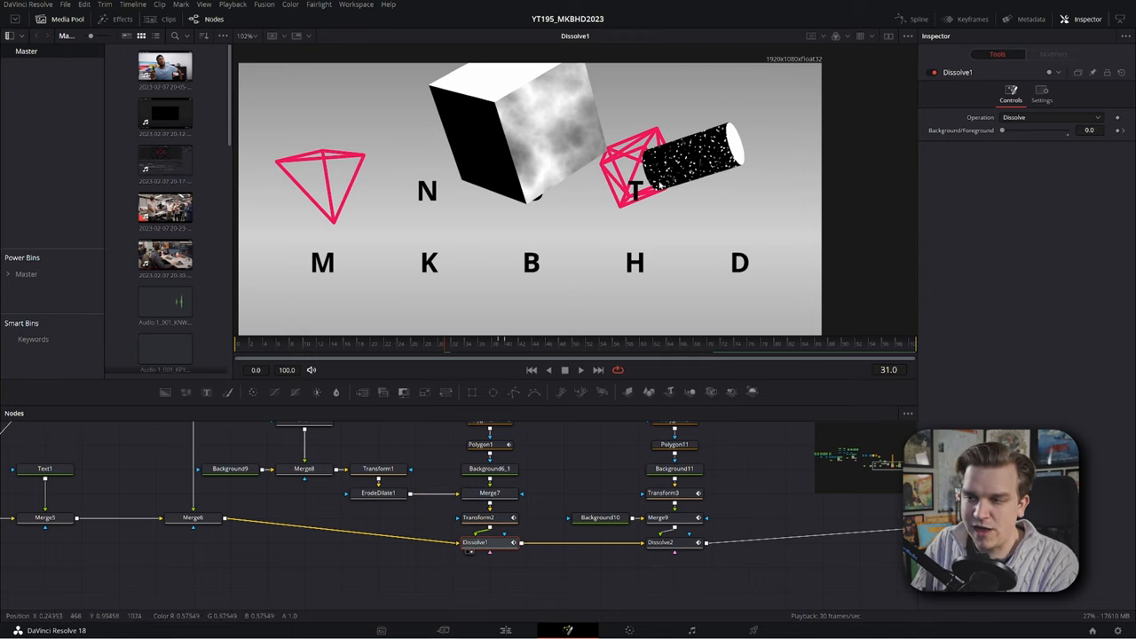
pyautogui.moveTo(533, 277)
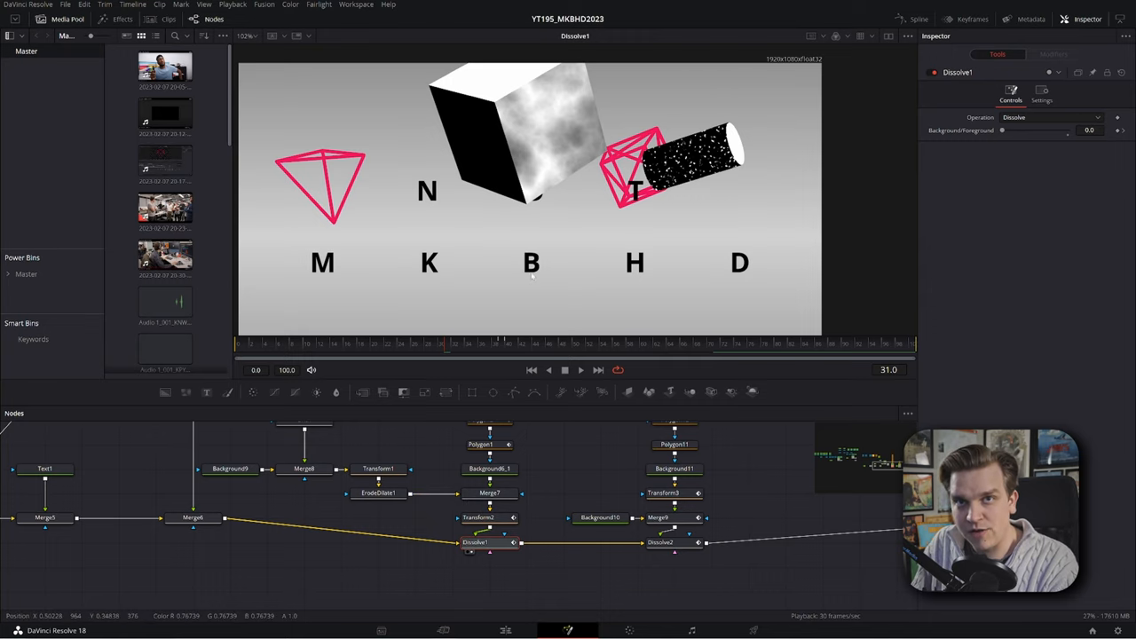